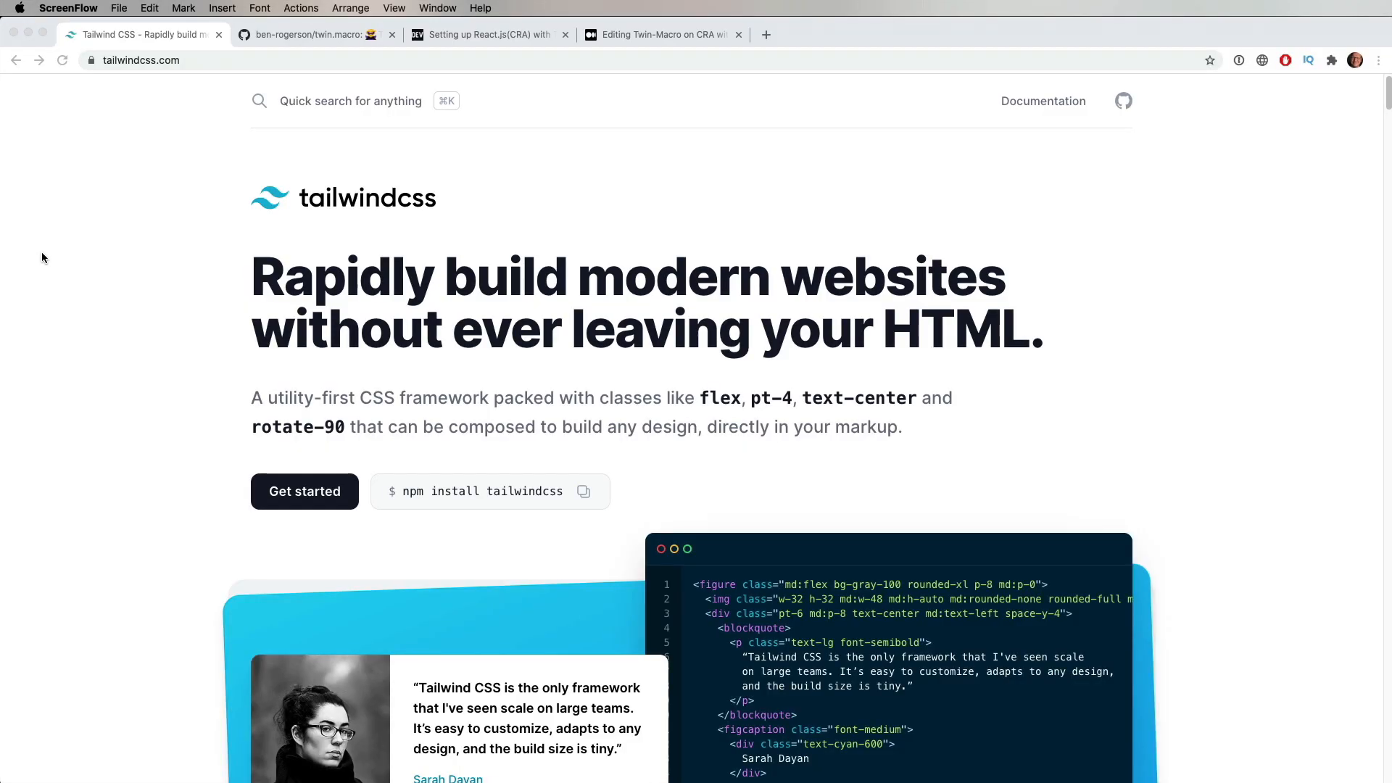
mouse_move(677, 419)
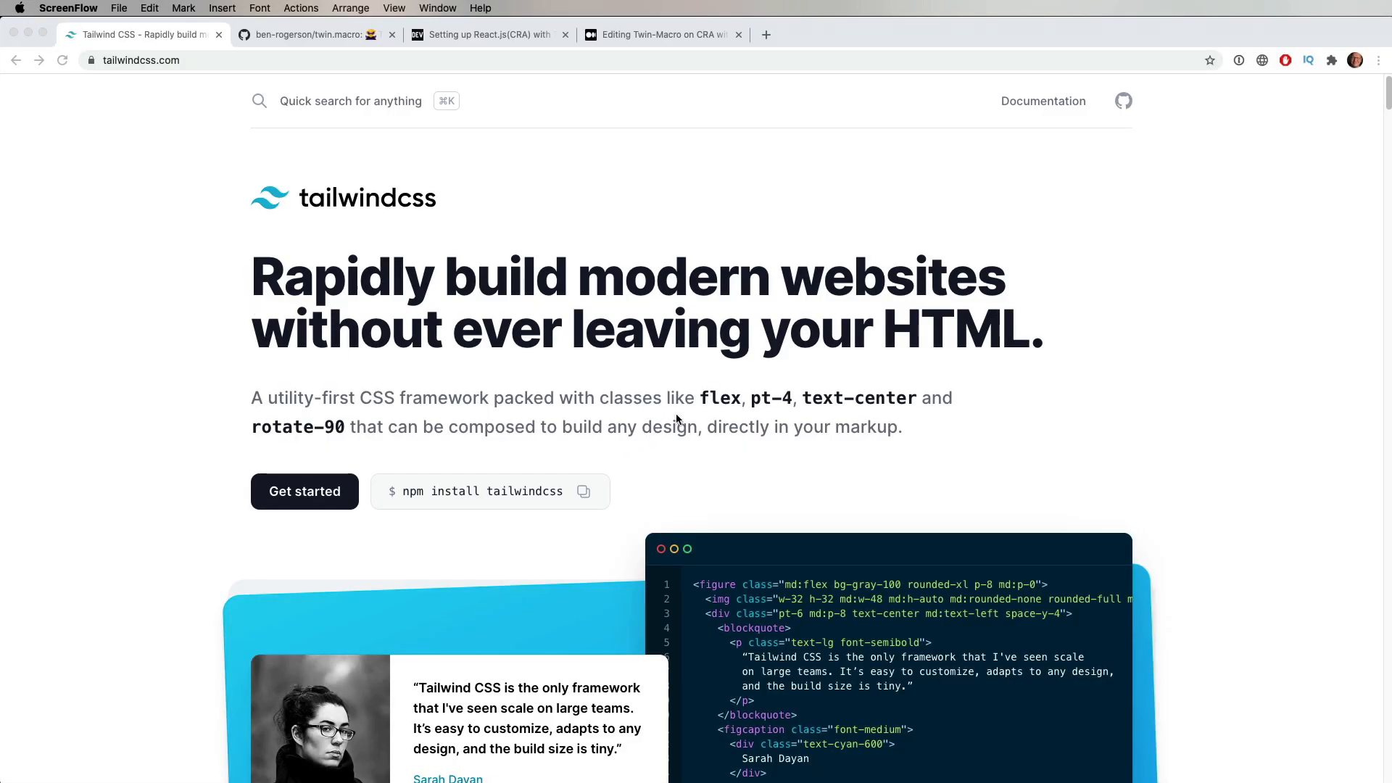
mouse_move(699, 405)
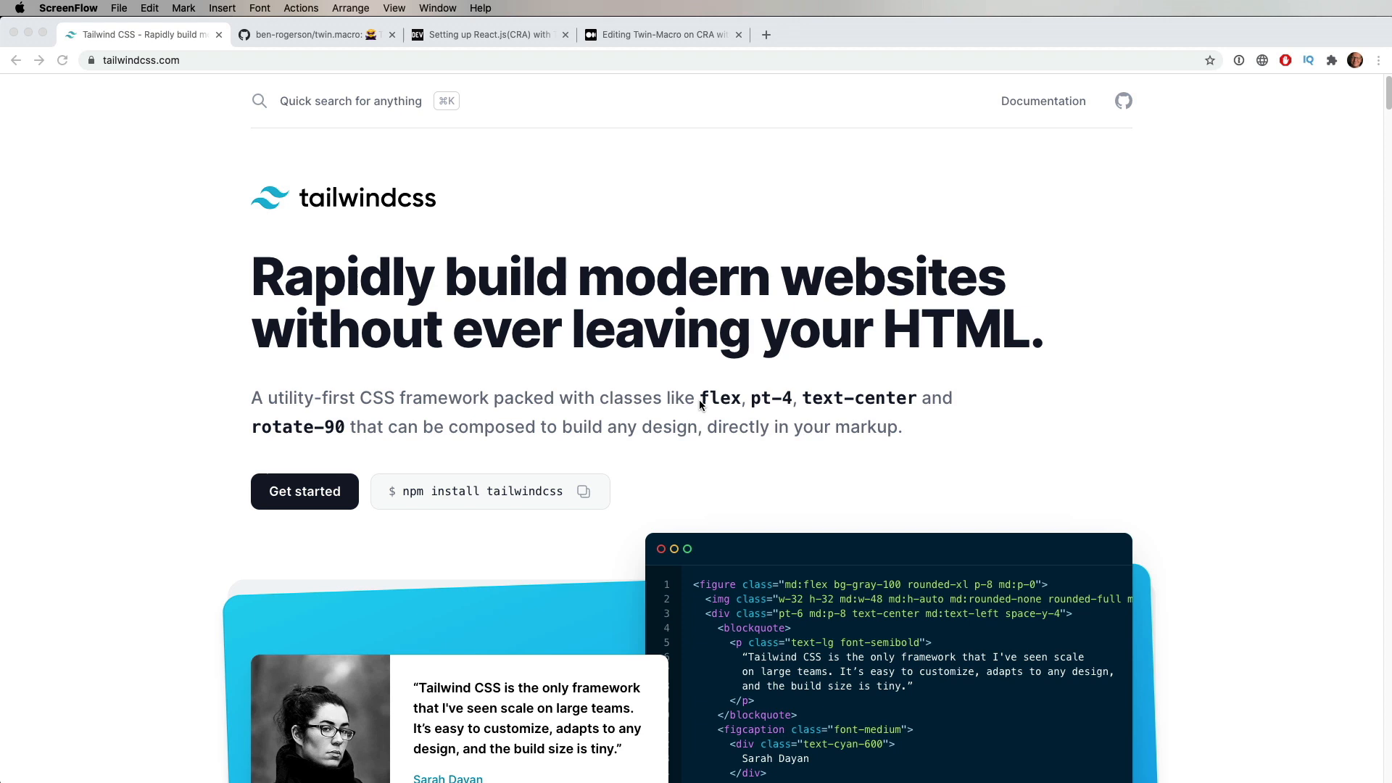
mouse_move(798, 405)
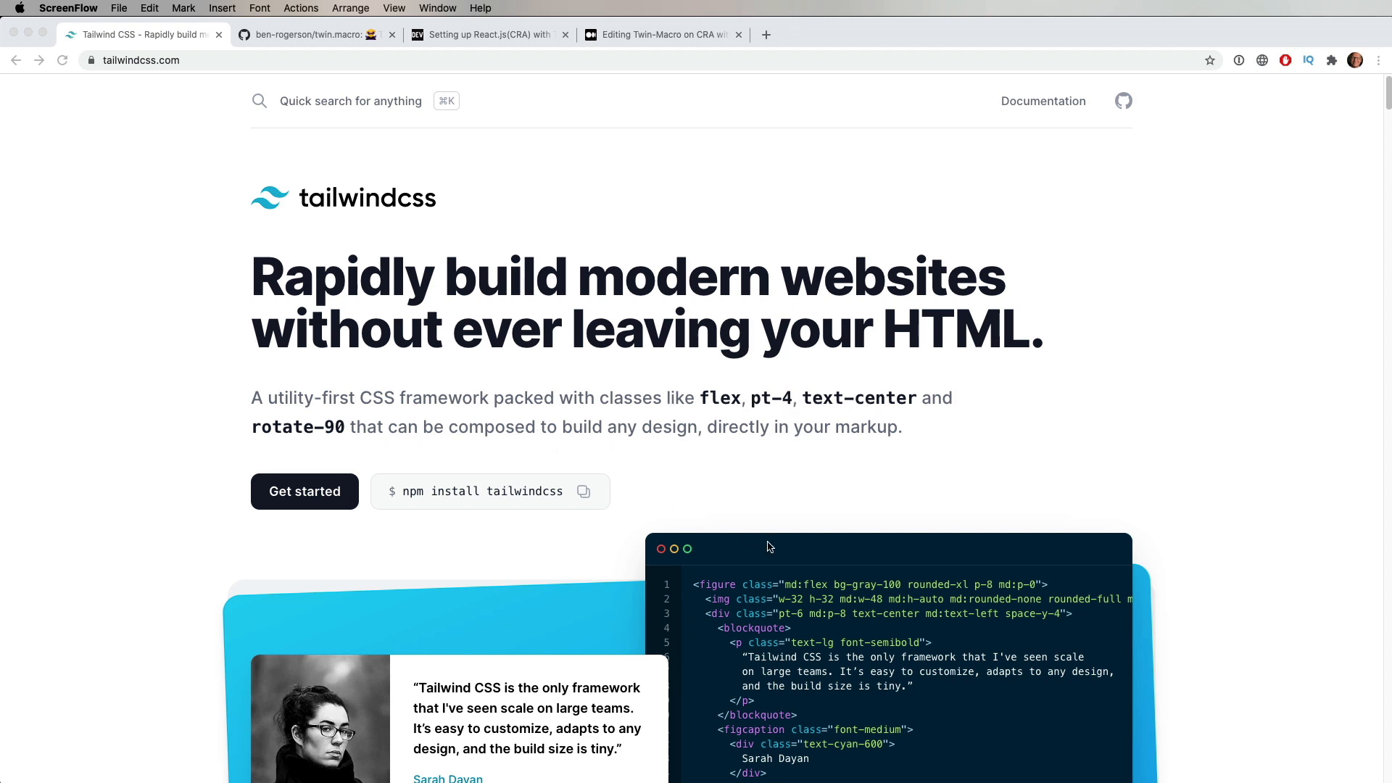
mouse_move(828, 574)
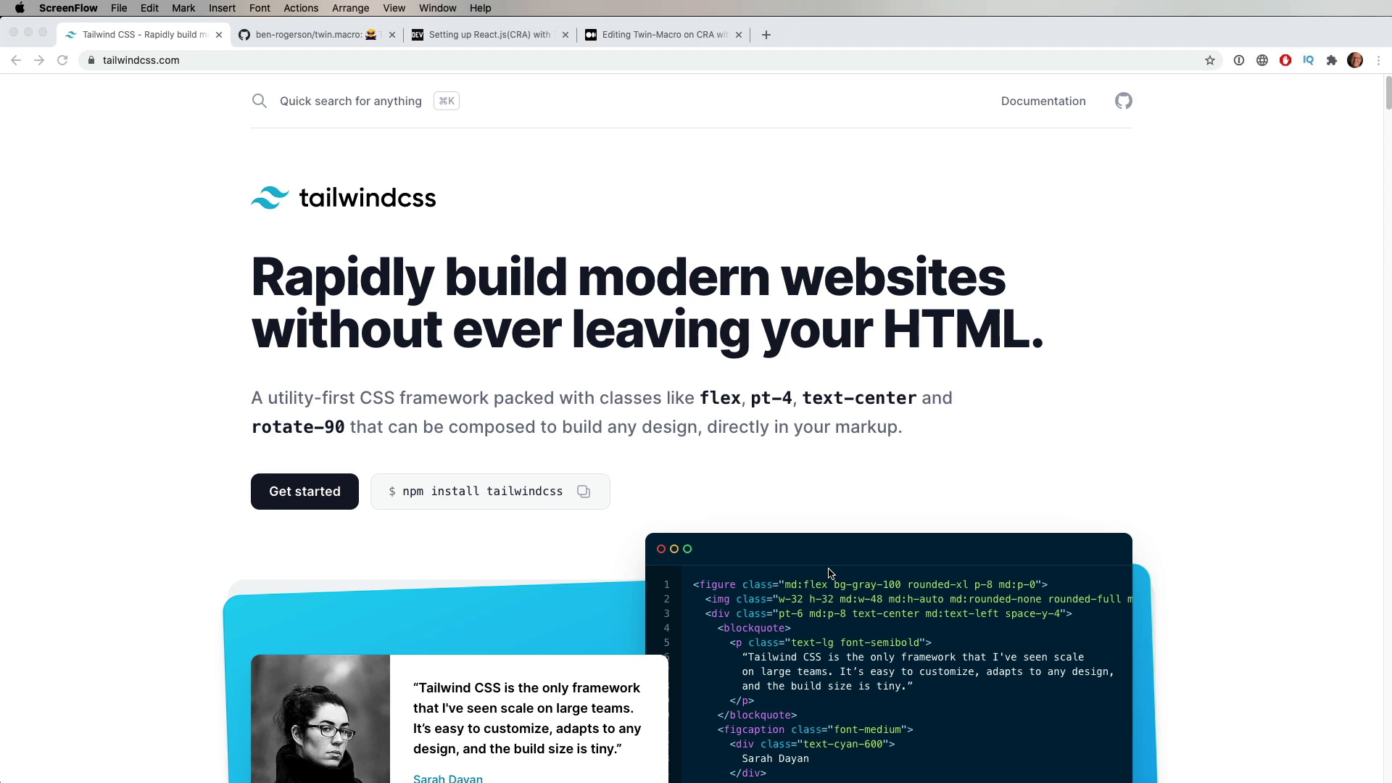
mouse_move(750, 406)
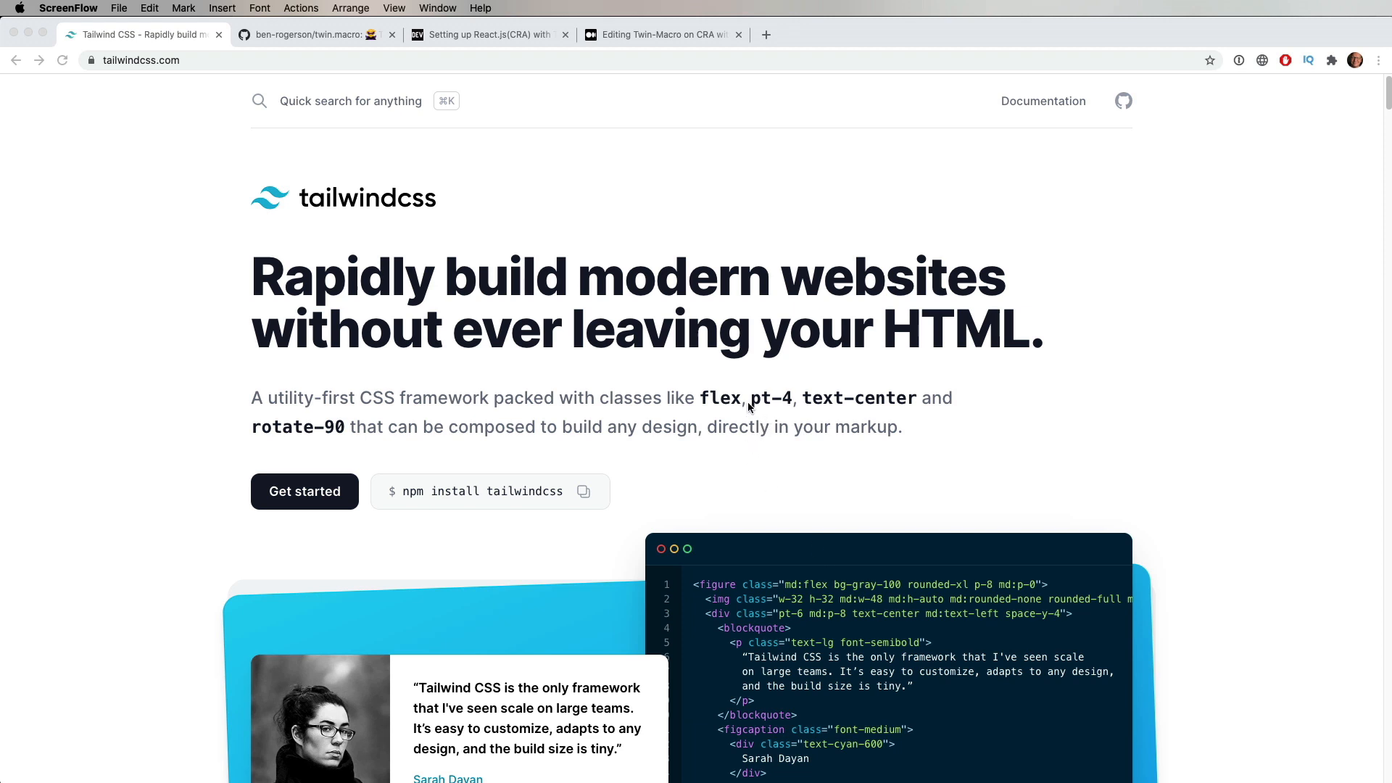
Scroll down the Tailwind CSS homepage, then switch to the ben-rogerson/twin.macro GitHub tab
scroll("down", 3)
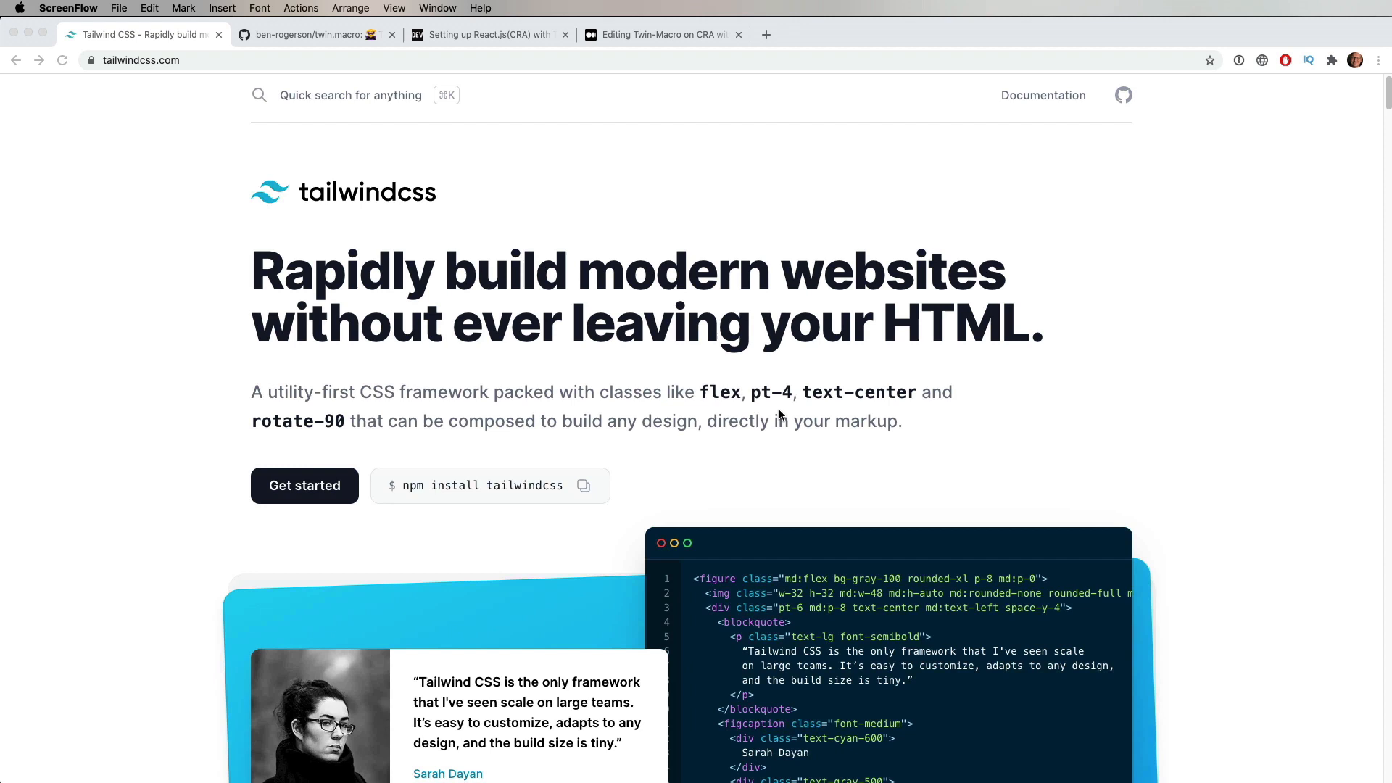
scroll("down", 3)
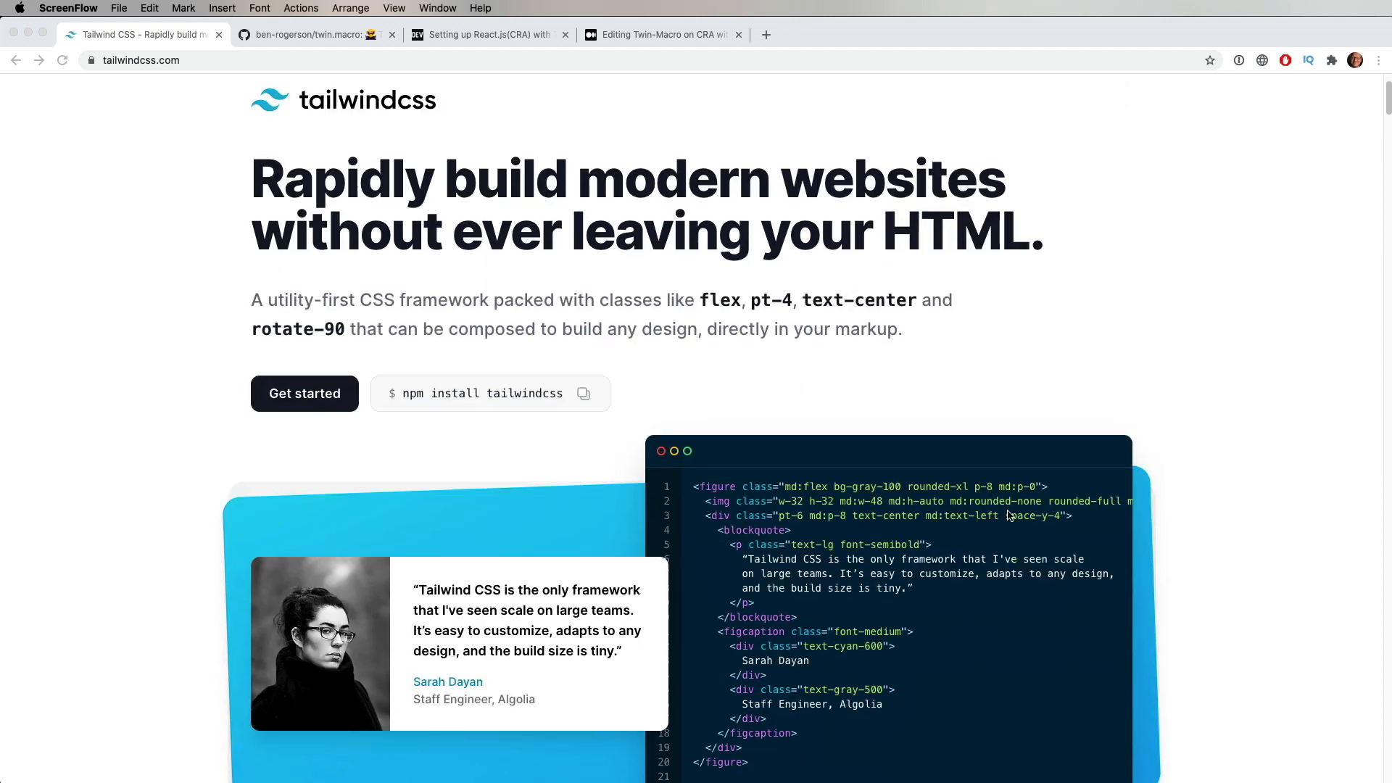
mouse_move(795, 491)
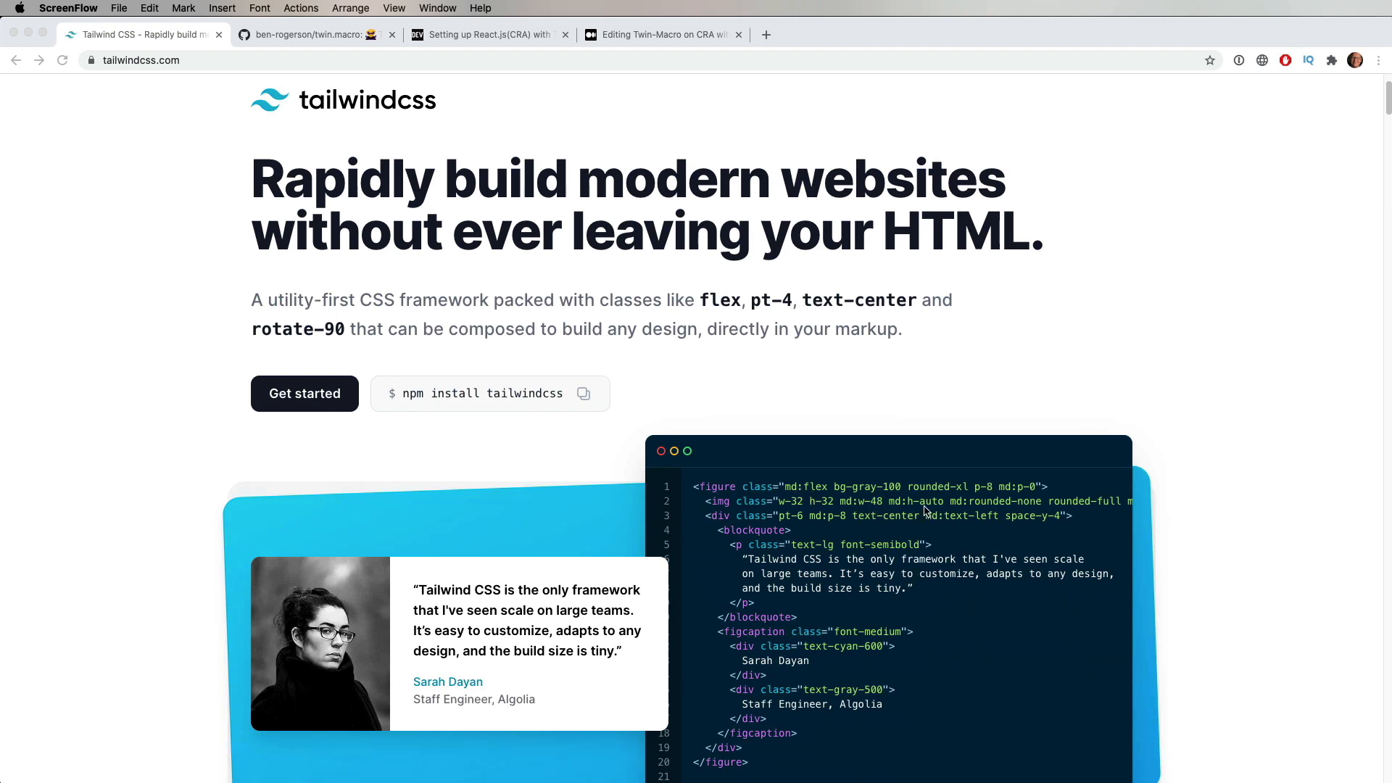
mouse_move(544, 272)
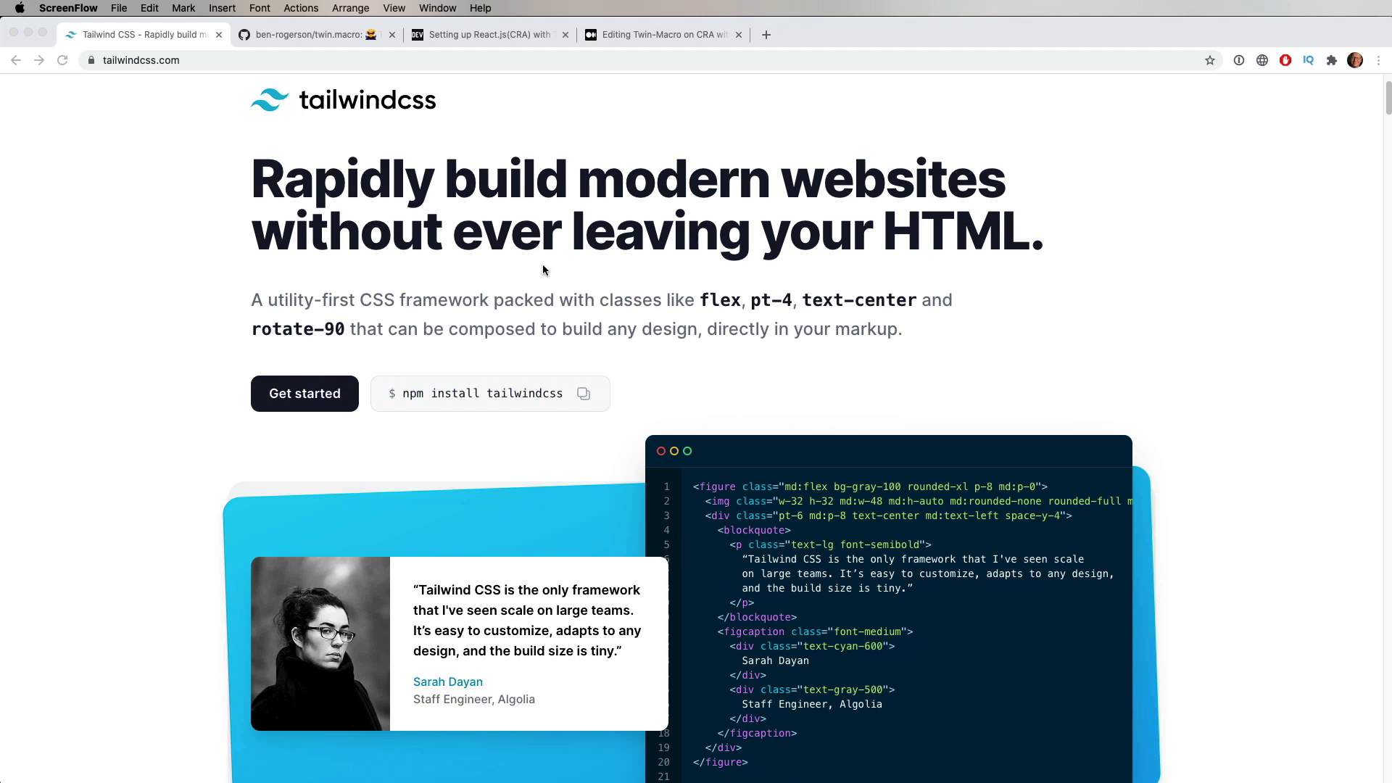
left_click(313, 35)
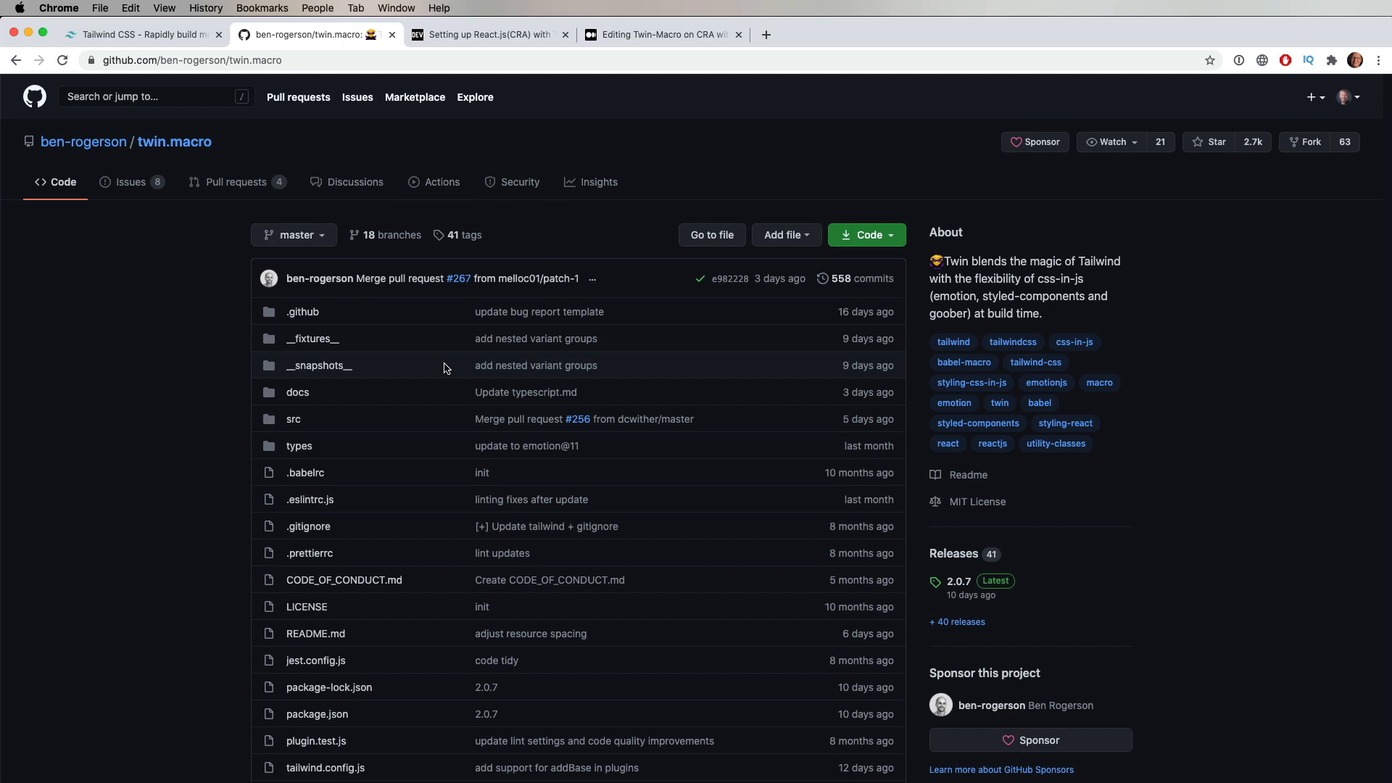
scroll("down", 3)
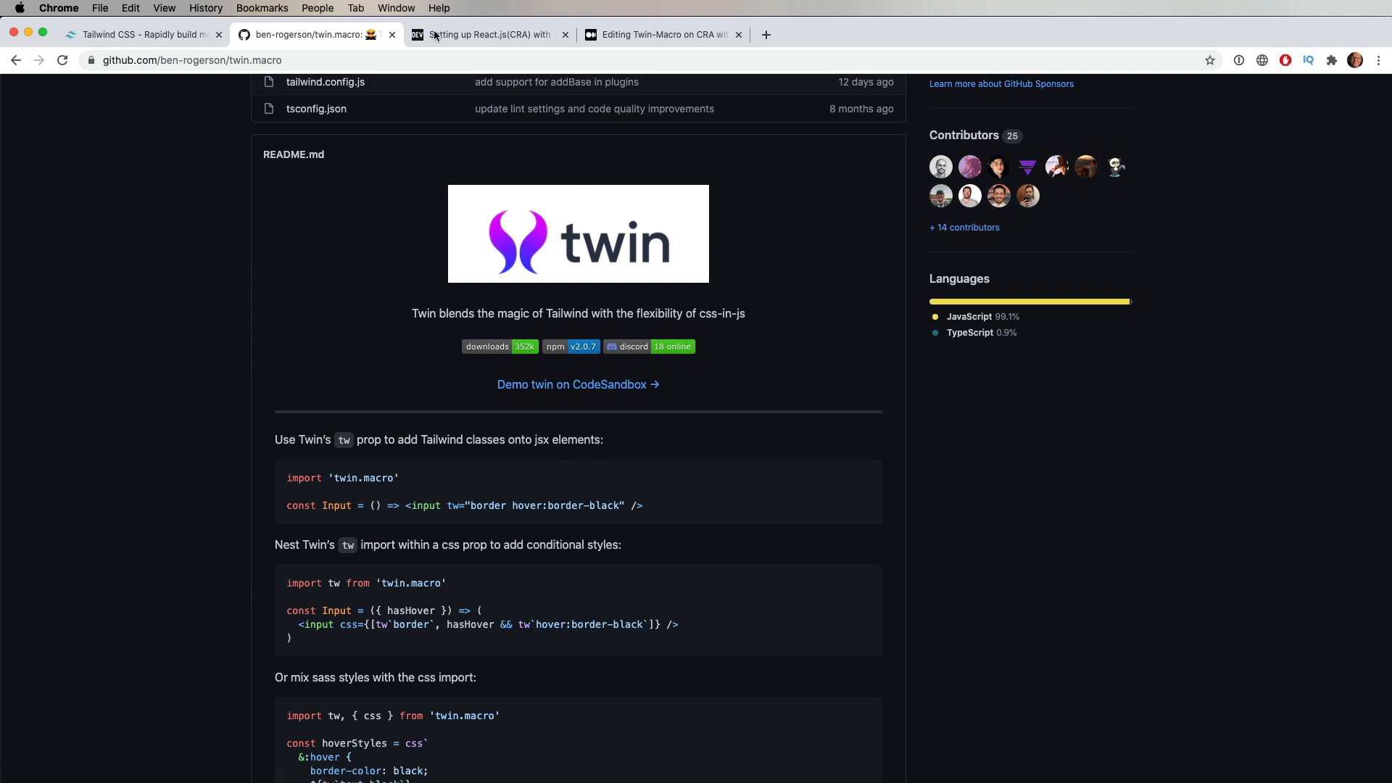
Skim the dev.to React and Tailwind article, then switch to the Medium 'Twin-Macro on CRA' draft
left_click(487, 35)
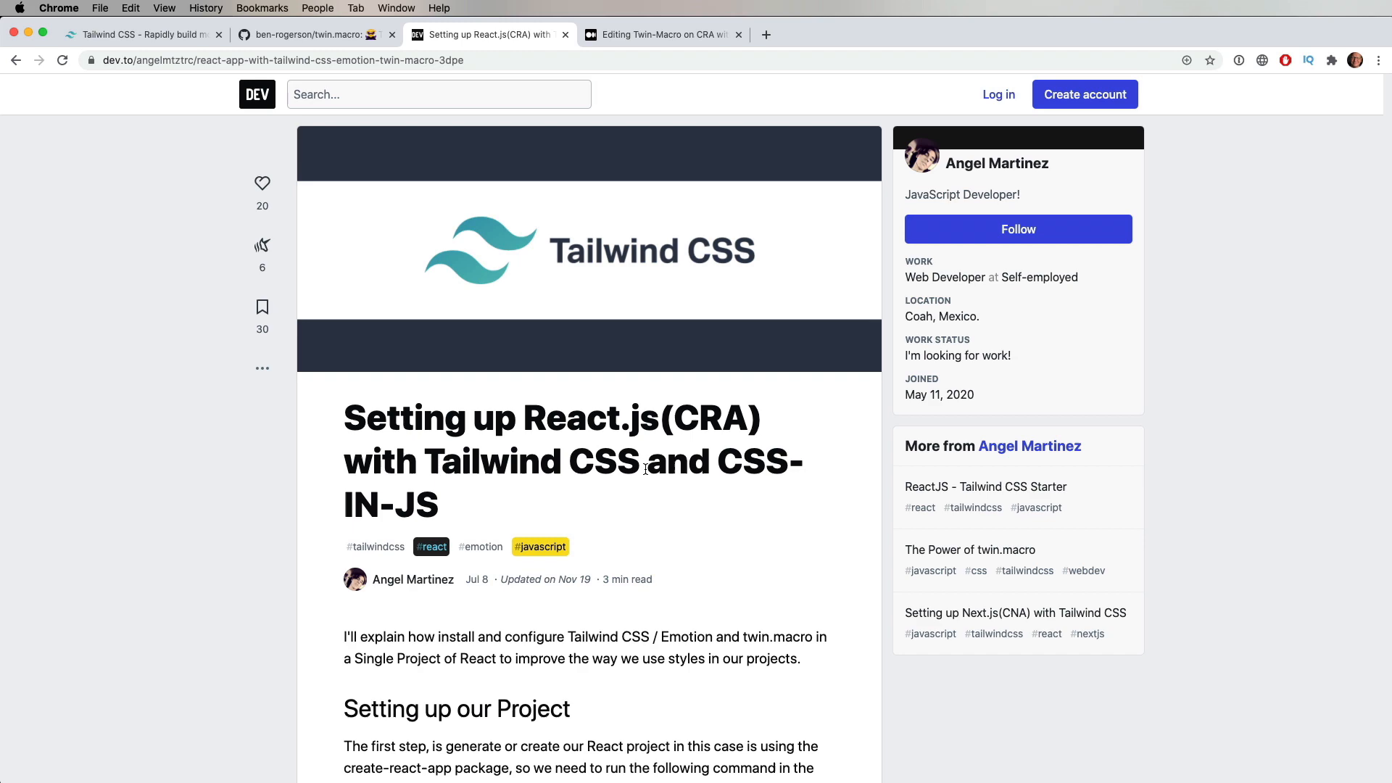
scroll("down", 3)
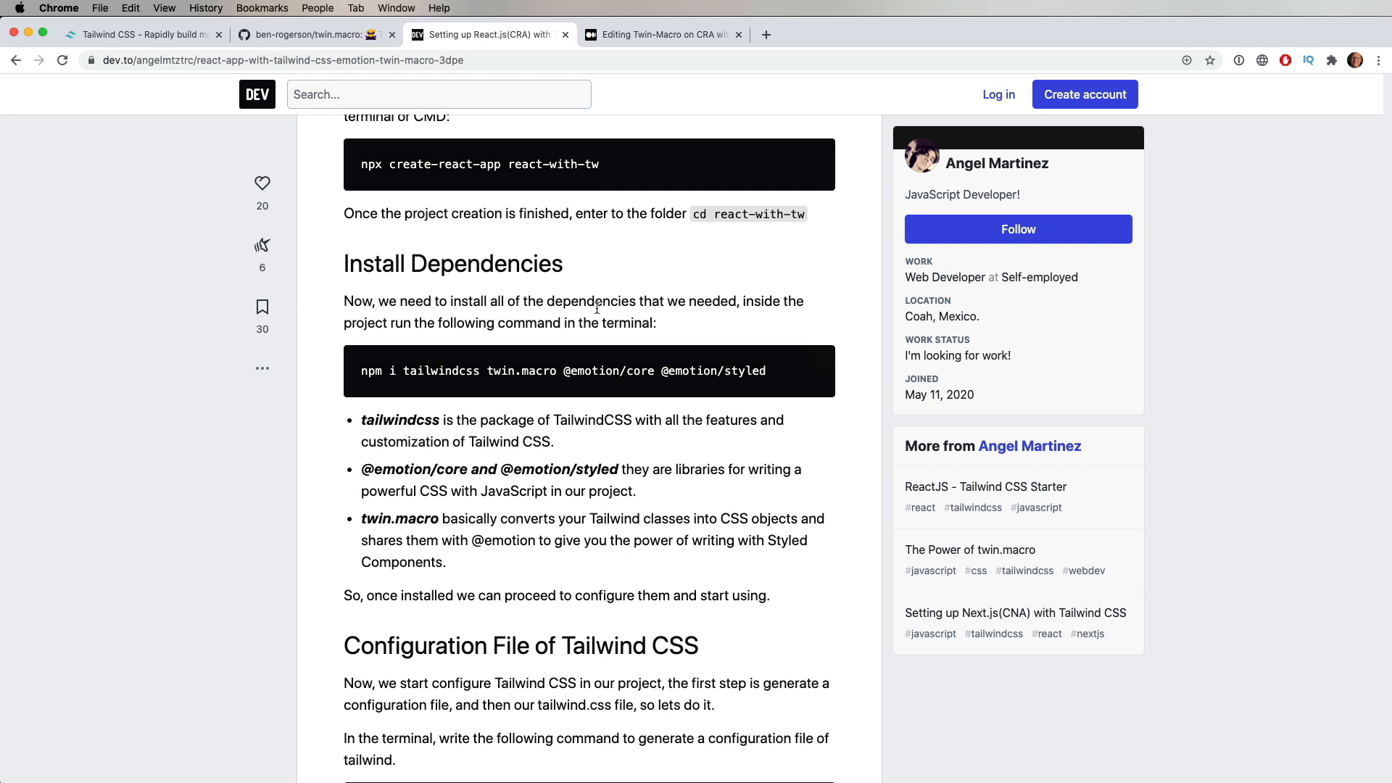
left_click(661, 35)
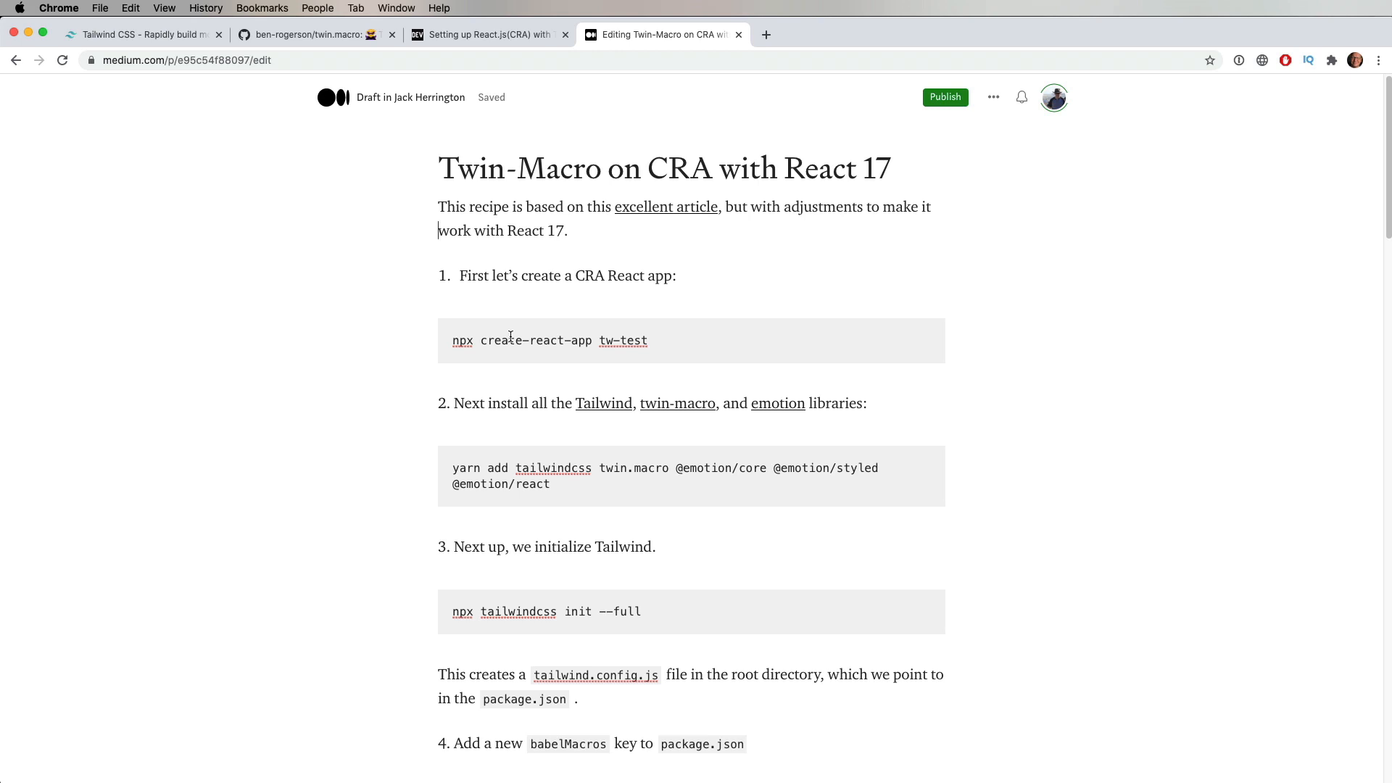
Copy 'npx create-react-app tw-test' from the draft, run it in iTerm2 and cd into tw-test
left_click_drag(453, 340, 648, 339)
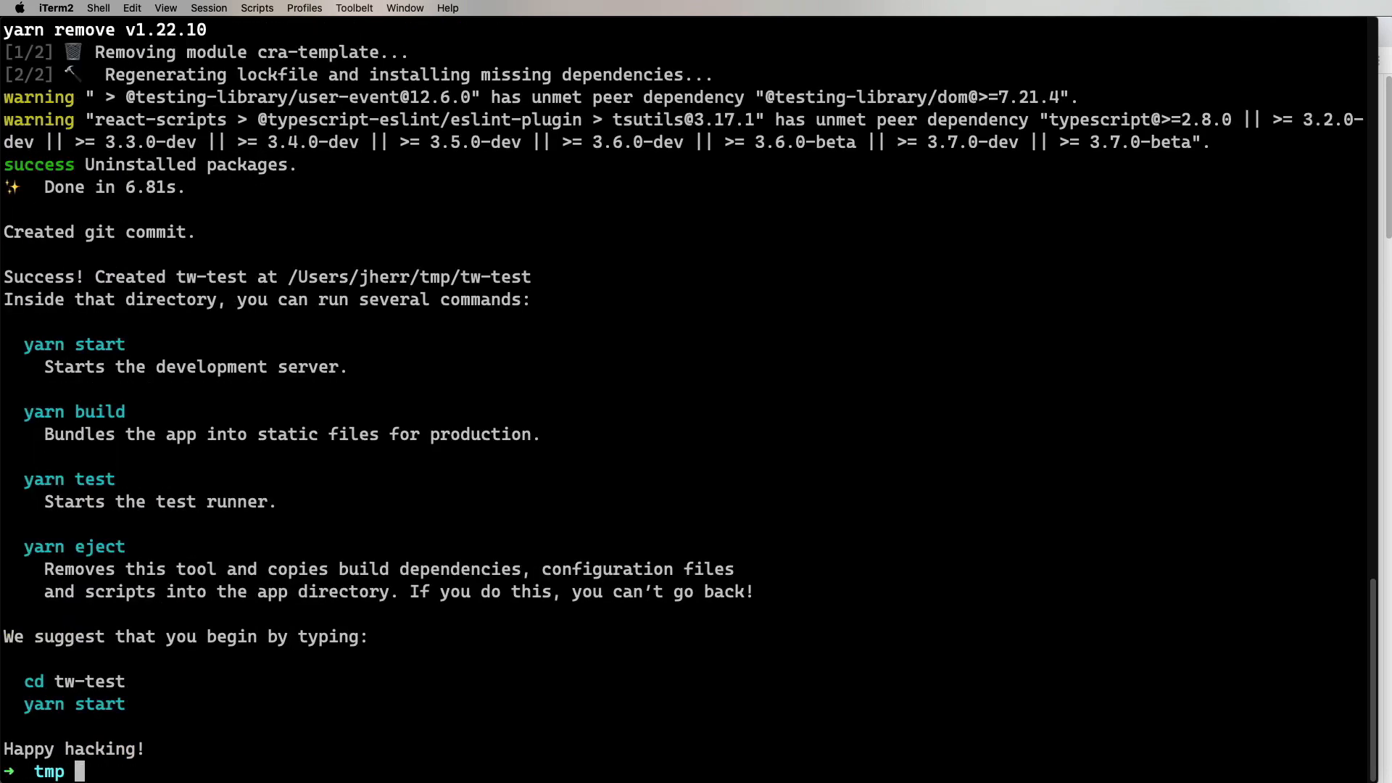
type("cd tw-test")
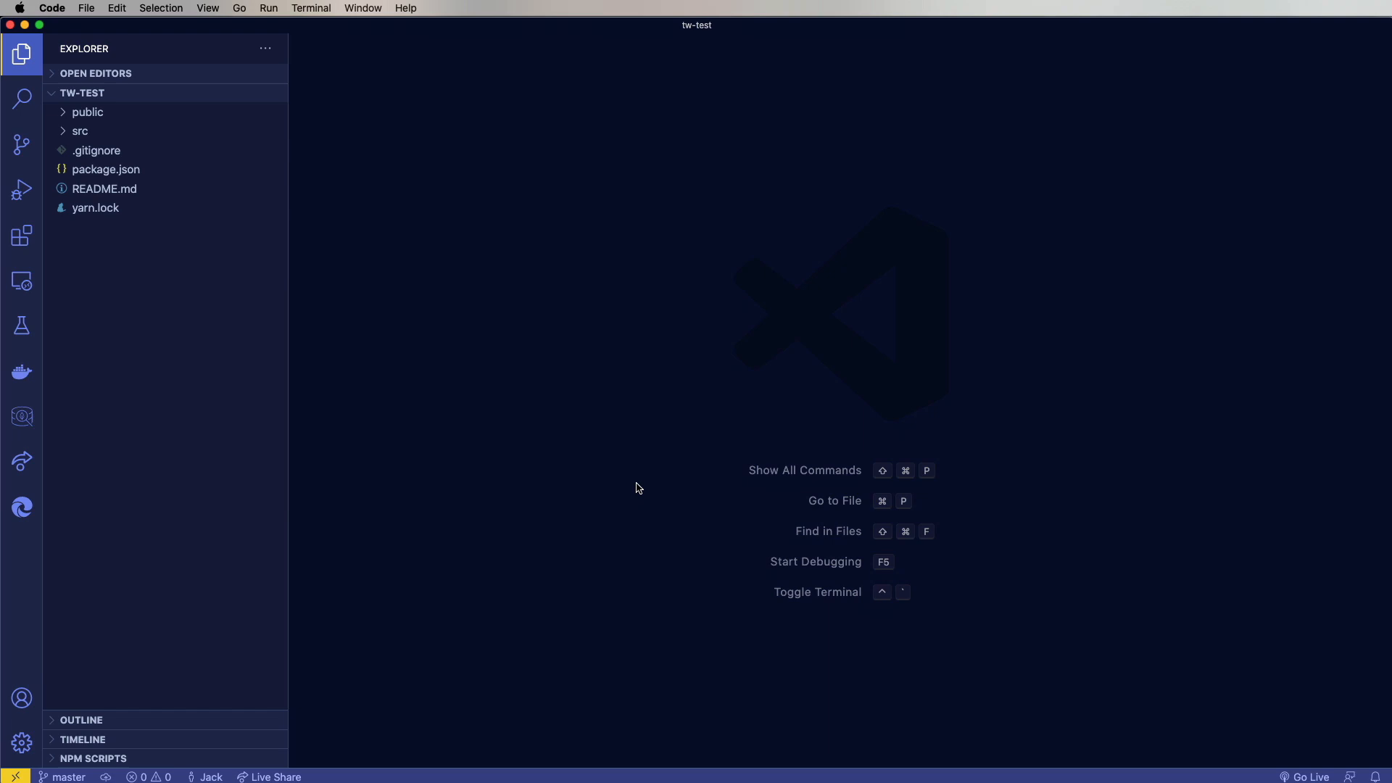
mouse_move(604, 375)
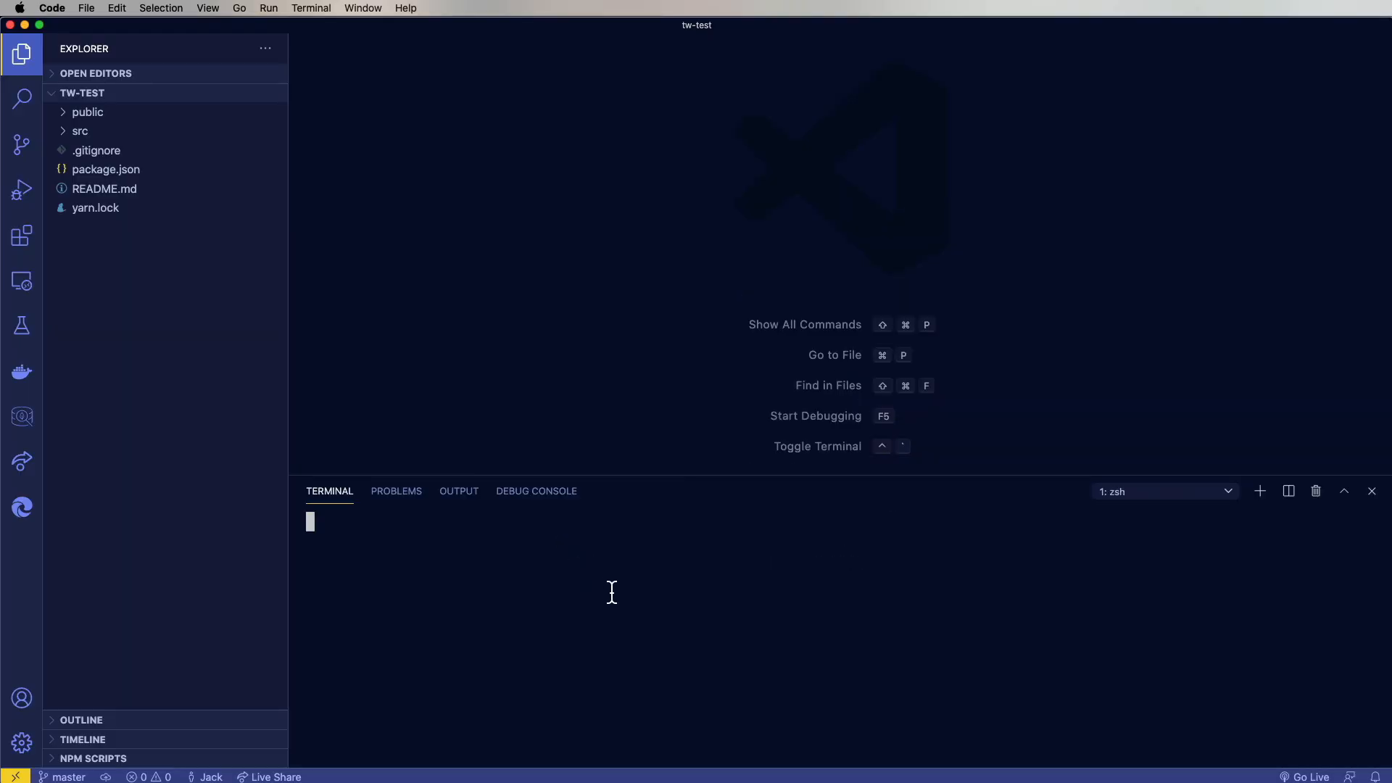
type("yarn add tailwindcss twin.macro @emotion/core @emotion/styled @emotion/react")
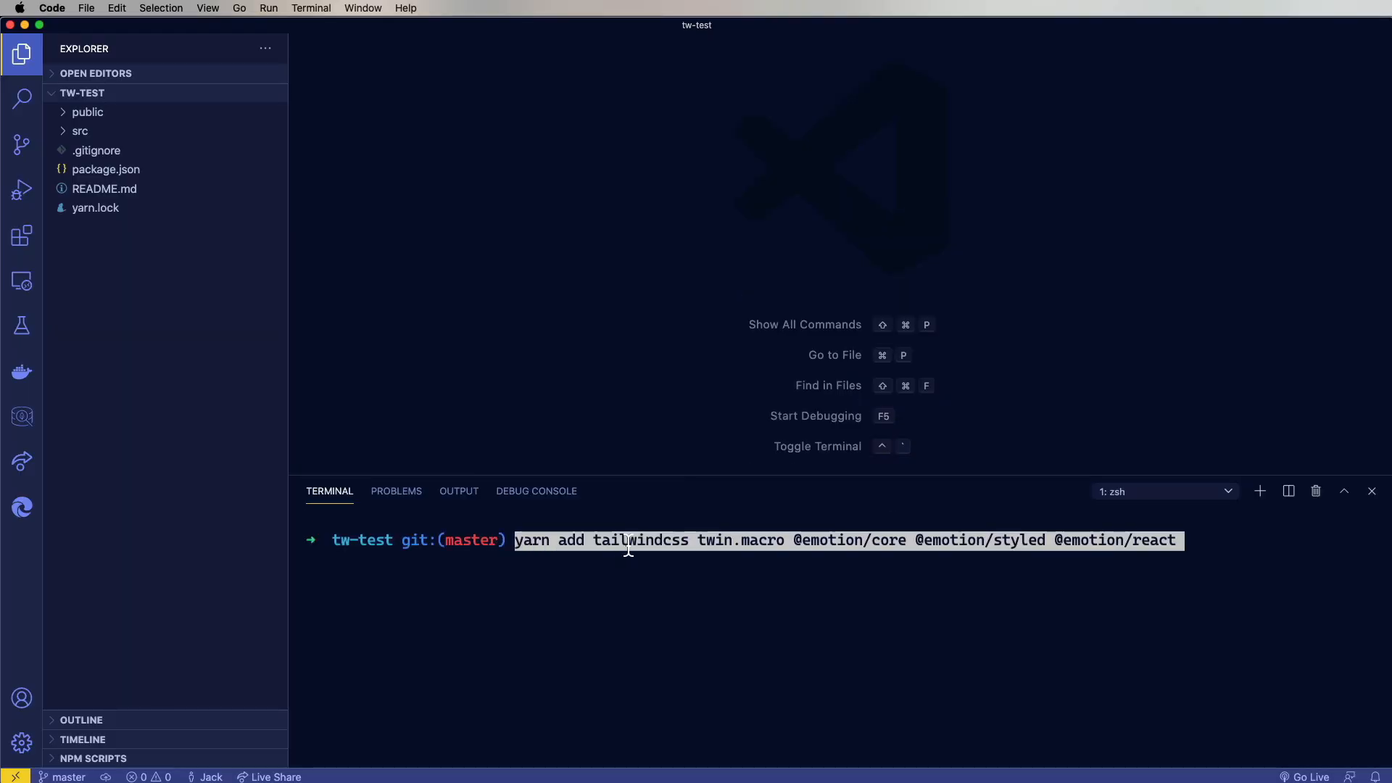
double_click(638, 540)
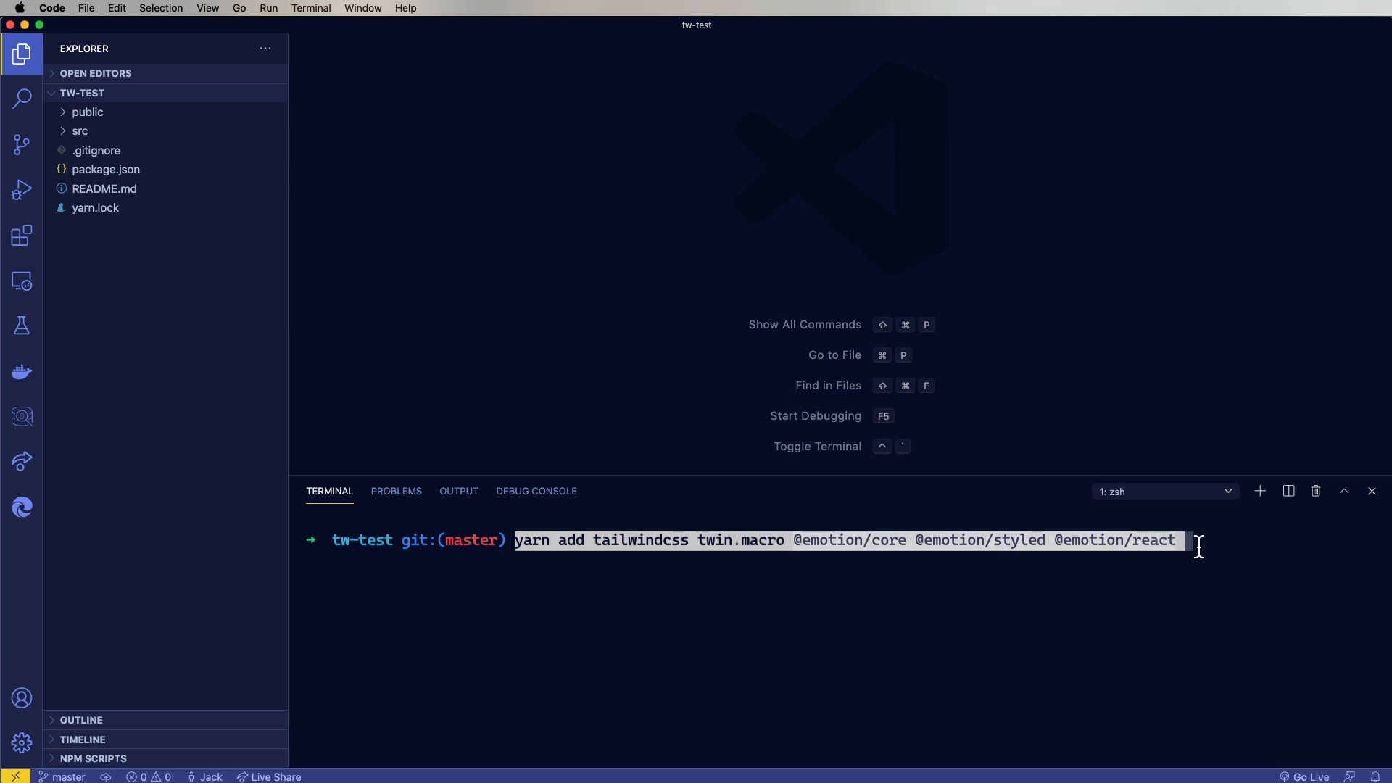
key("enter")
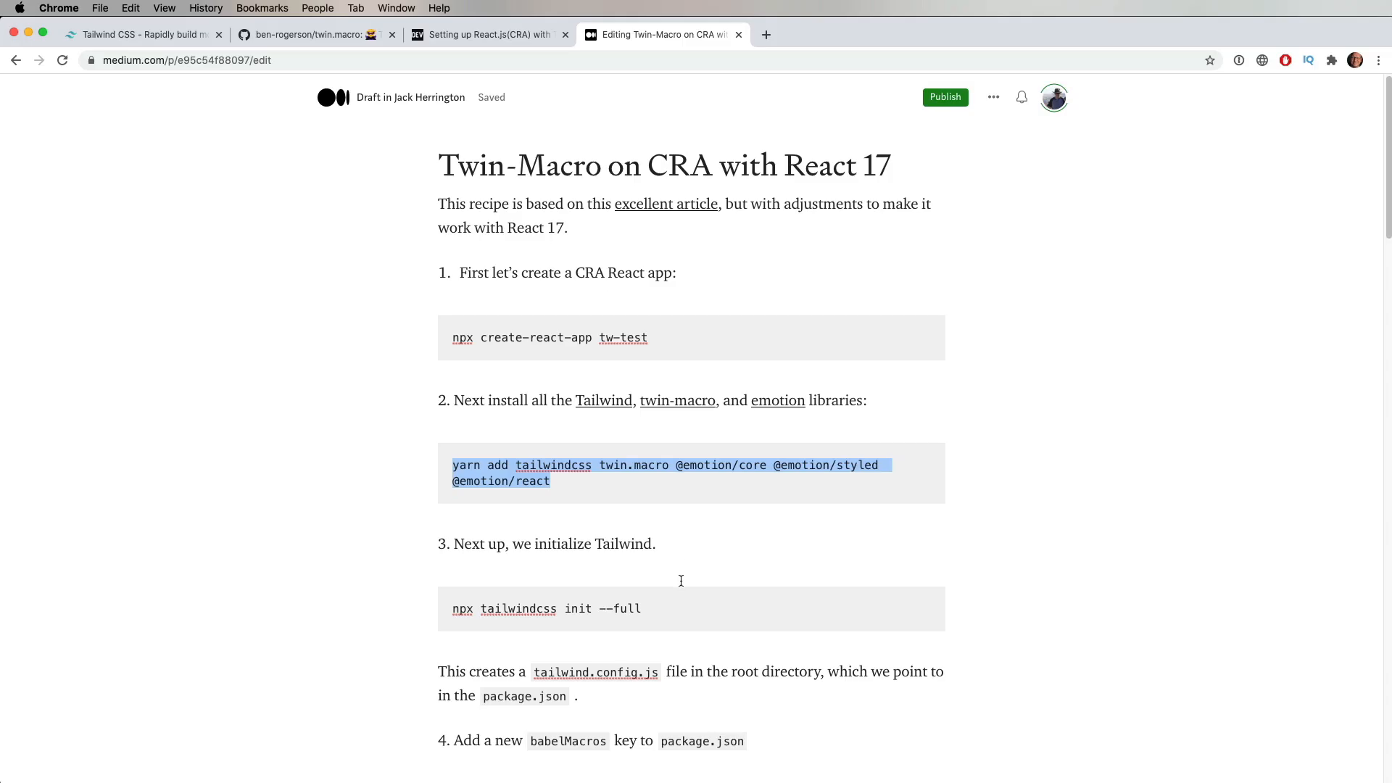
Copy 'npx tailwindcss init --full' from the draft to generate the full tailwind.config.js
scroll("down", 3)
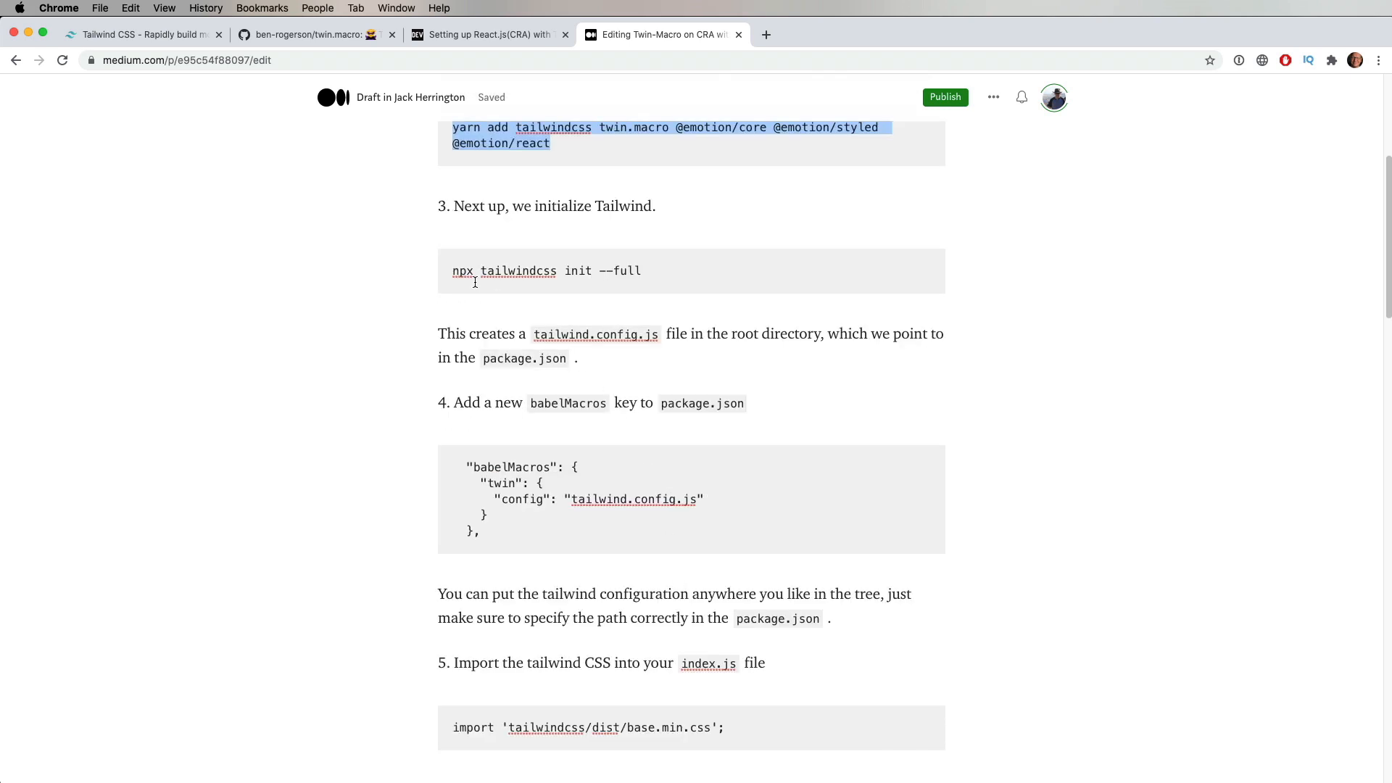
left_click_drag(452, 271, 641, 271)
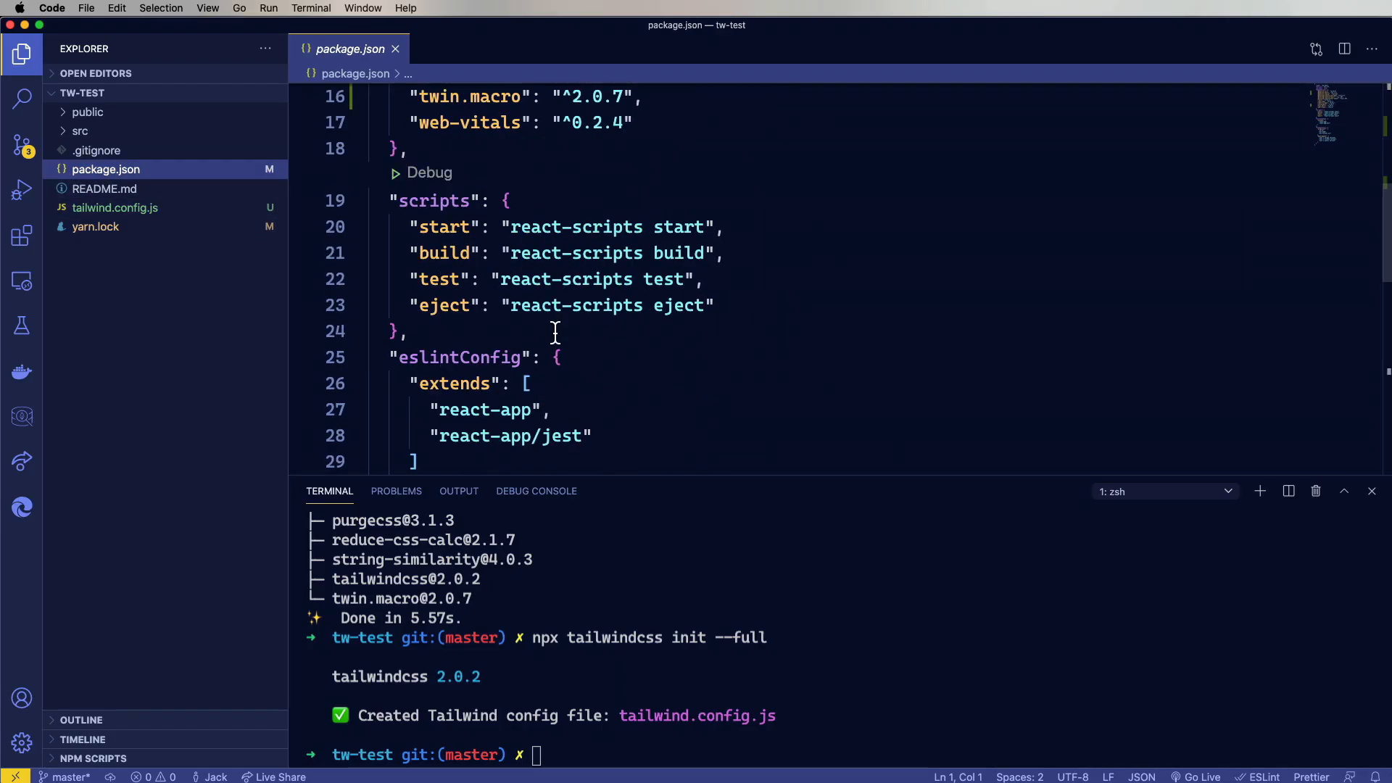
Point the babelMacros twin config path to 'src/' in package.json, then start the app with yarn
scroll("down", 3)
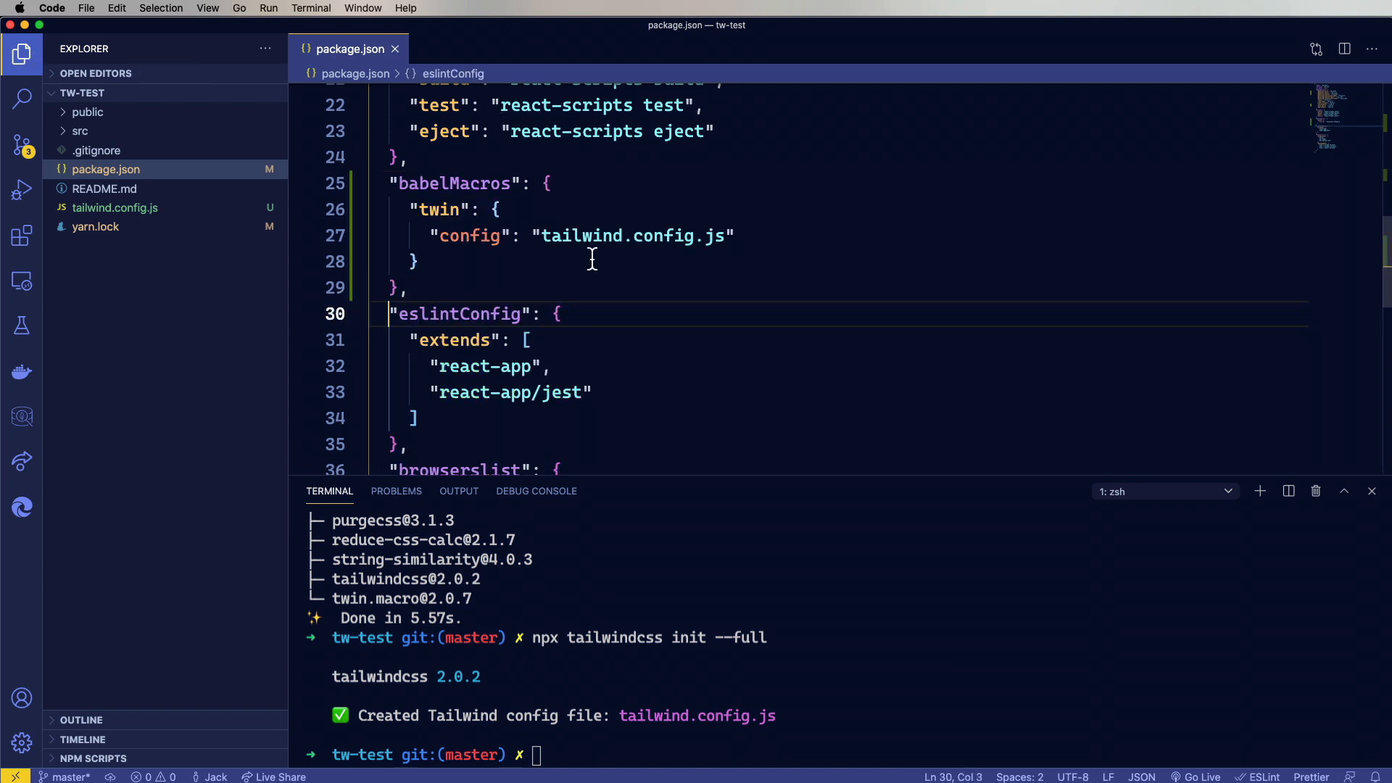
double_click(438, 208)
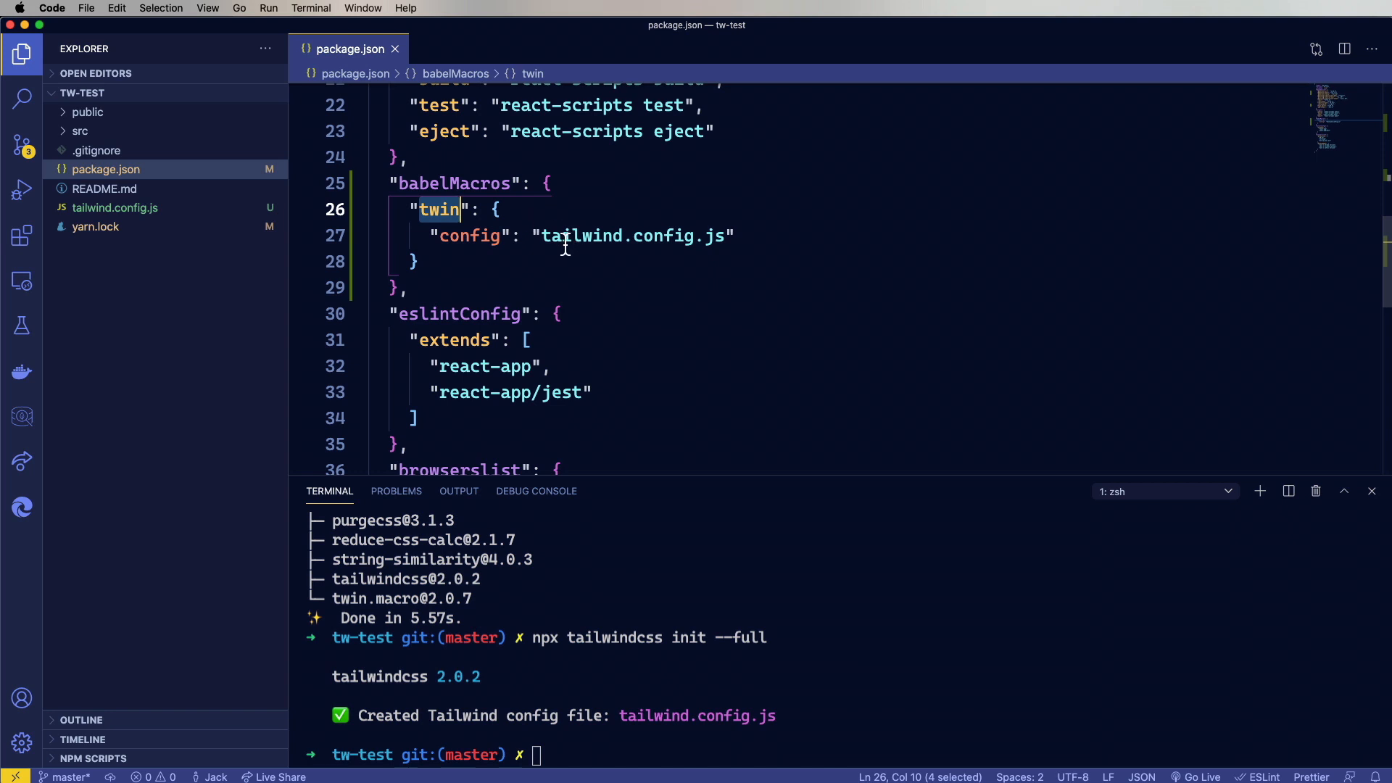
double_click(632, 236)
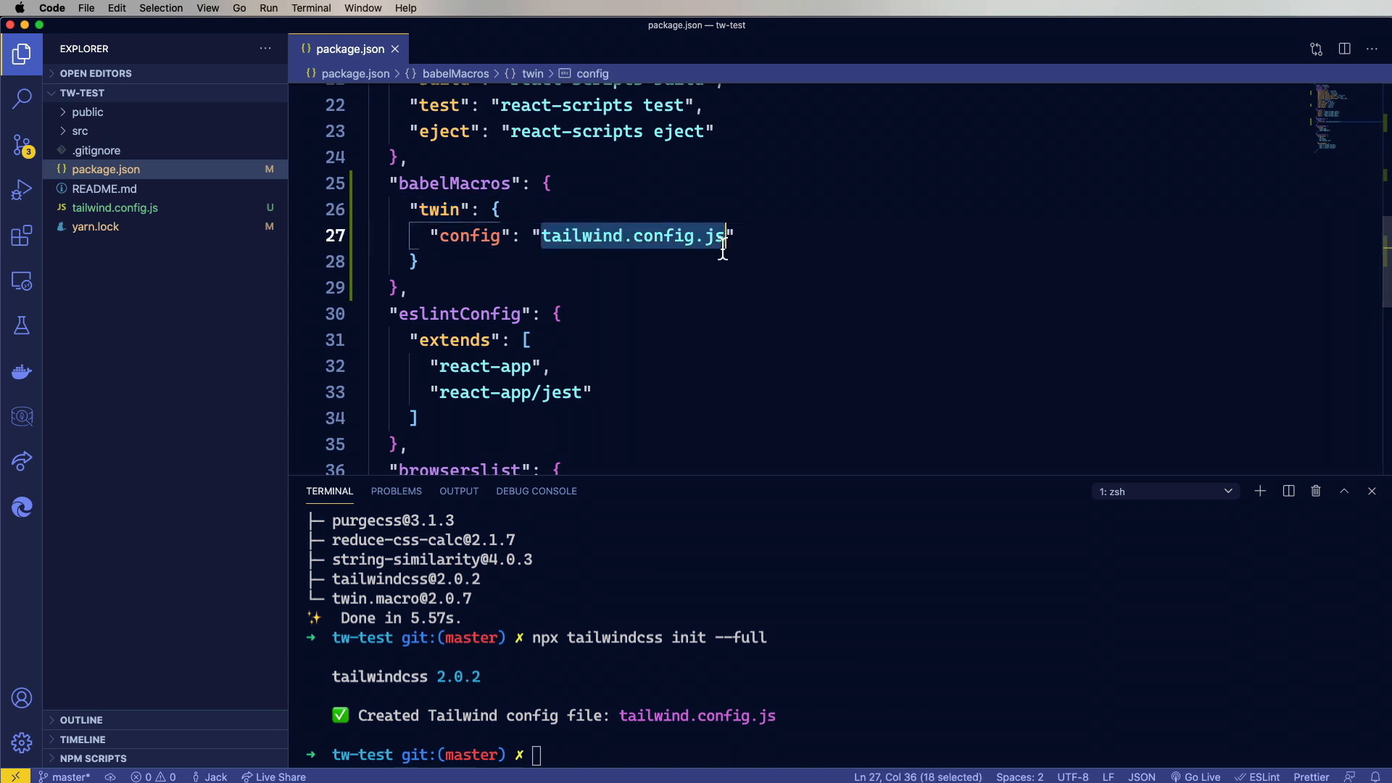
type("src/")
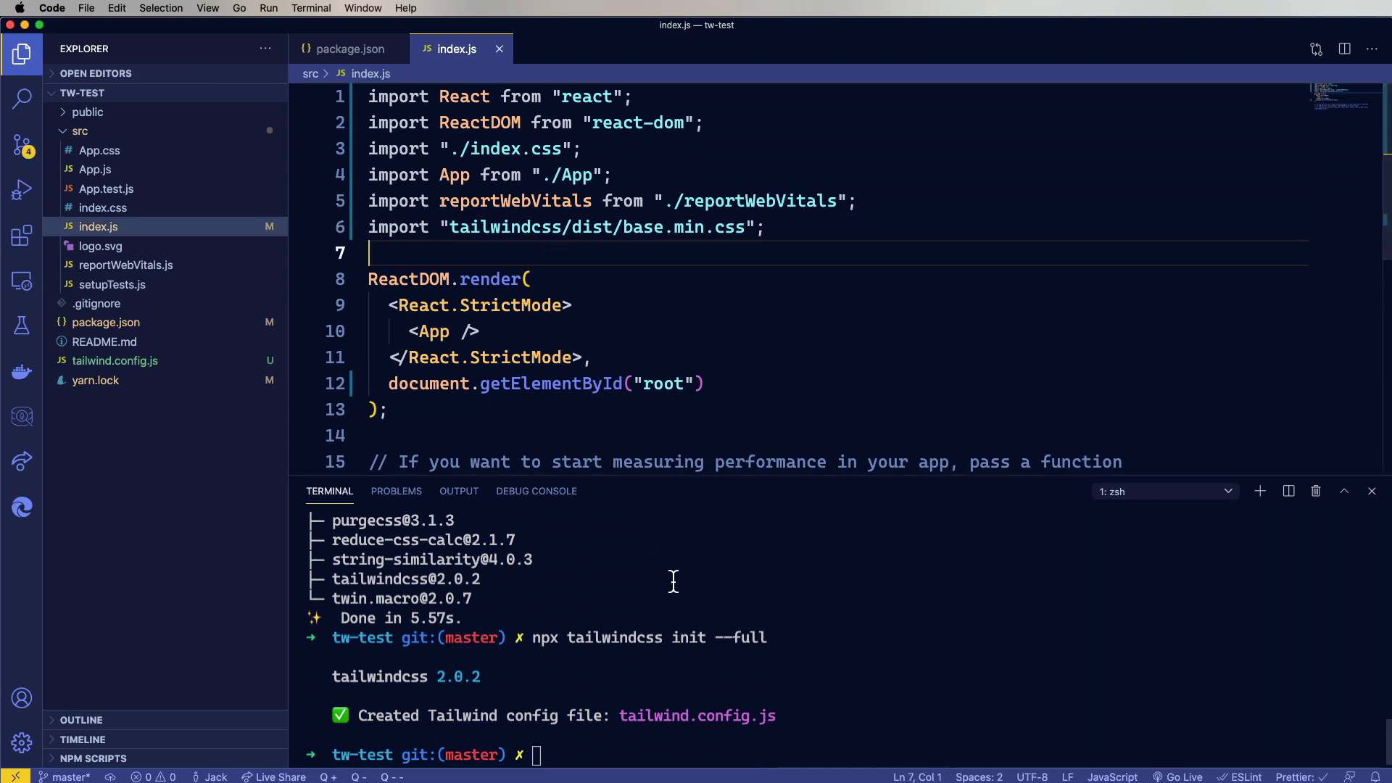
type("yar")
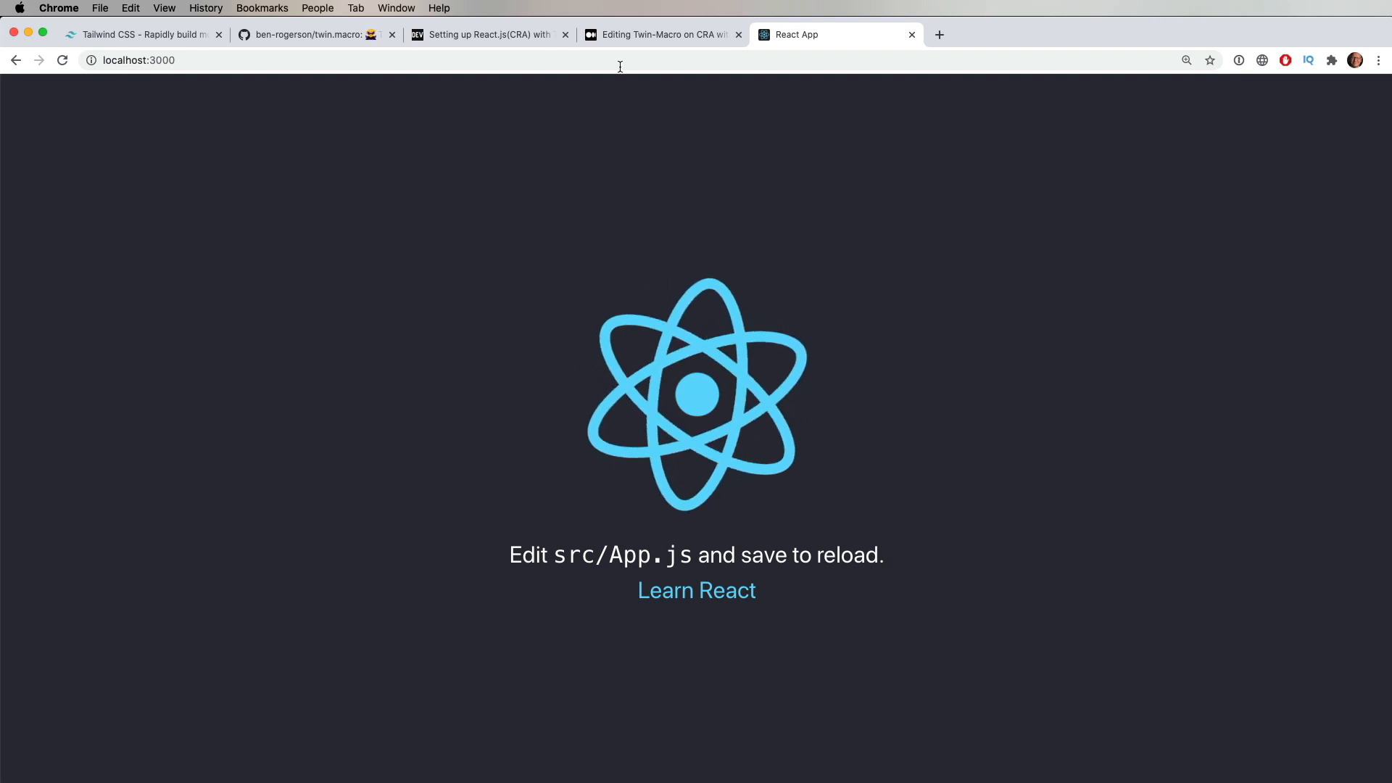
In the Medium draft's Using Tailwind section, select the example App code block to copy
left_click(662, 35)
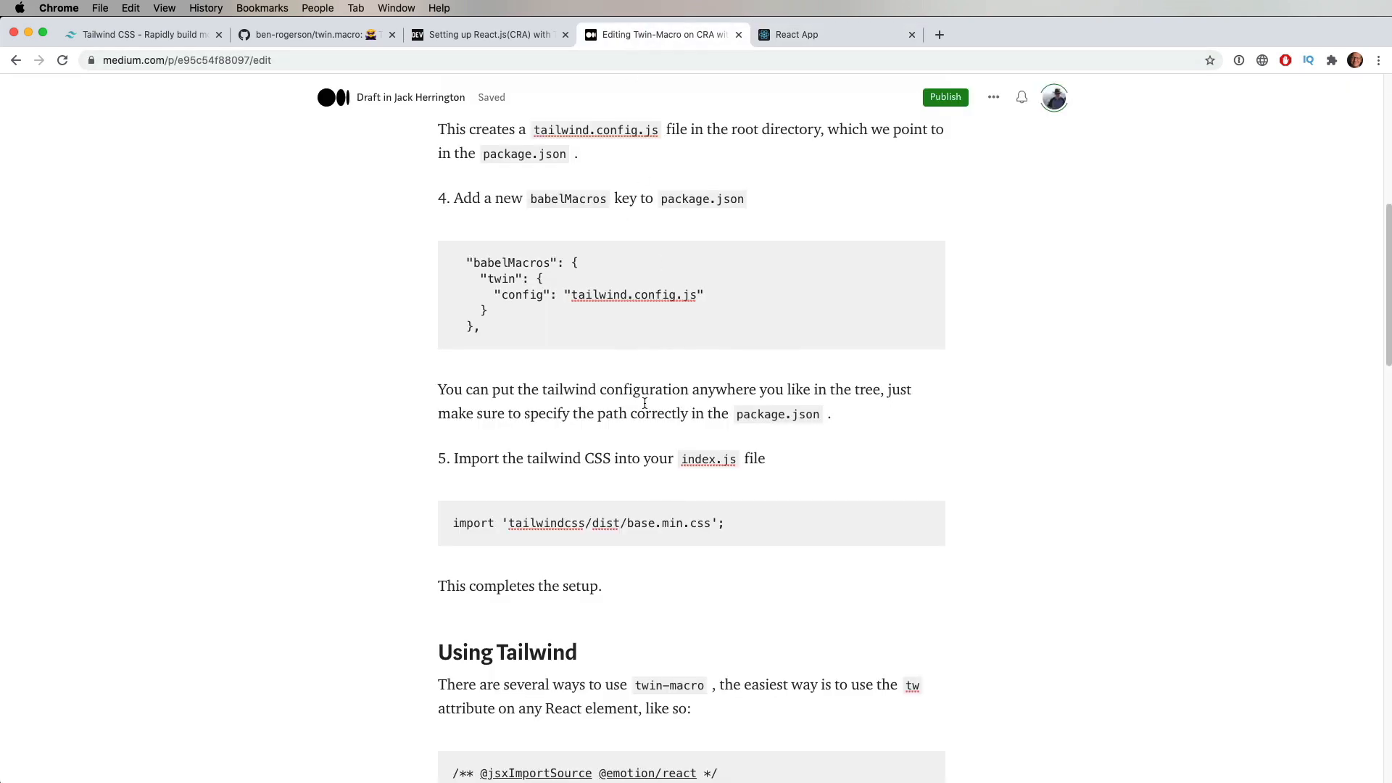
scroll("down", 3)
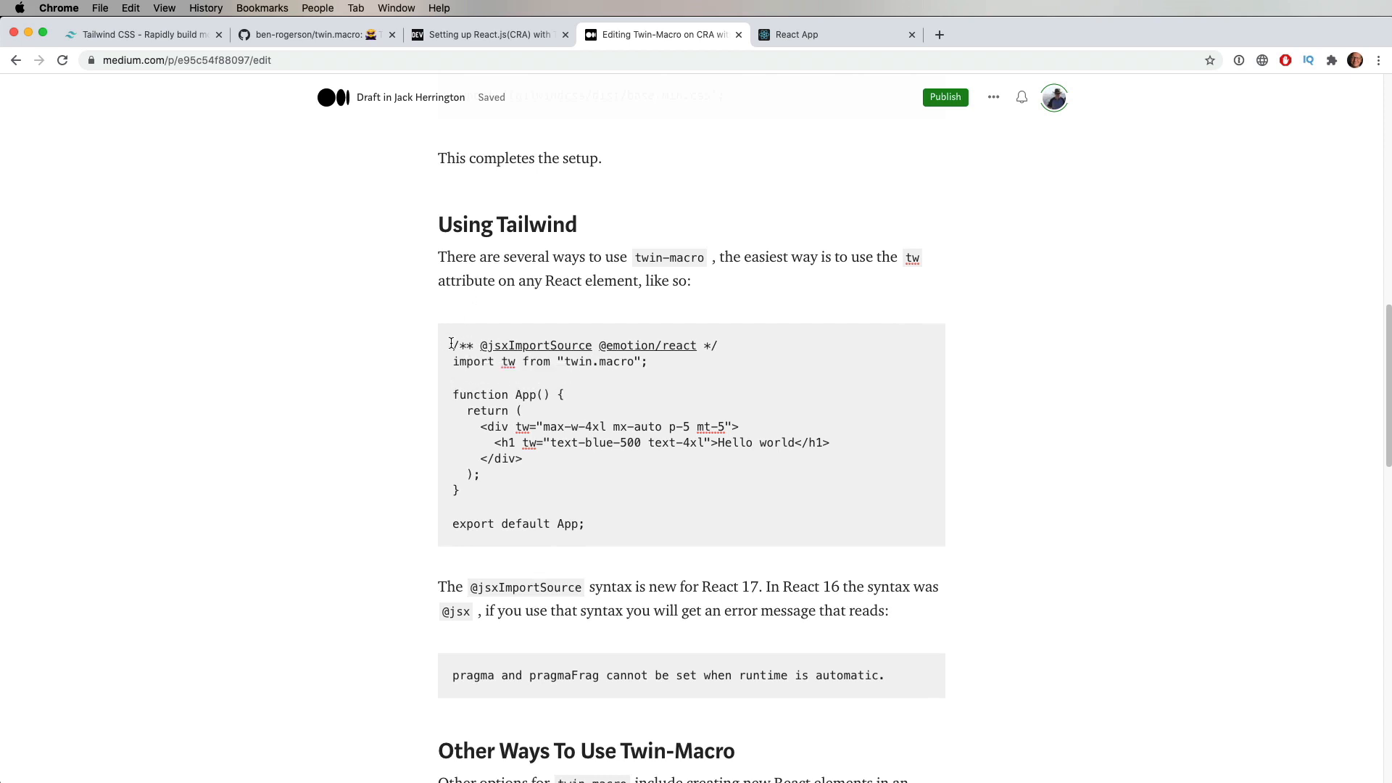
left_click_drag(452, 345, 584, 523)
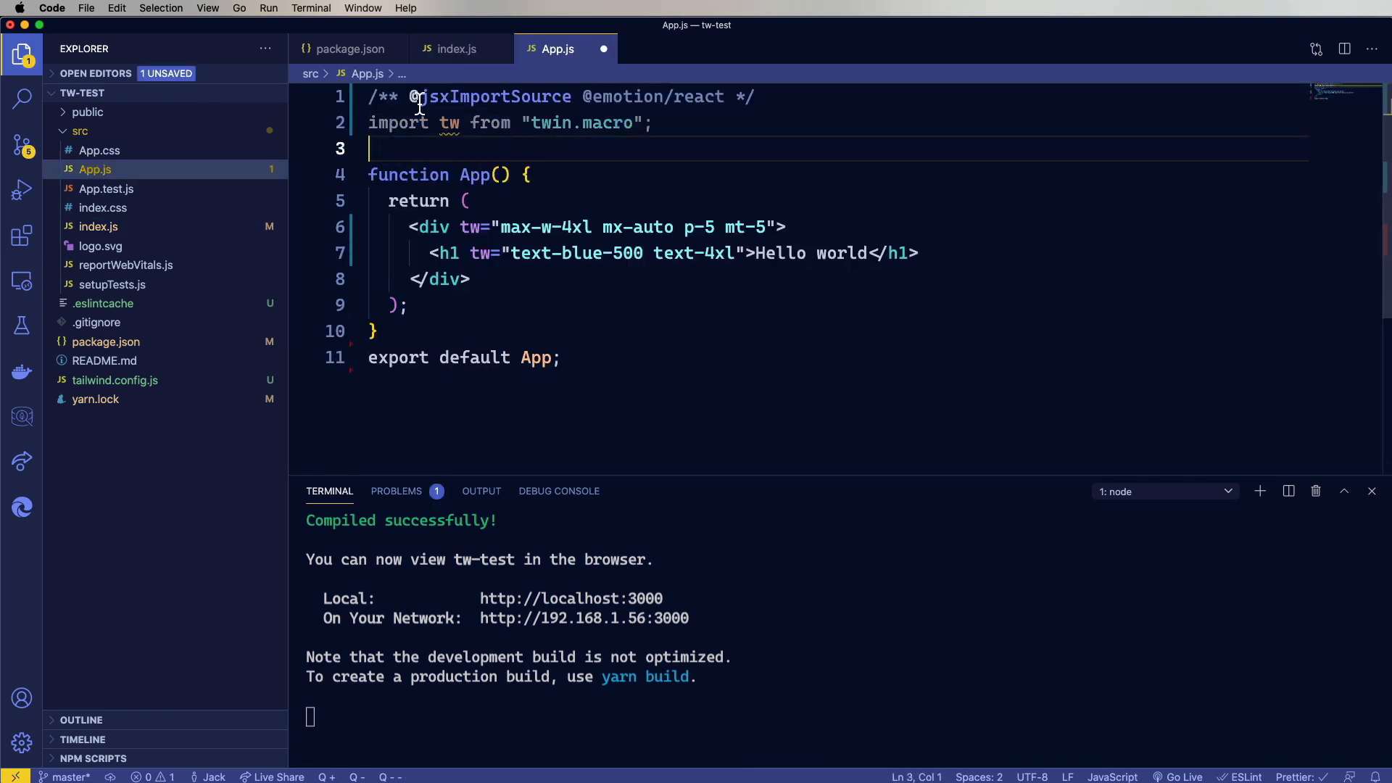
Paste the Hello world example into App.js, save it and check the blue heading in the browser
double_click(477, 97)
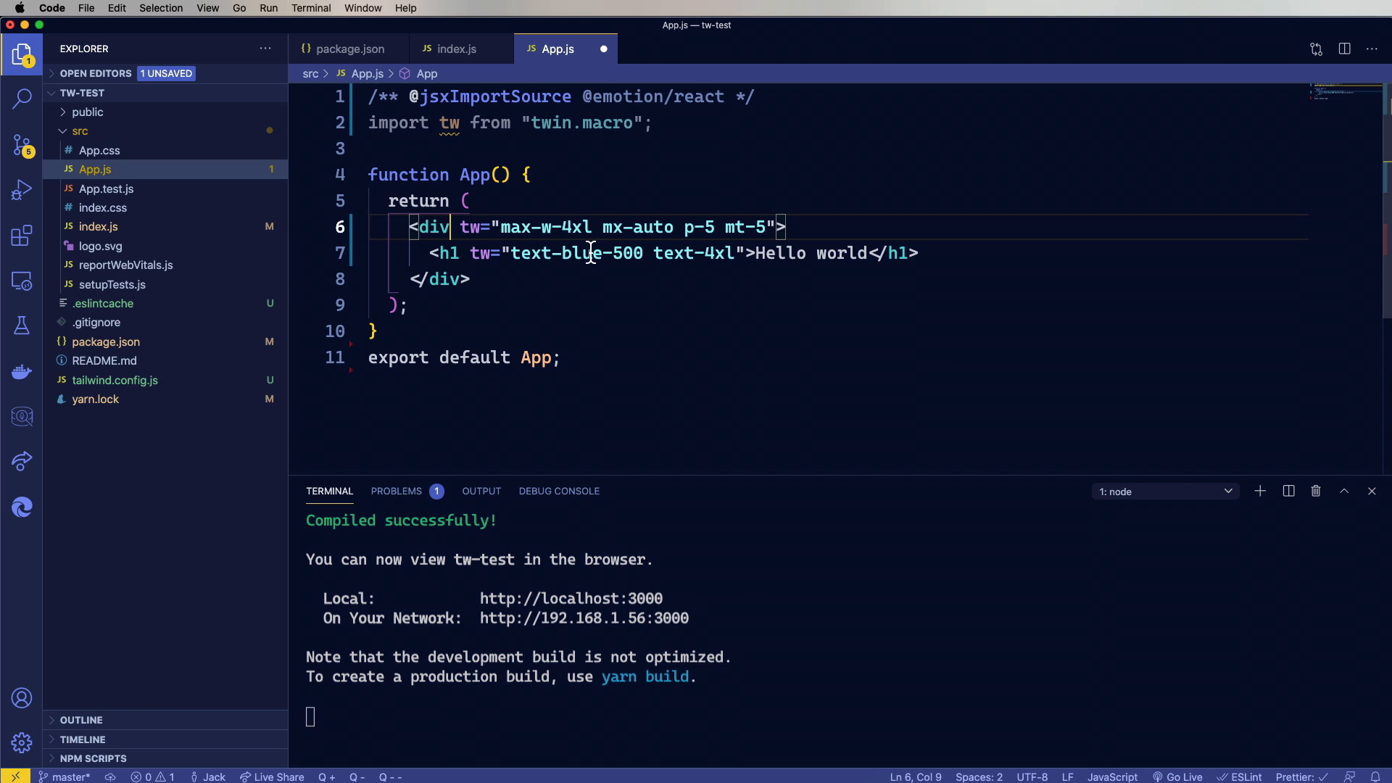
left_click_drag(409, 226, 470, 278)
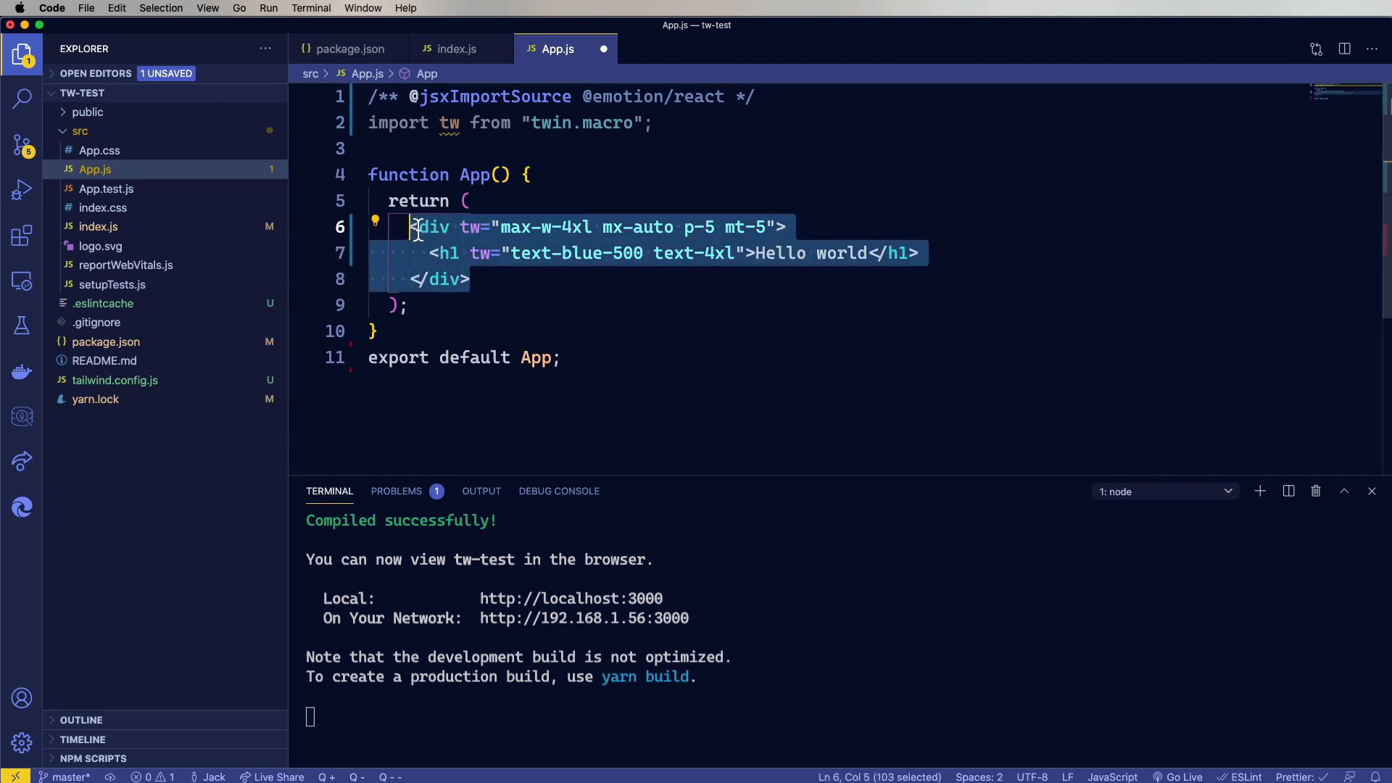
mouse_move(557, 164)
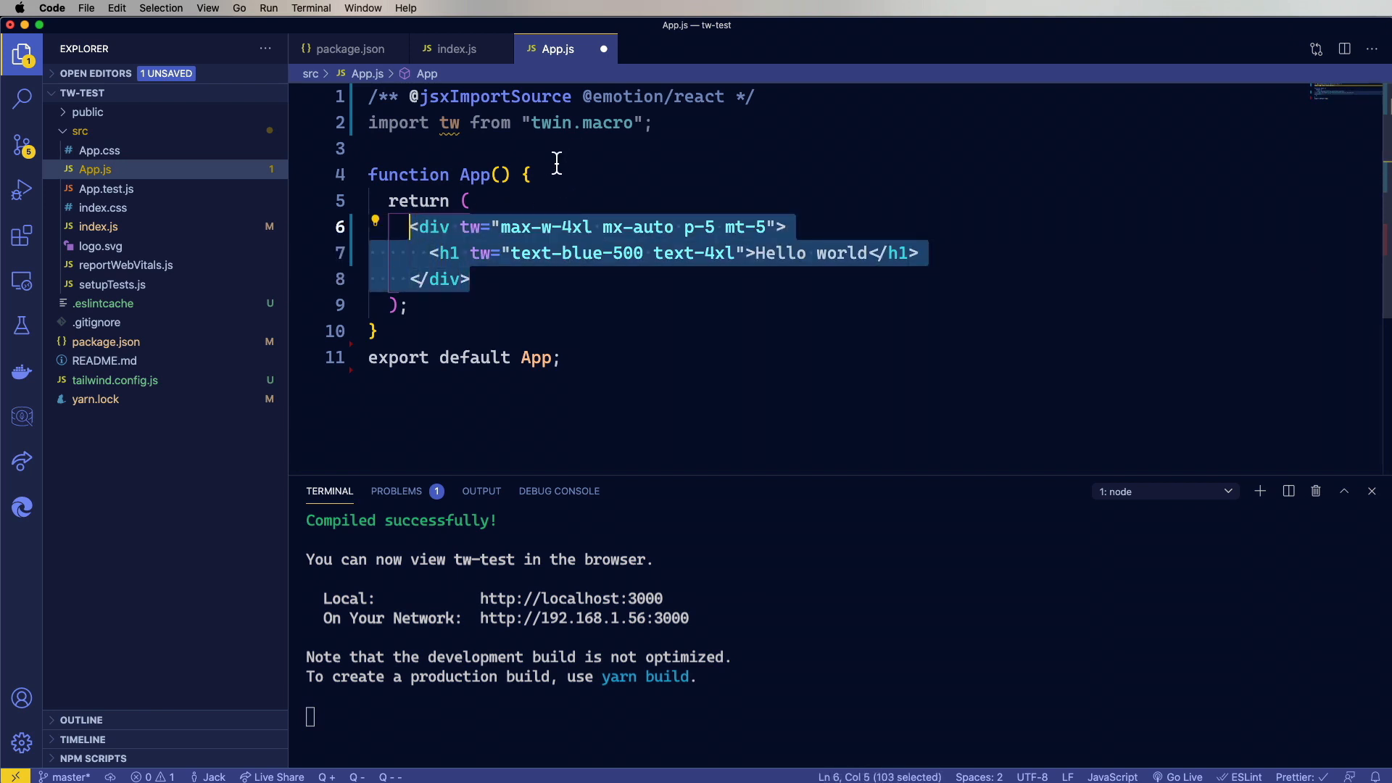
left_click(584, 98)
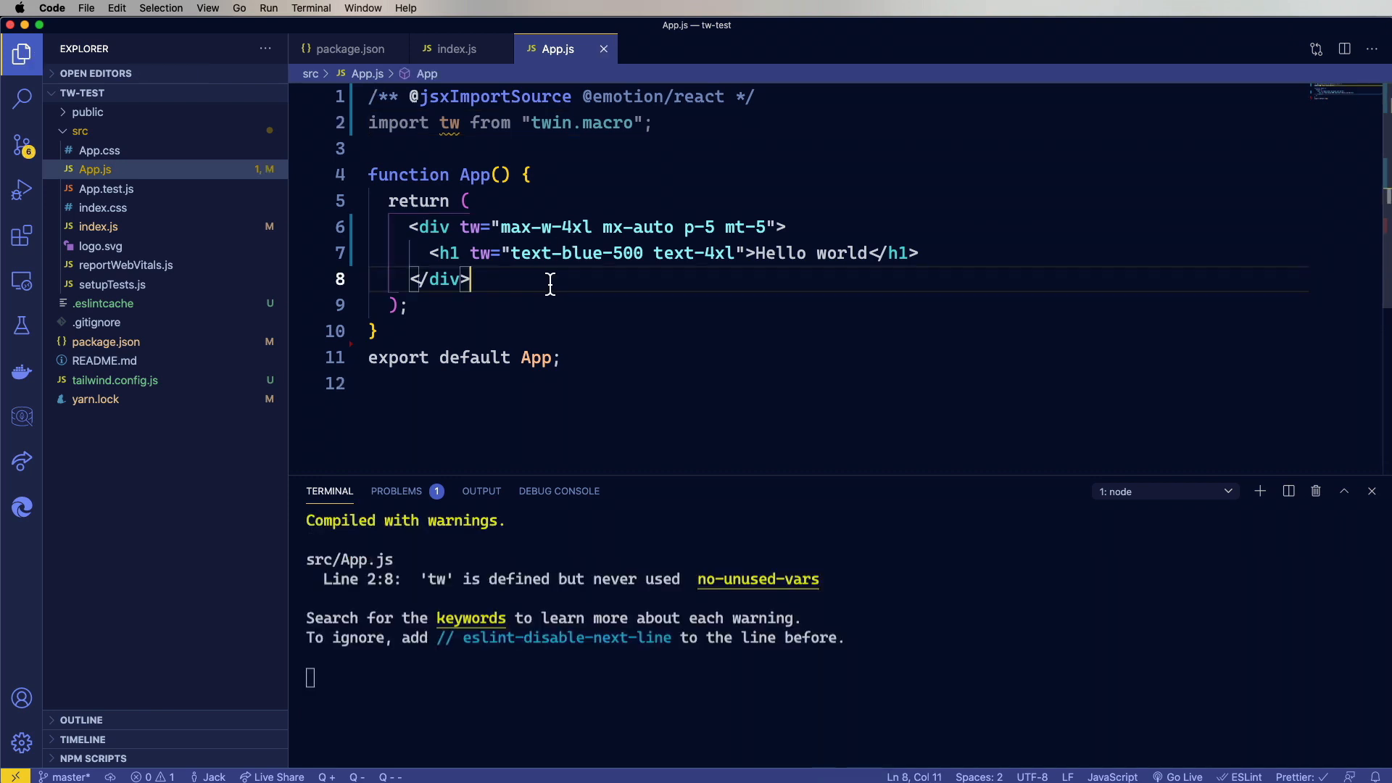
key("cmd+tab")
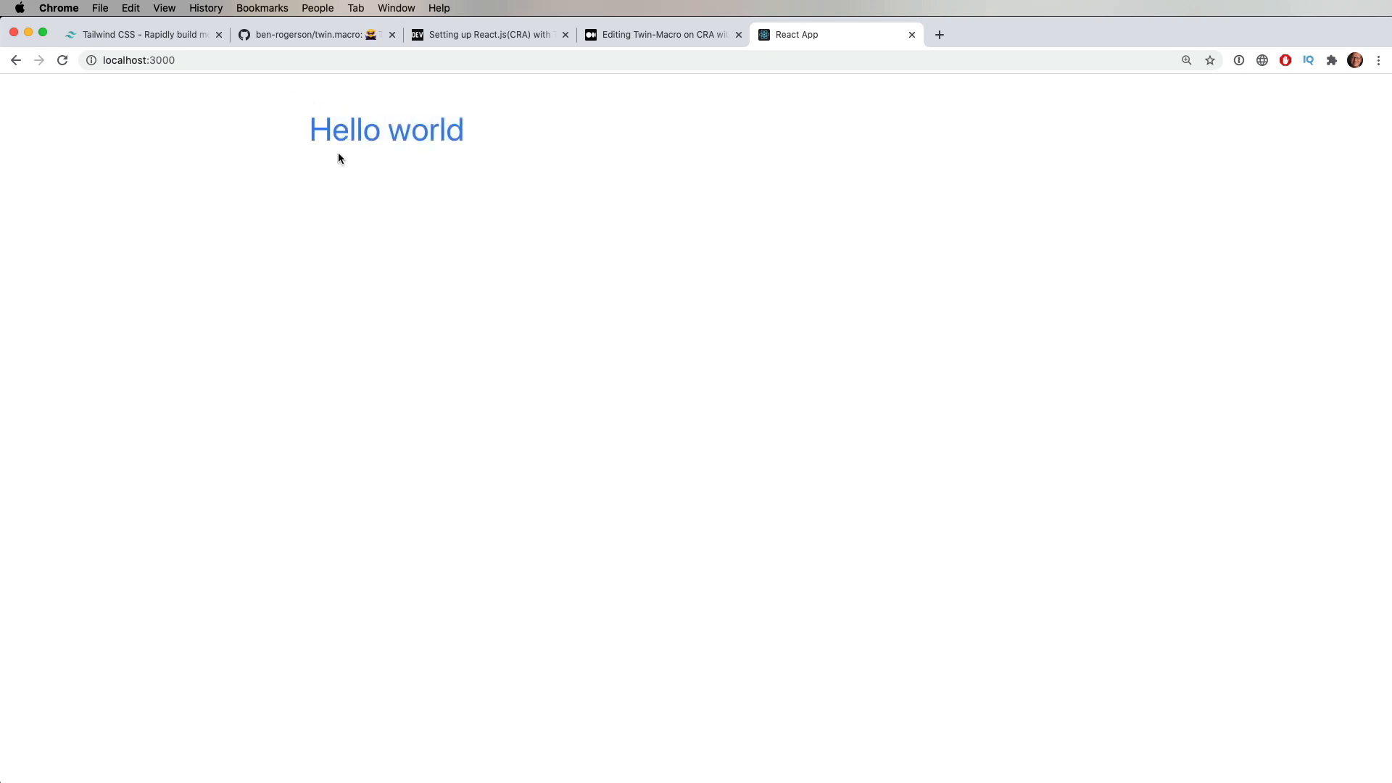
mouse_move(512, 188)
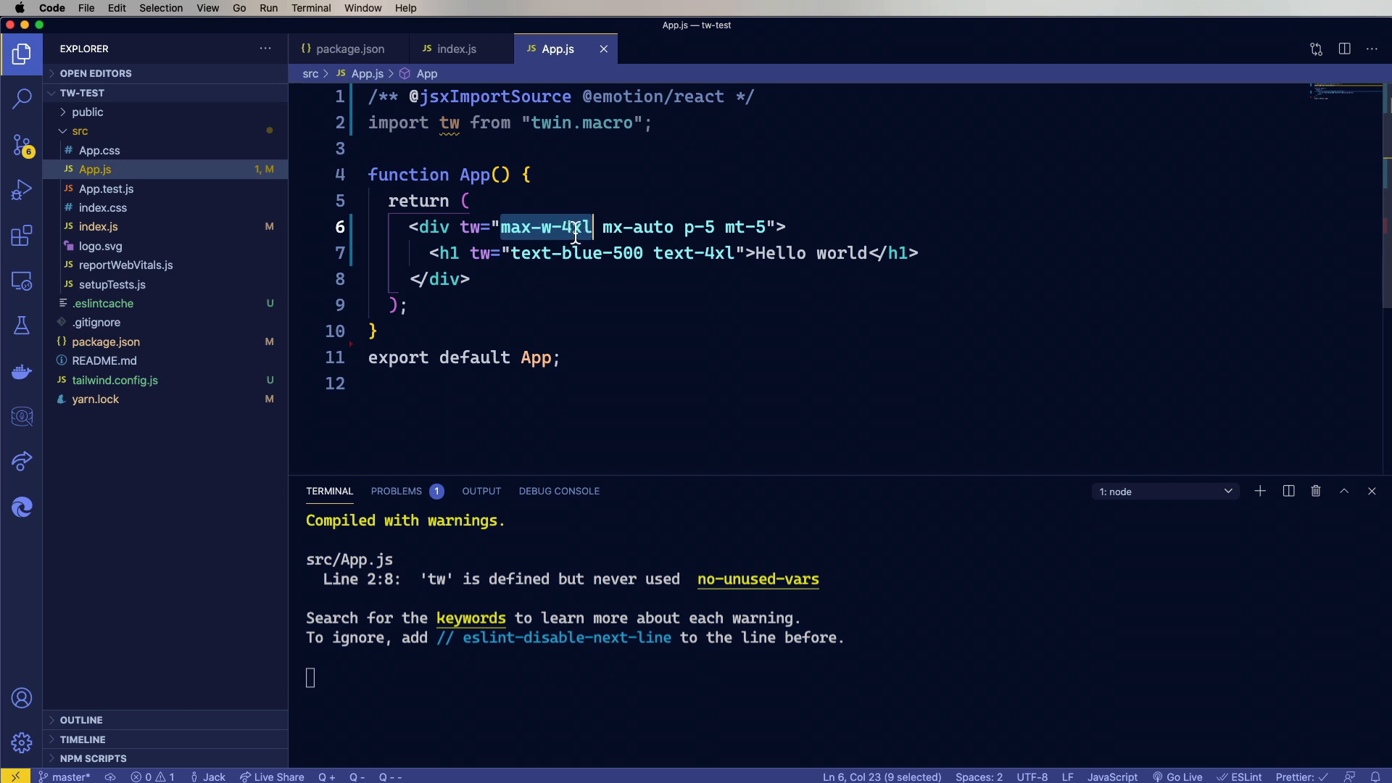
Inspect the max-w-4xl and mx-auto classes in App.js, then open tailwind.config.js from the Explorer
double_click(638, 228)
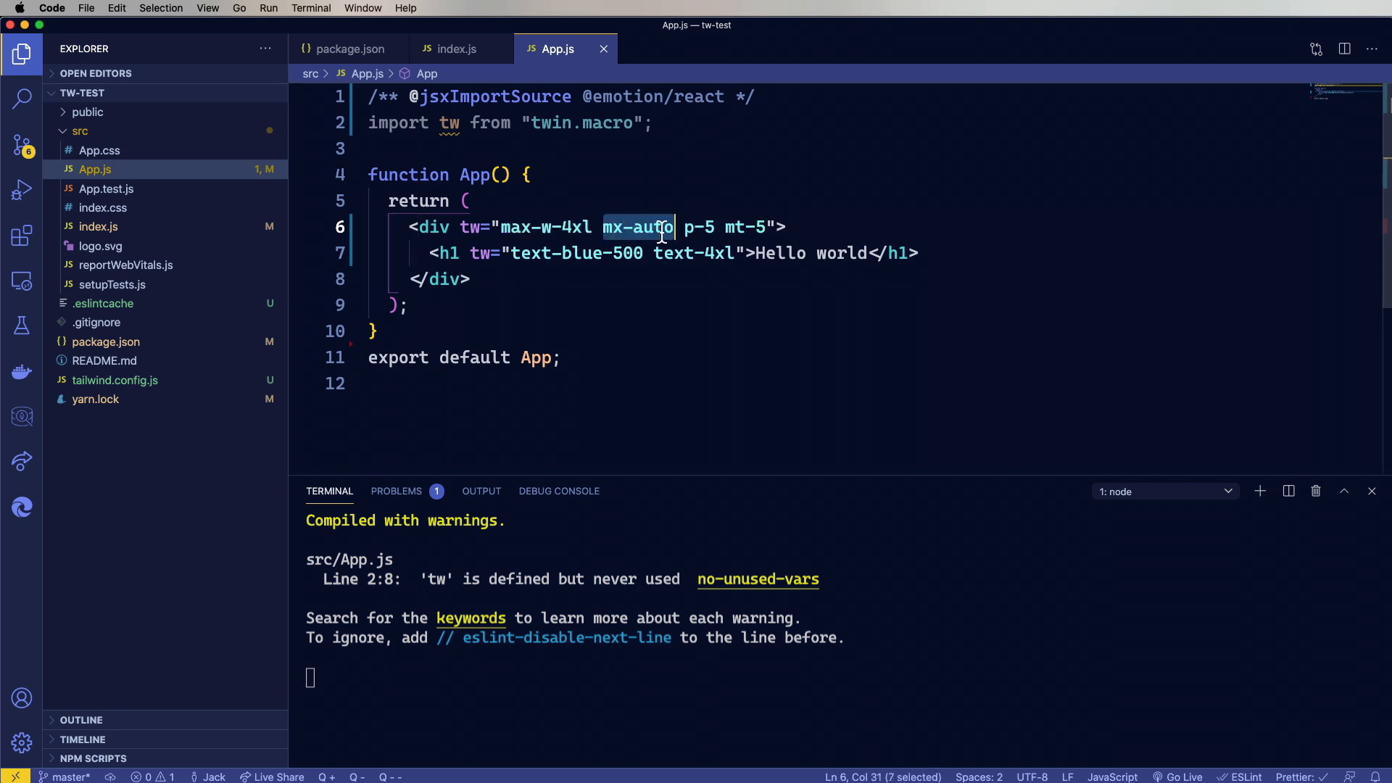
double_click(698, 227)
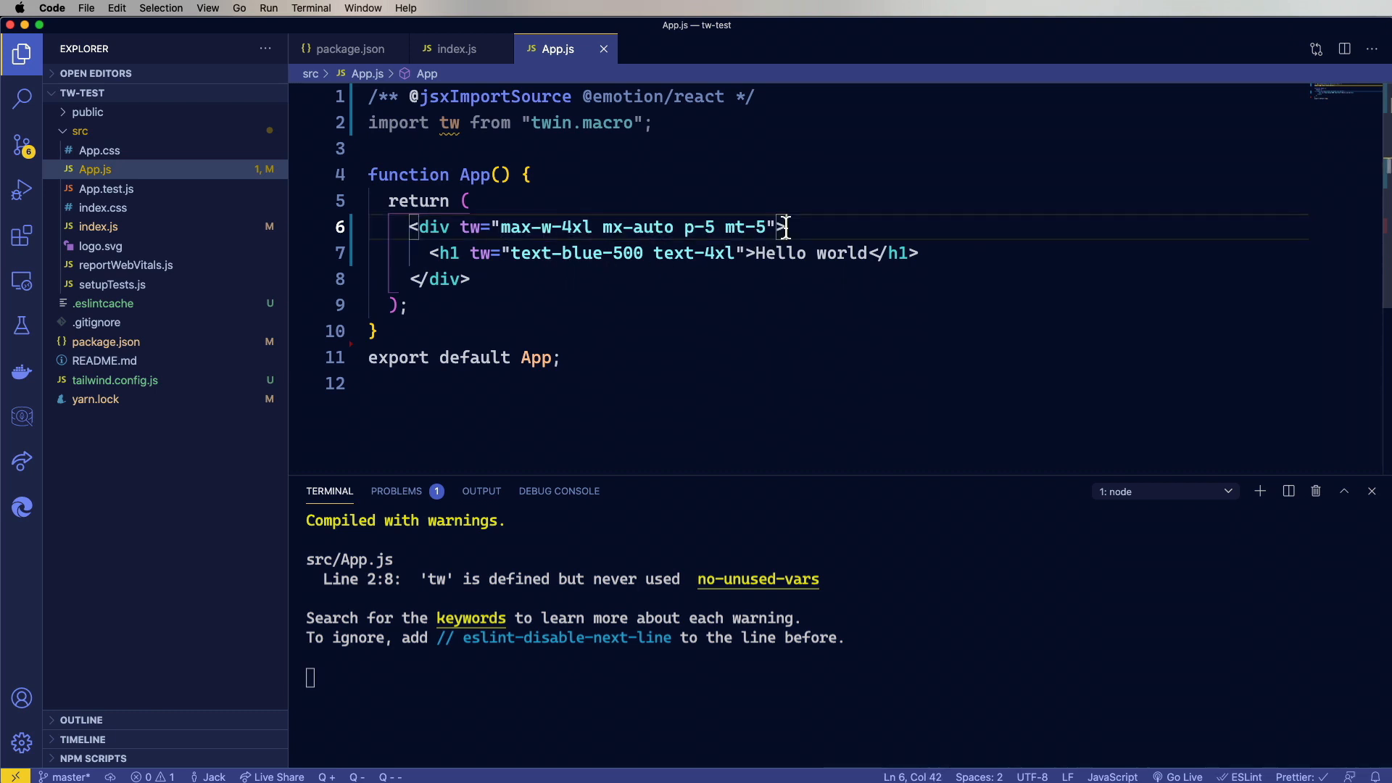
left_click(113, 380)
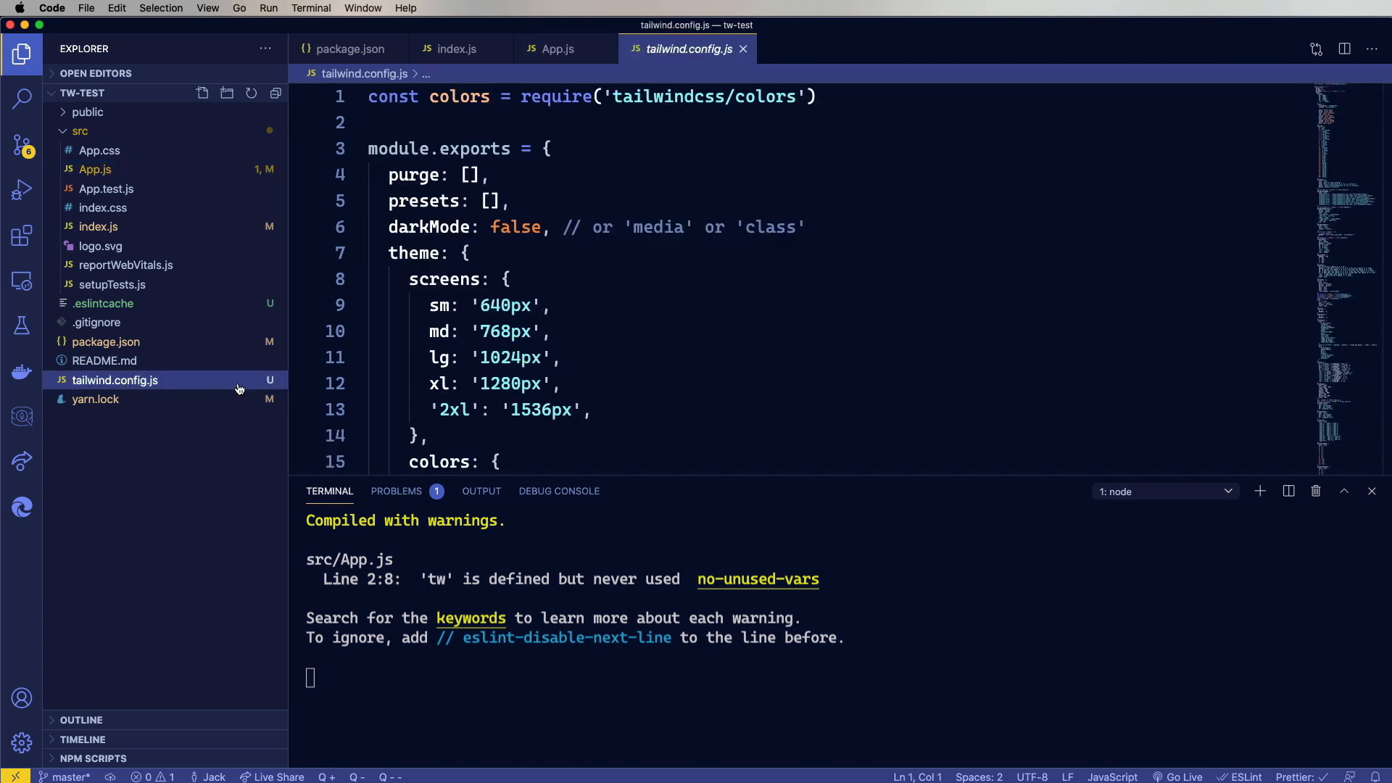
Scroll the config's spacing scale, then return to App.js to change text-blue-500 to text-blue-900
scroll("down", 3)
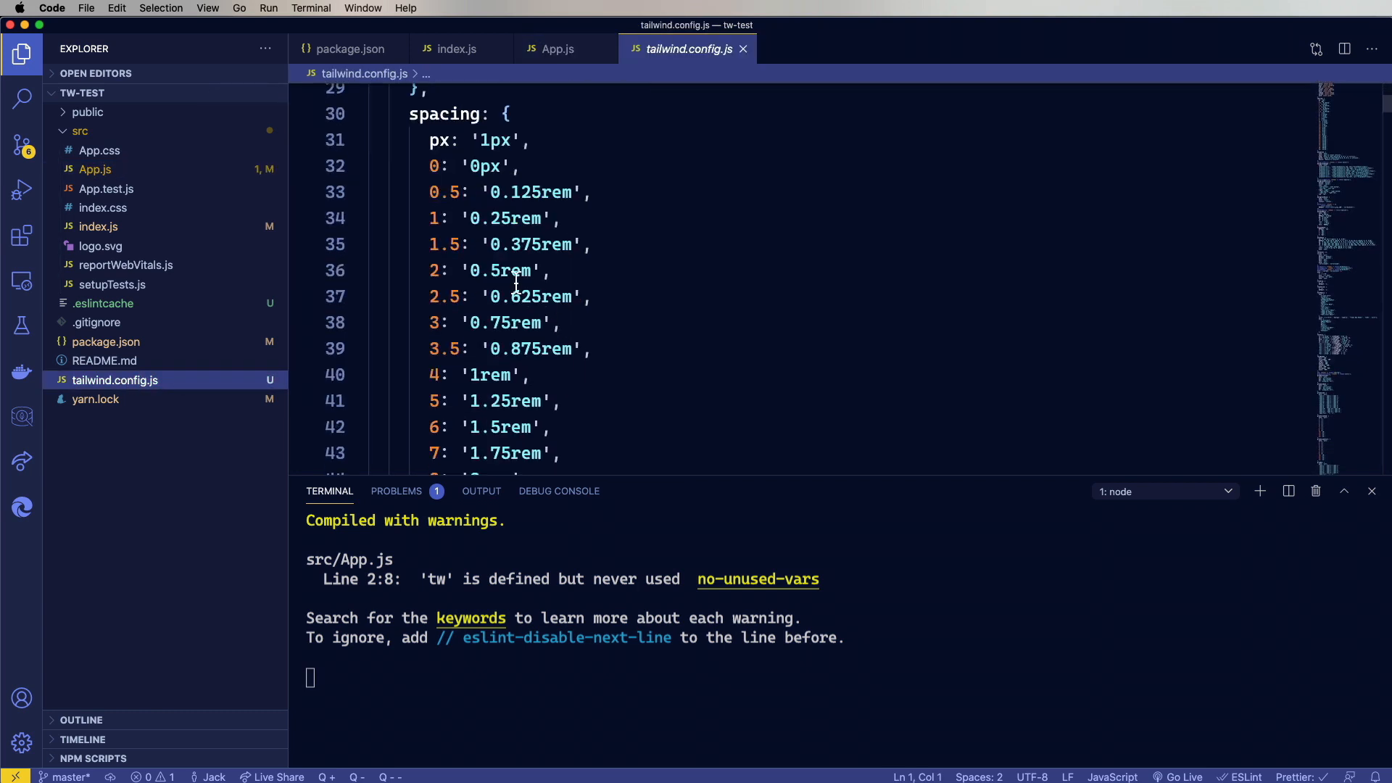
scroll("down", 3)
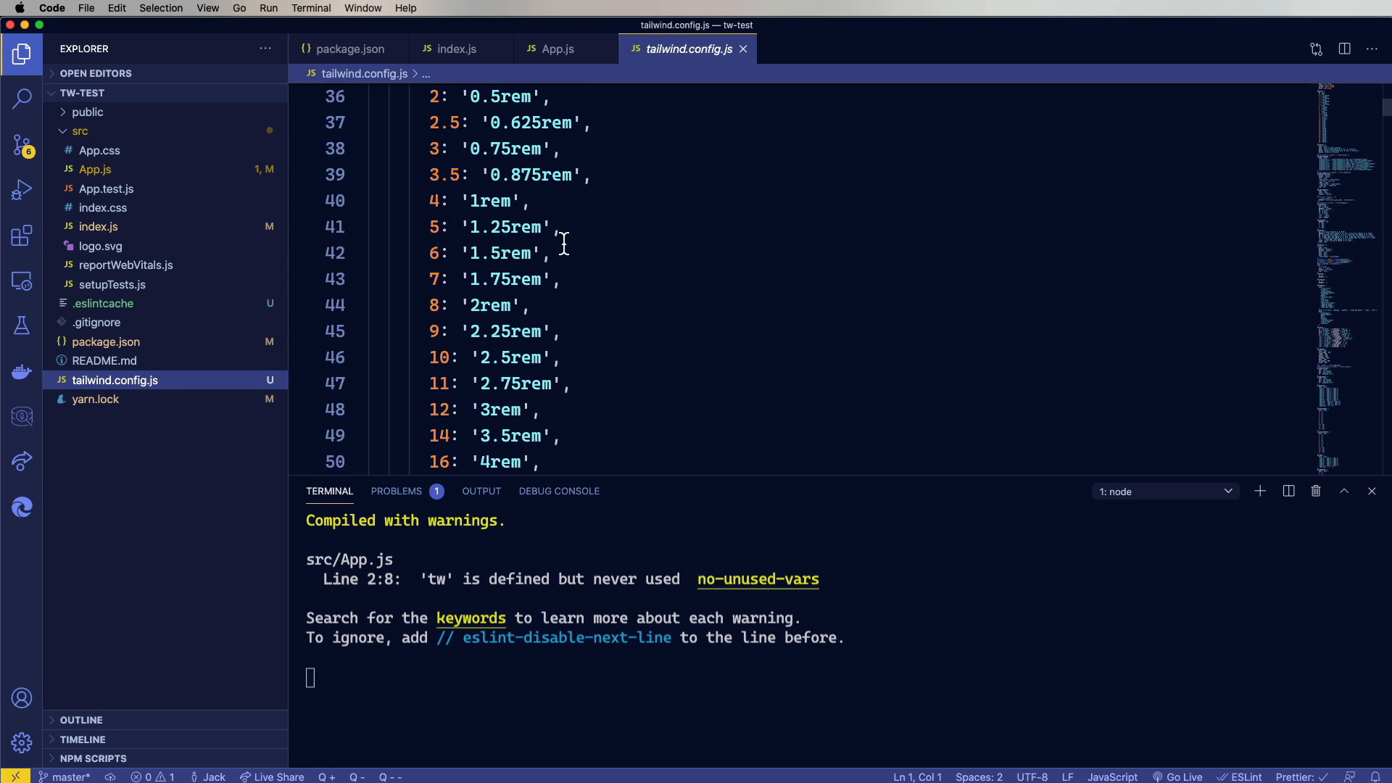
left_click(557, 49)
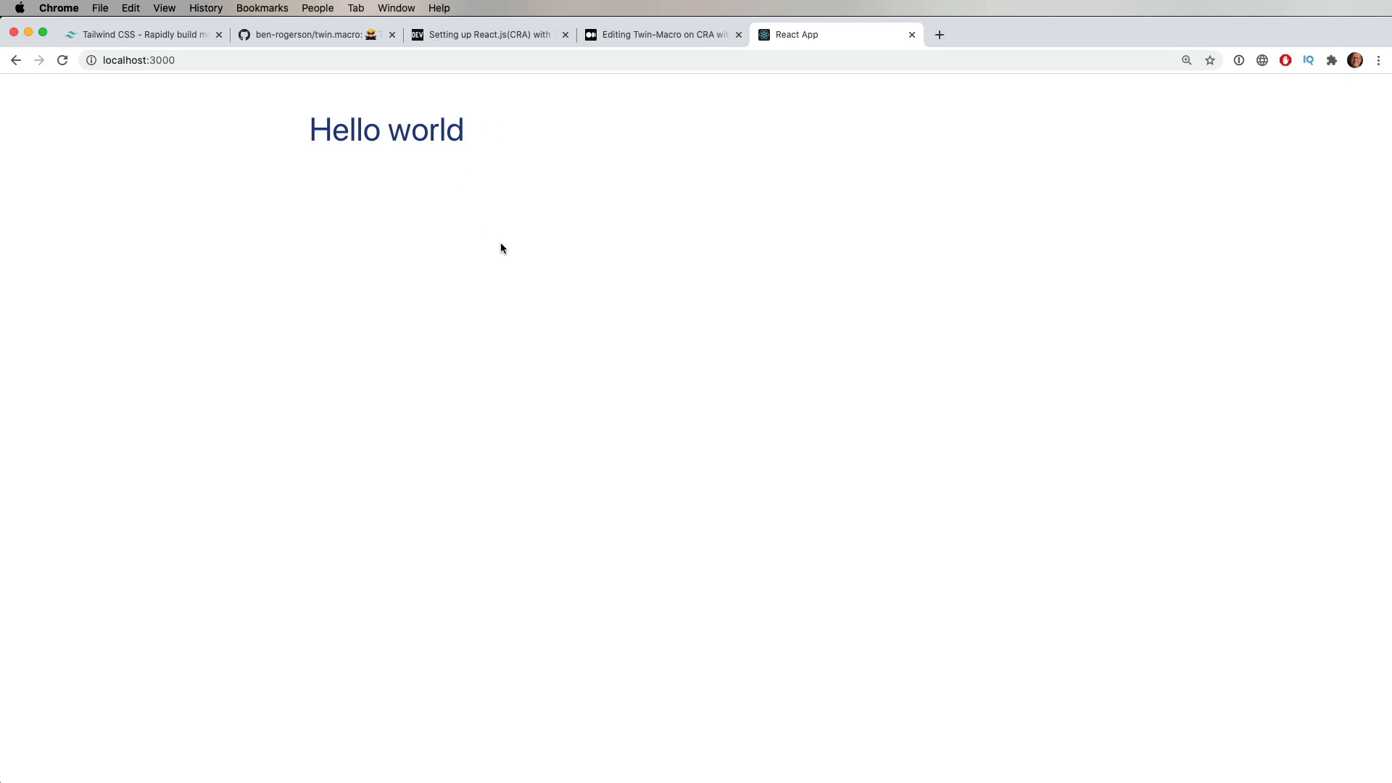
Select the const Heading and Container lines from the Medium draft's Other Ways To Use Twin-Macro example
left_click(661, 34)
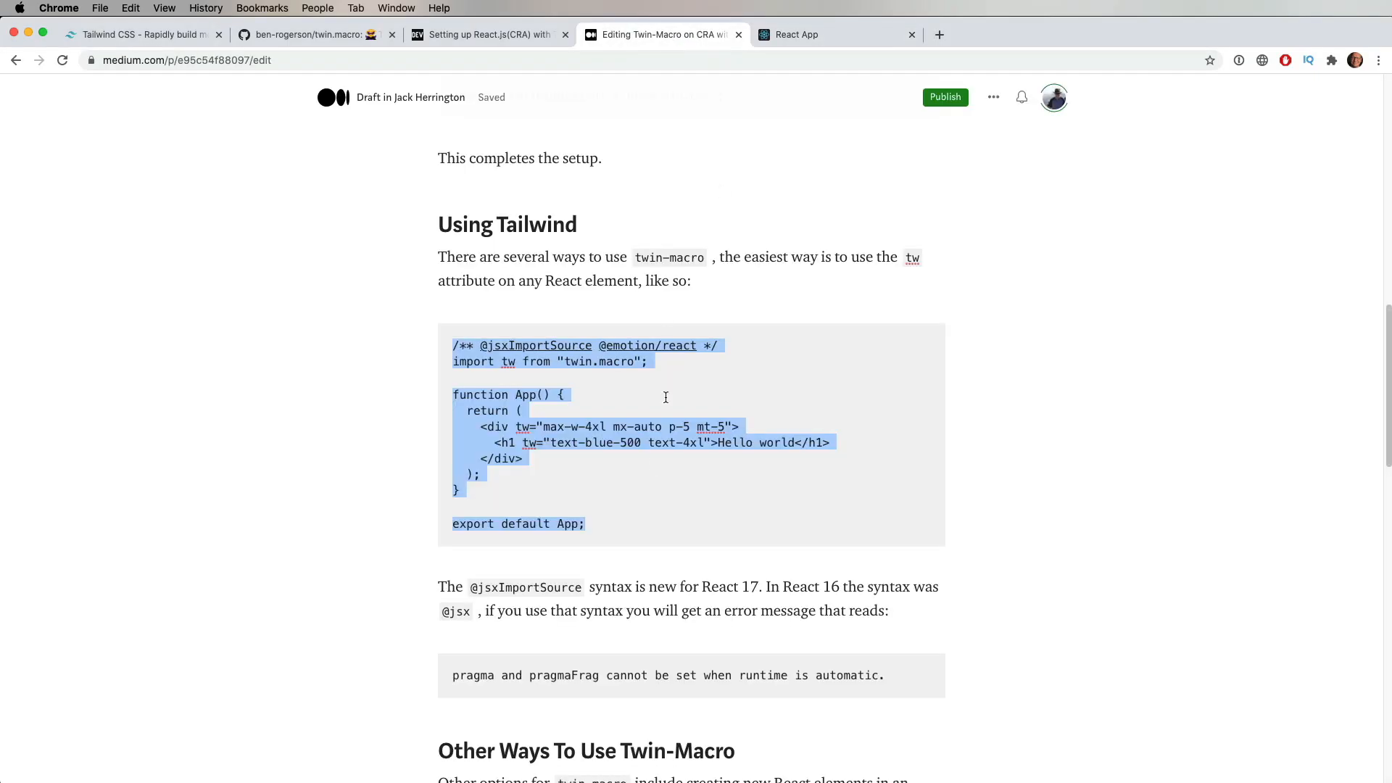
scroll("down", 3)
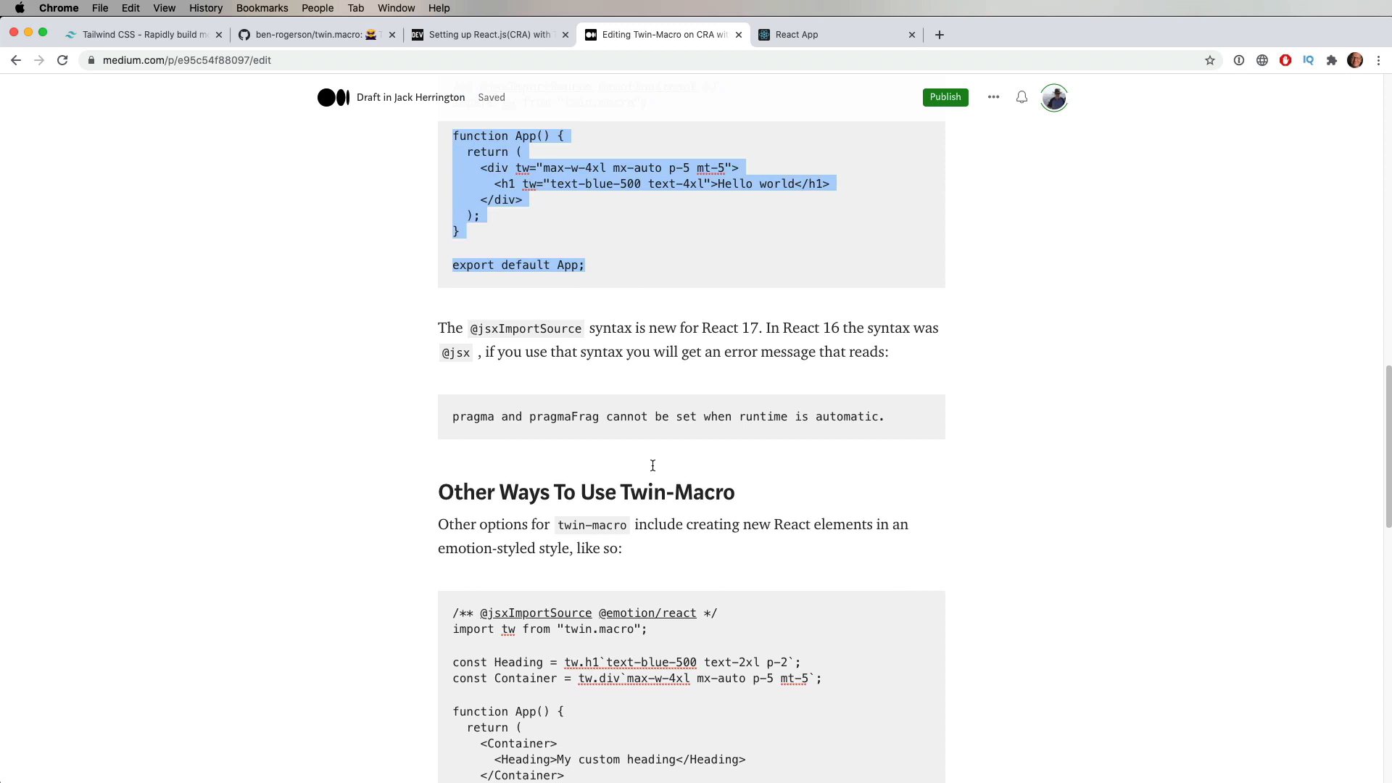
scroll("down", 3)
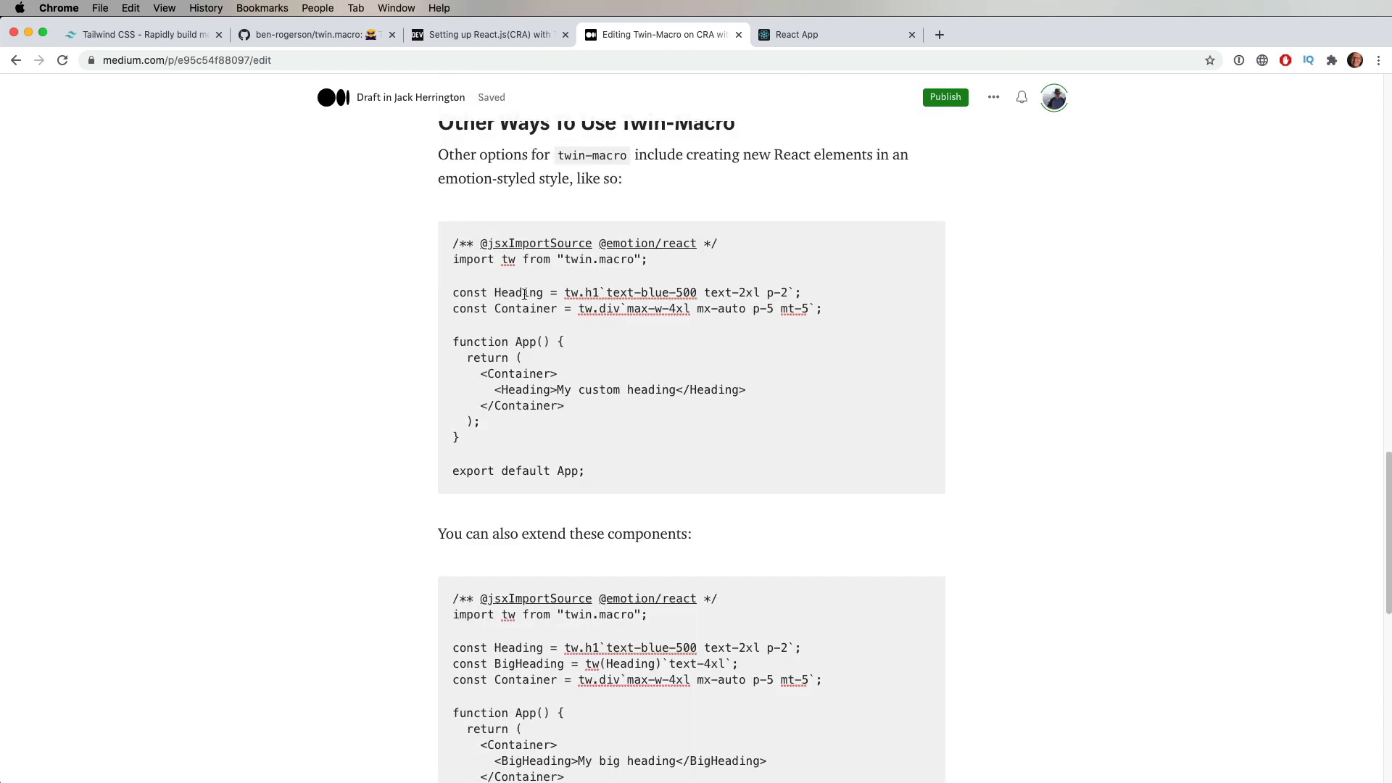
left_click_drag(453, 291, 821, 307)
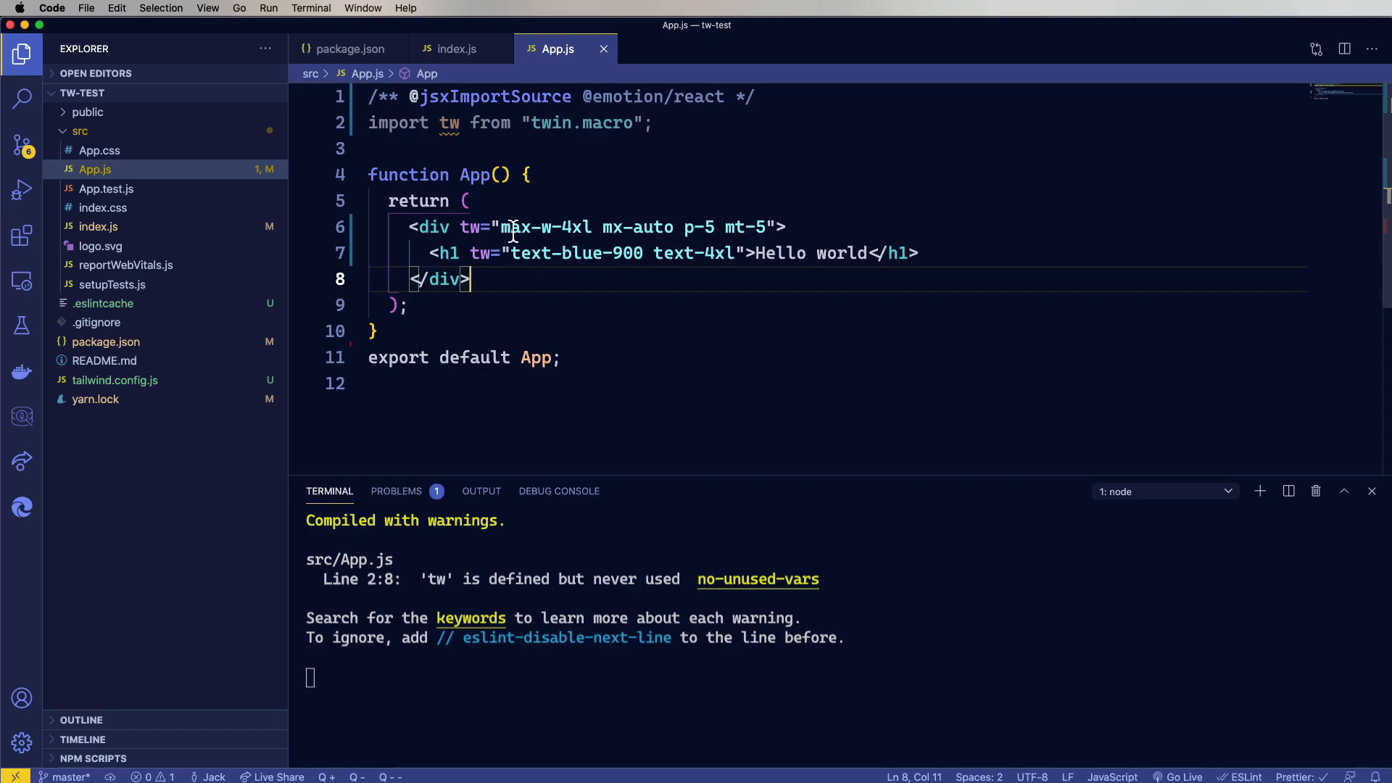
Add const Heading = tw.h1`text-blue-500 text-2xl p-2`, a tw.div Container, and <Heading>Example Heading</Heading> below the h1
type("const Heading = tw.h1`text-blue-500 text-2xl p-2`;")
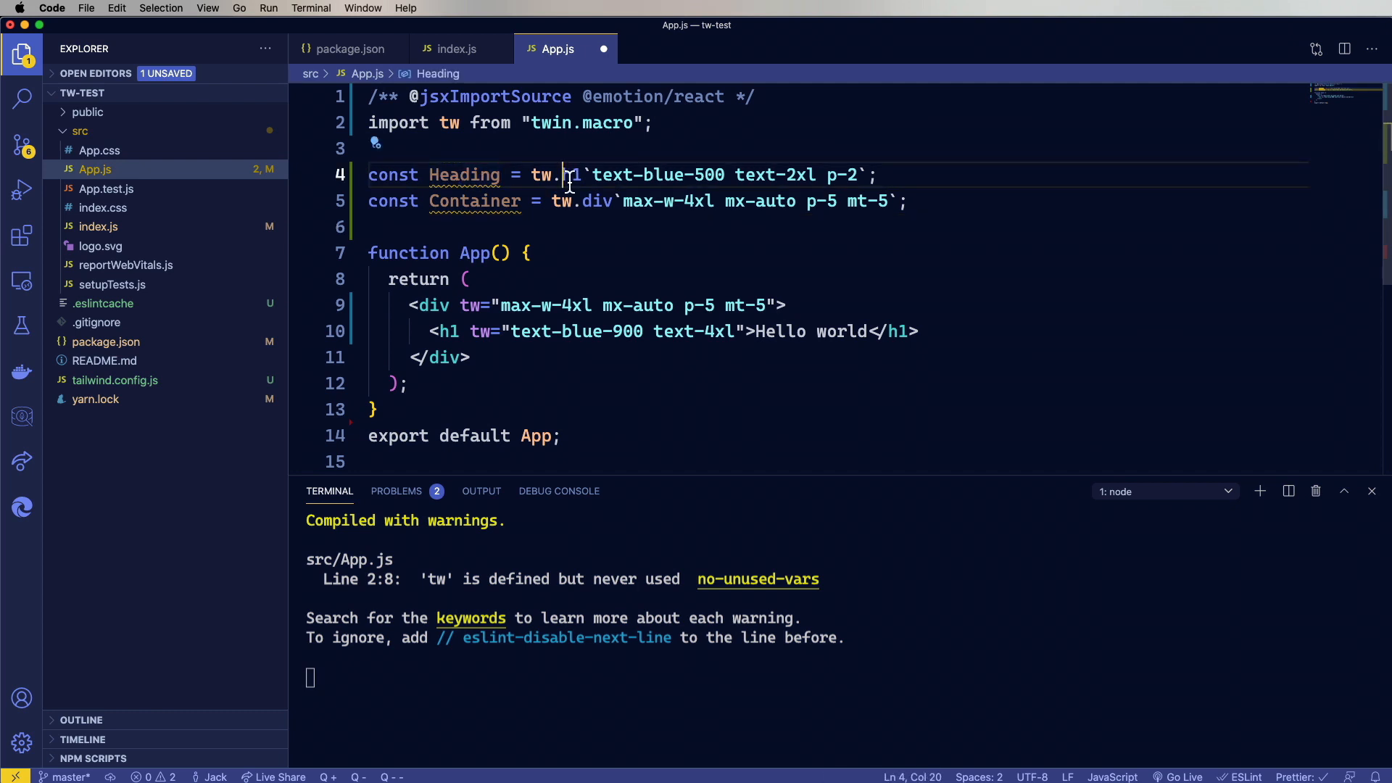
left_click_drag(593, 176, 826, 175)
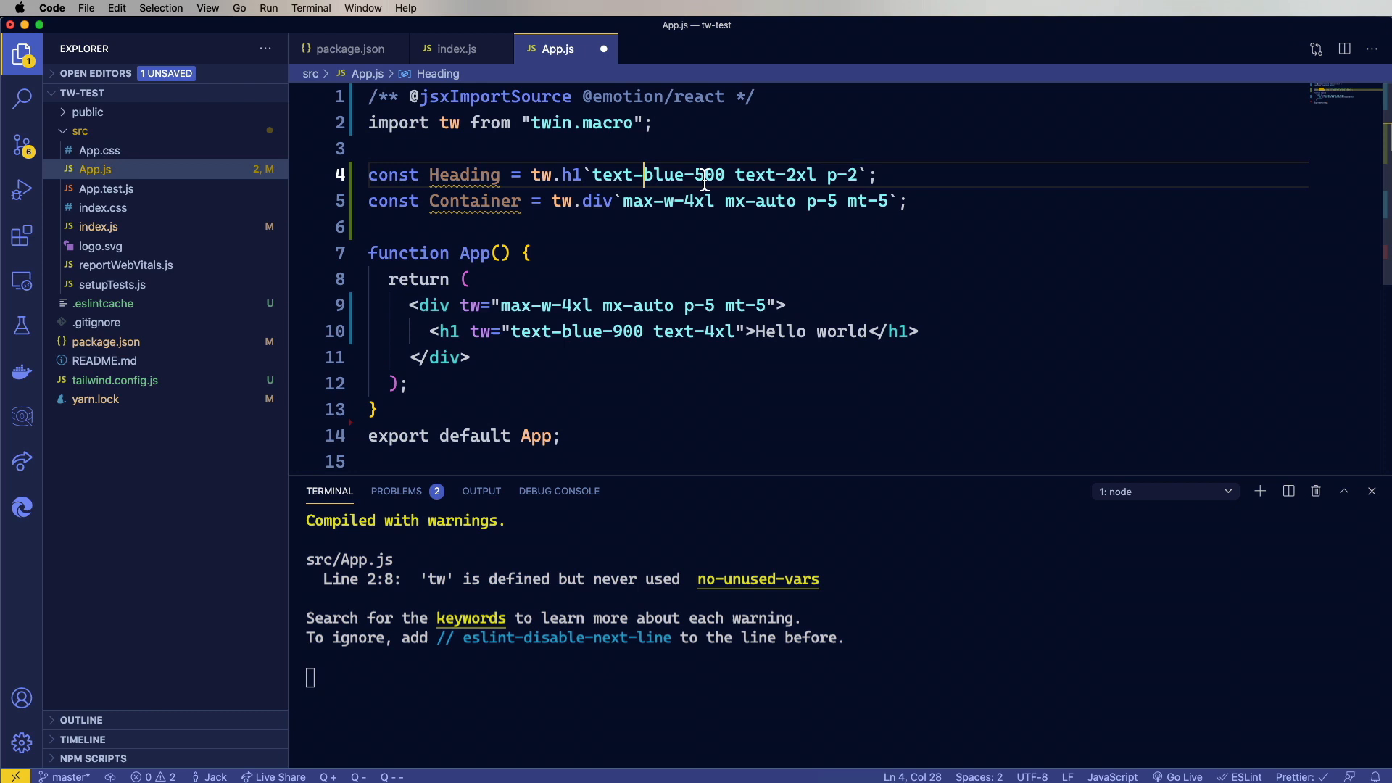
mouse_move(868, 185)
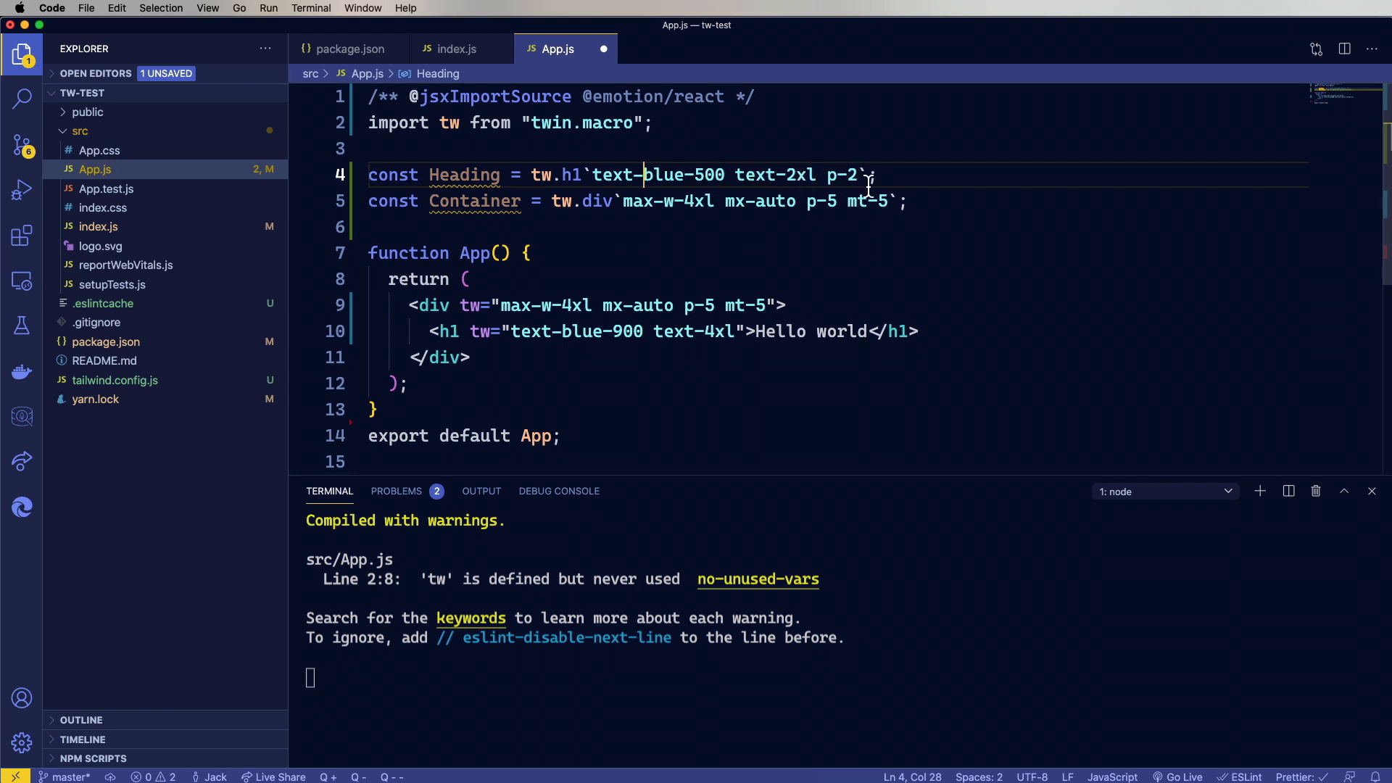
double_click(464, 176)
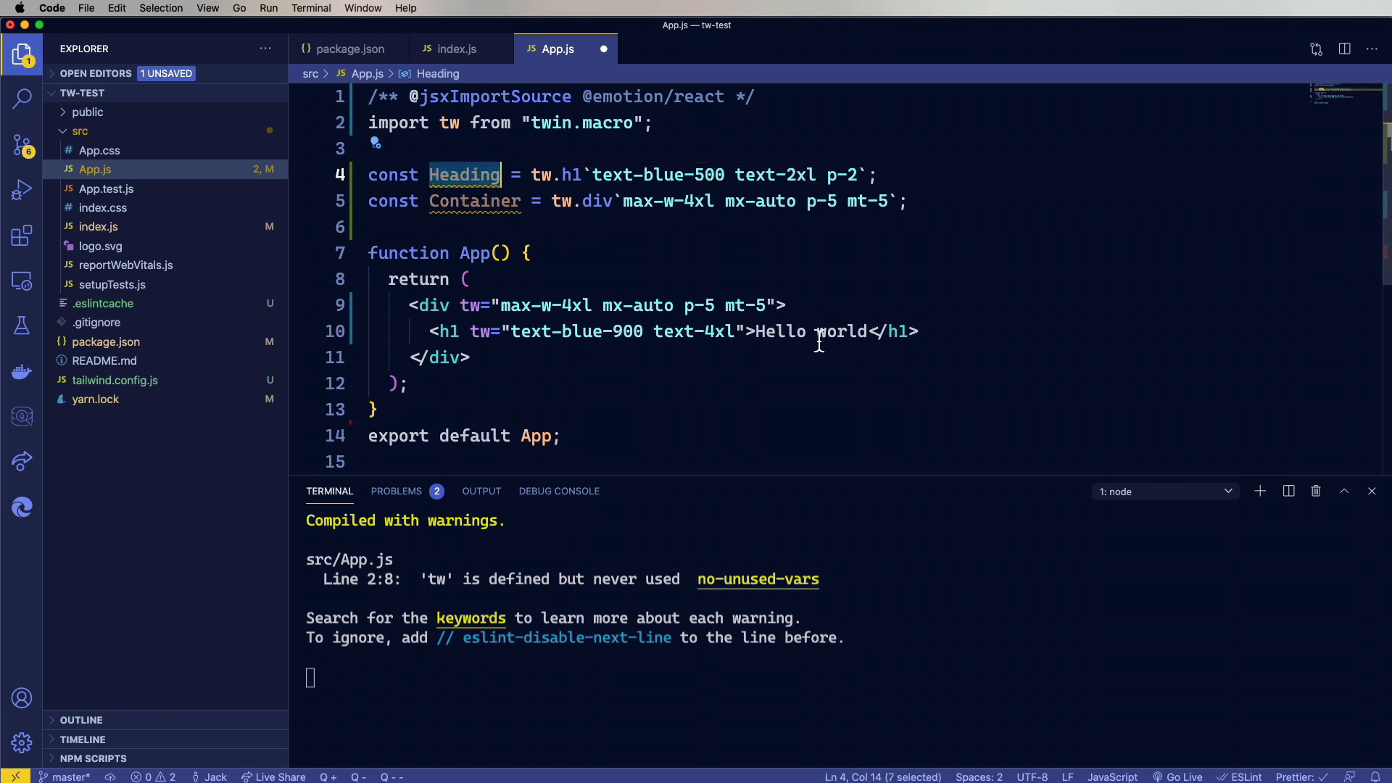
type("<Heading>Example Heading</Heading>")
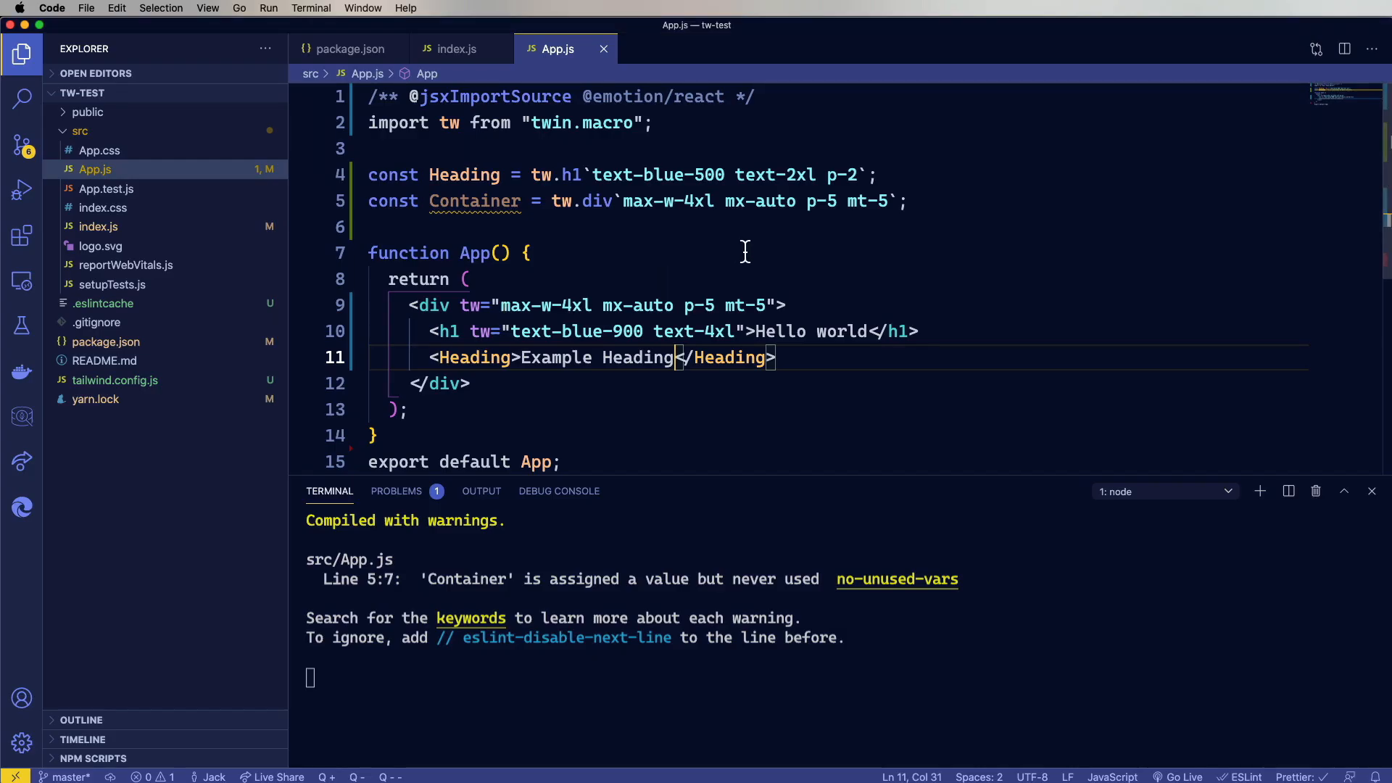
mouse_move(610, 304)
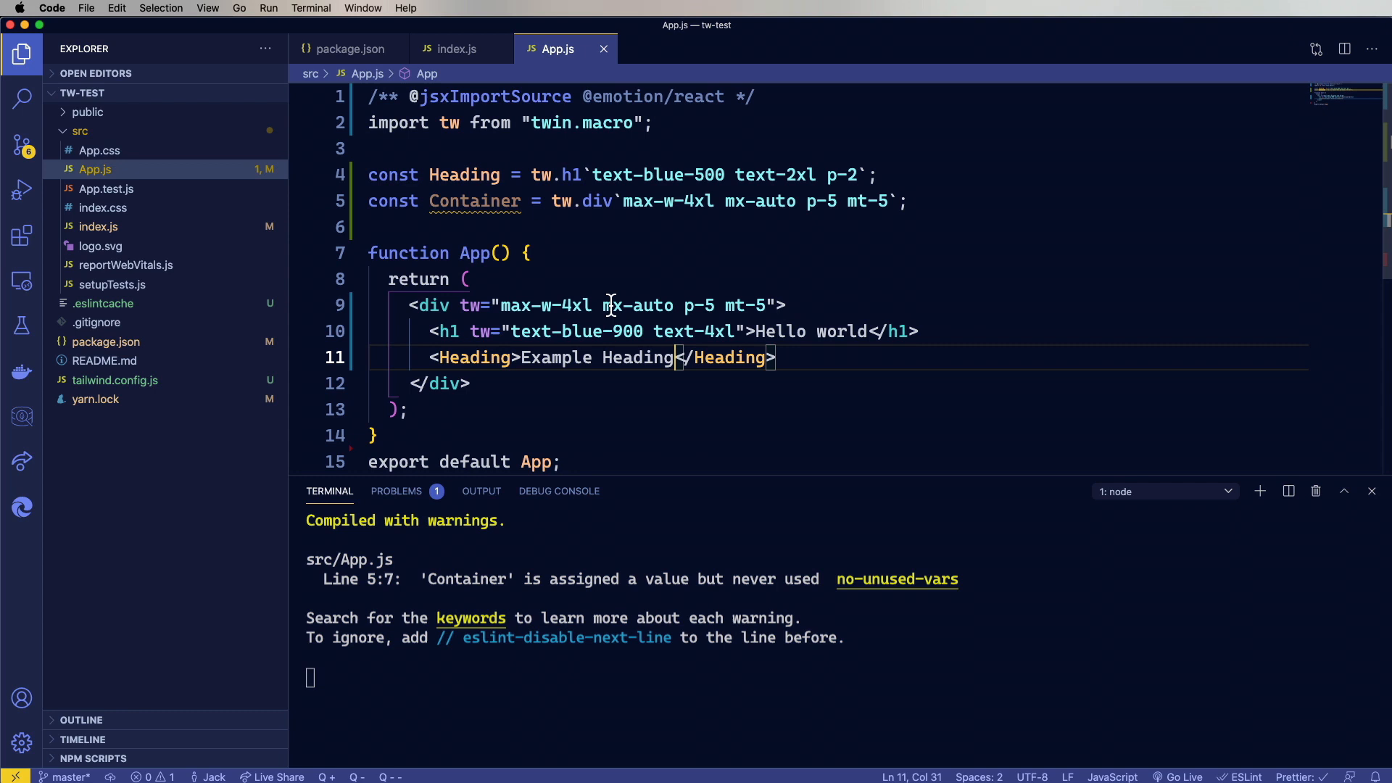
double_click(476, 200)
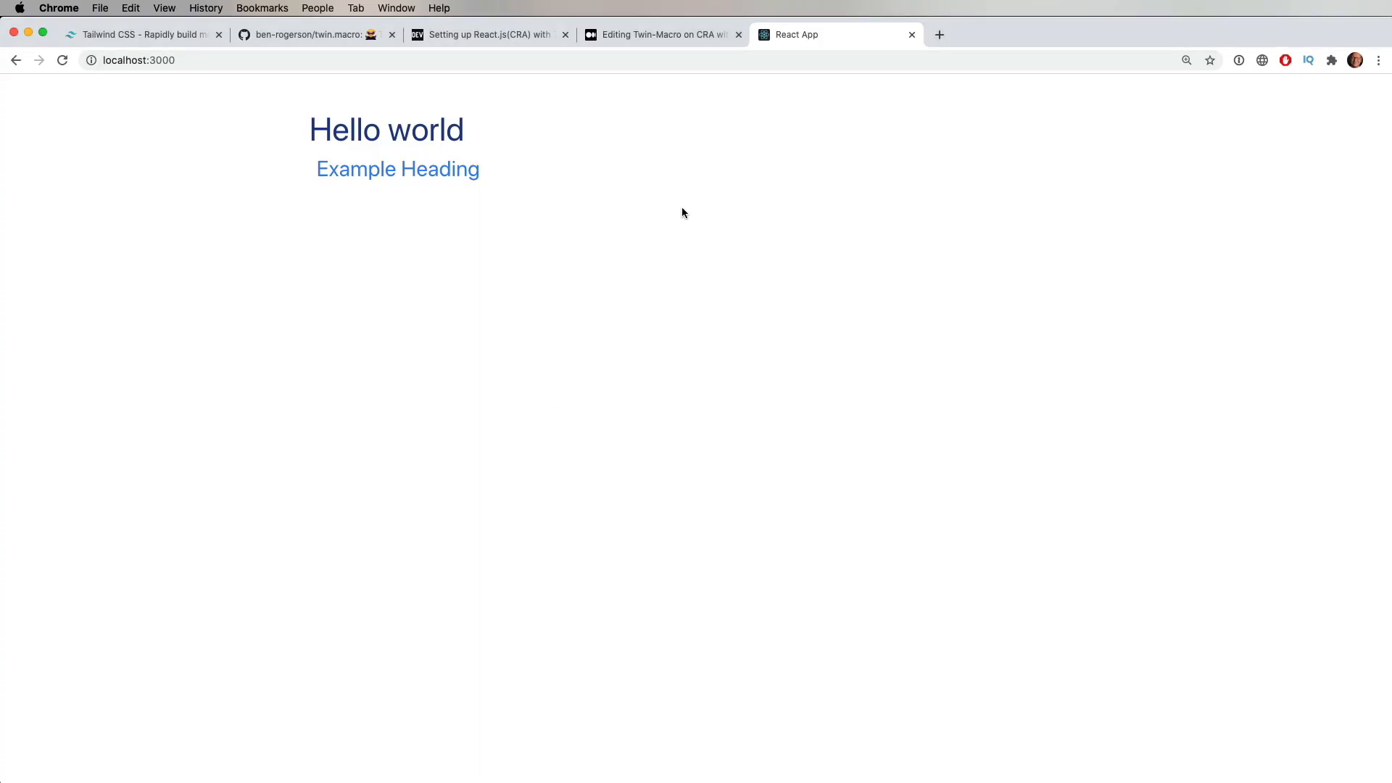
Return to App.js after viewing Hello world above the blue Example Heading
left_click(661, 35)
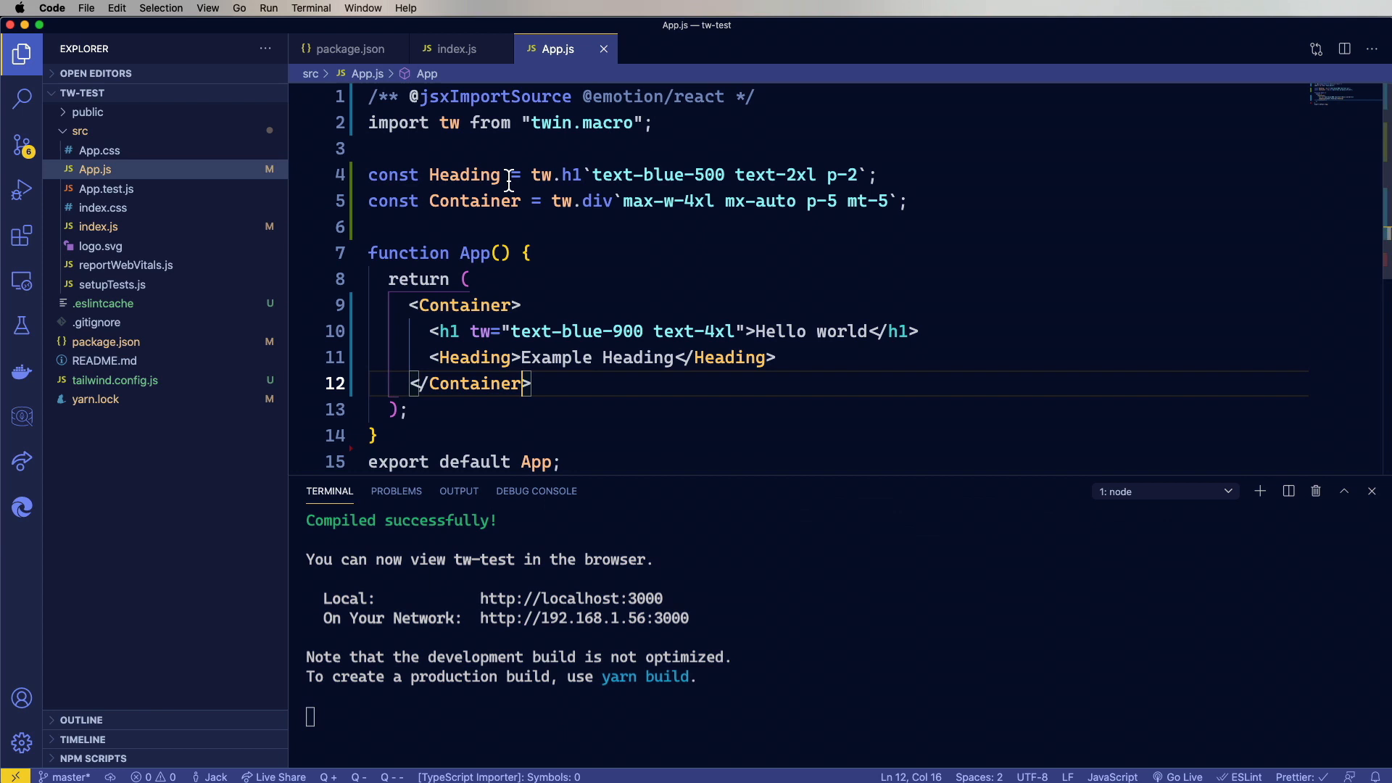
Add const BigHeading = tw(Heading)`text-4xl` and render <BigHeading>Bigger heading</BigHeading>
type("const BigHeading = tw(Heading)`text-4xl`;")
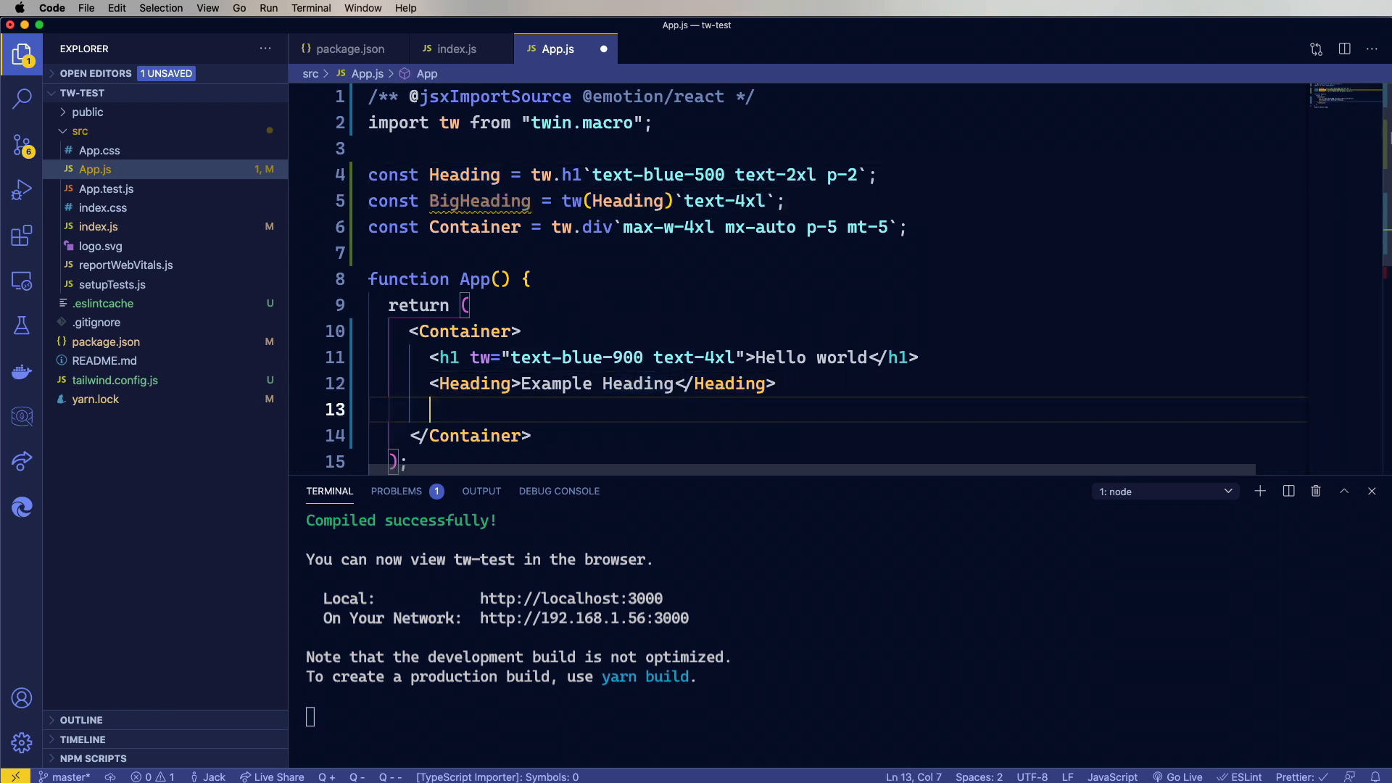
type("<BigHeading>Bigger he</BigHe")
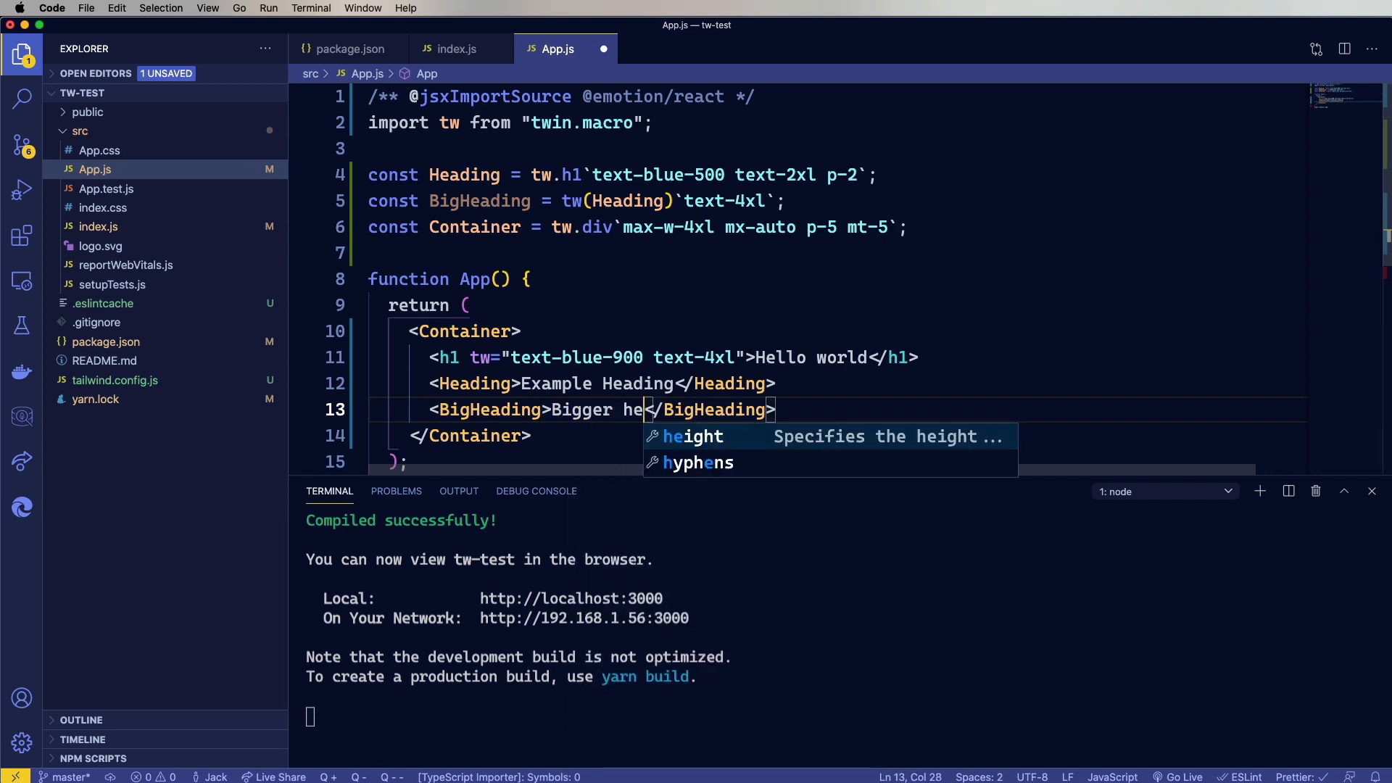
type("ading")
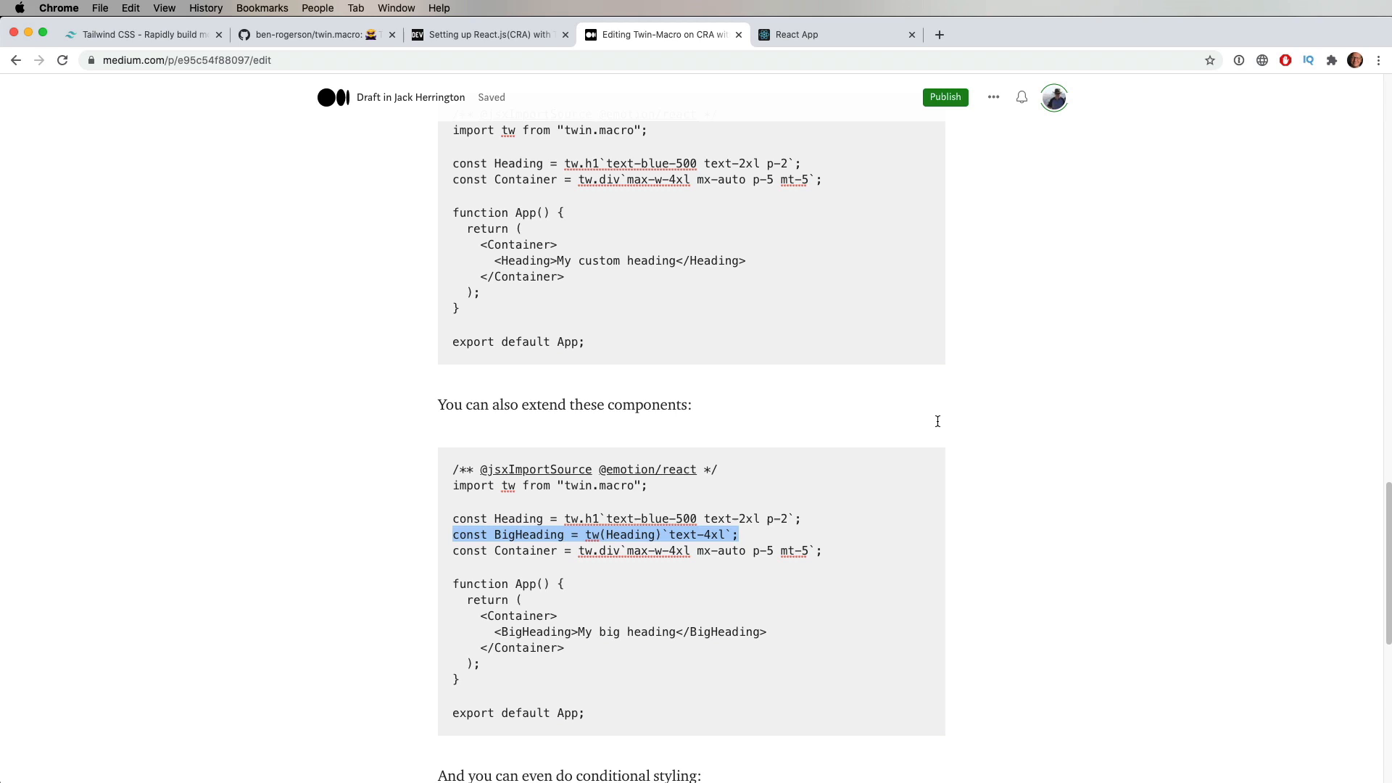
left_click(834, 34)
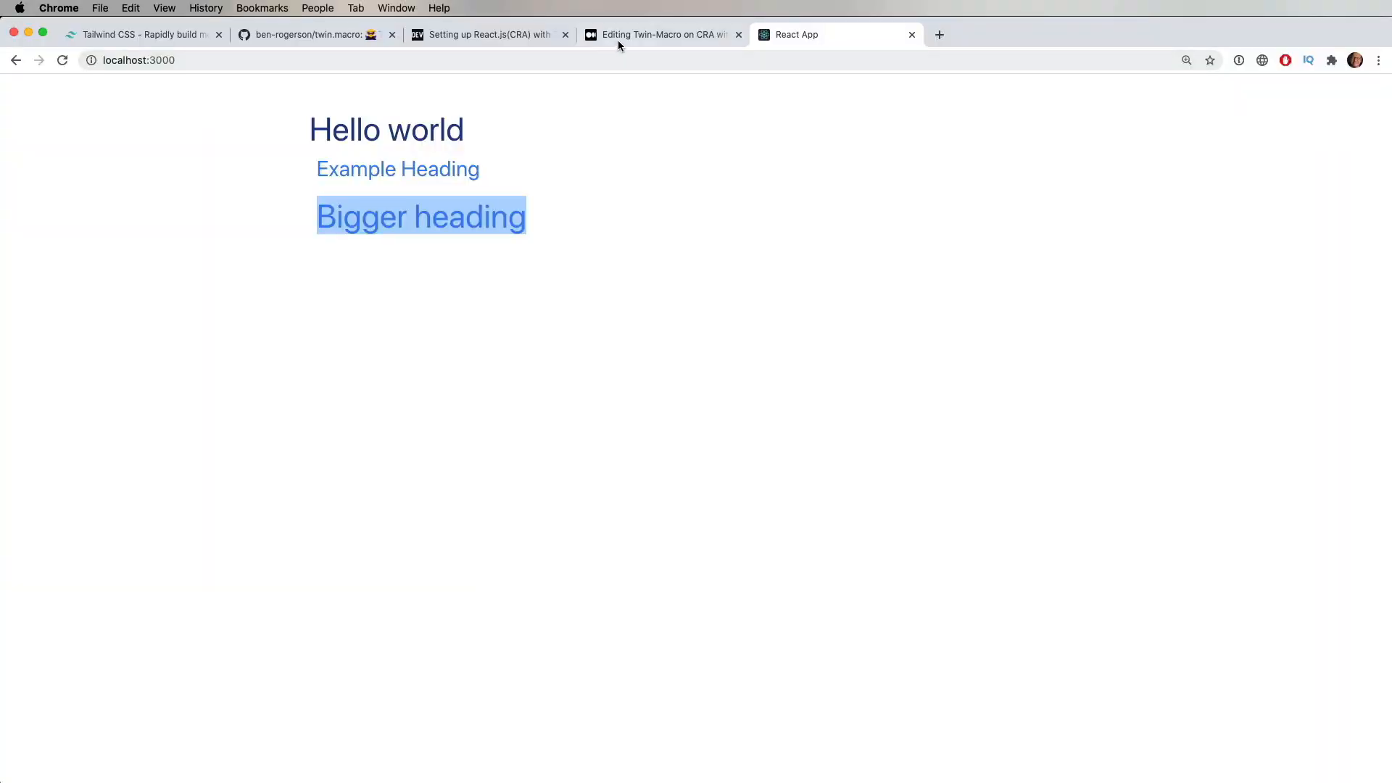
Return to the Medium draft to read the conditional styling example
left_click(661, 35)
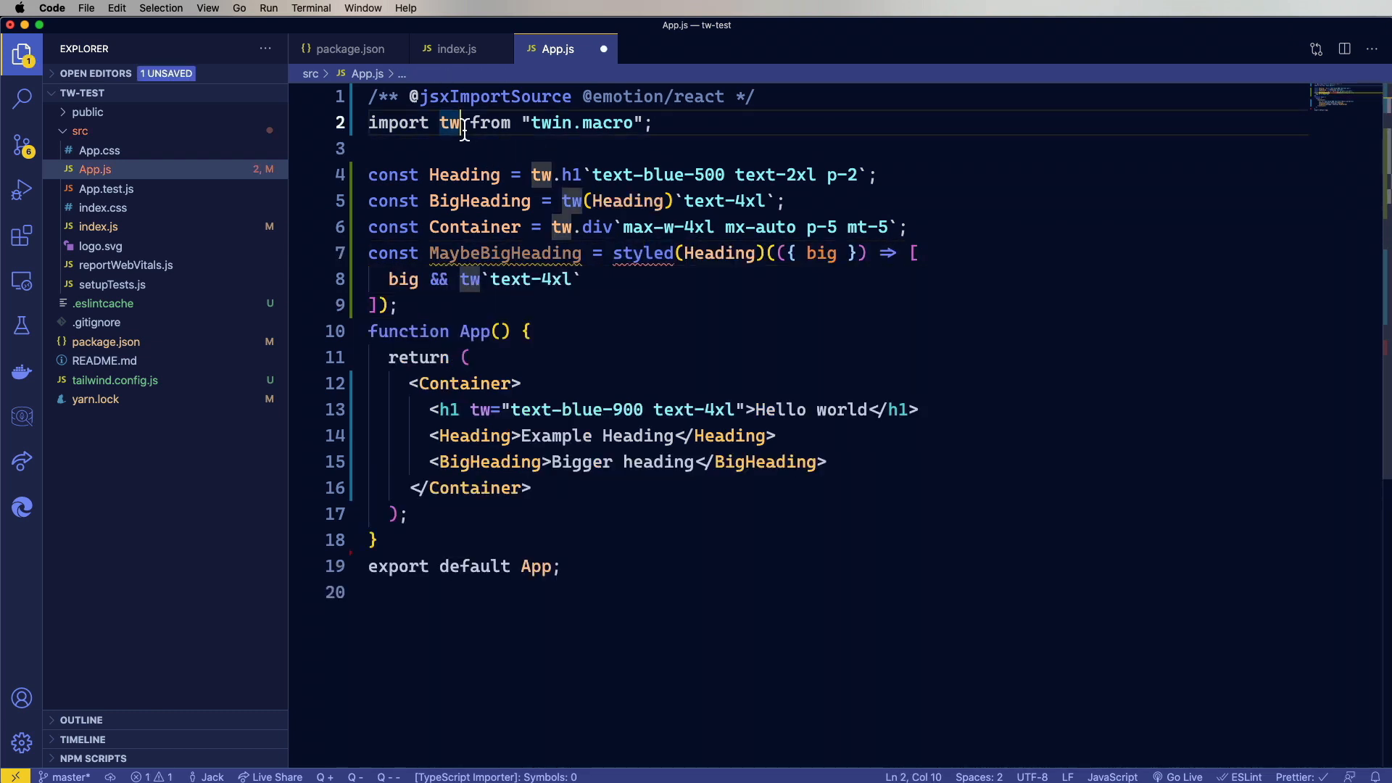
Import styled from twin.macro and render a MaybeBigHeading reading Maybe big
type(", { styled }")
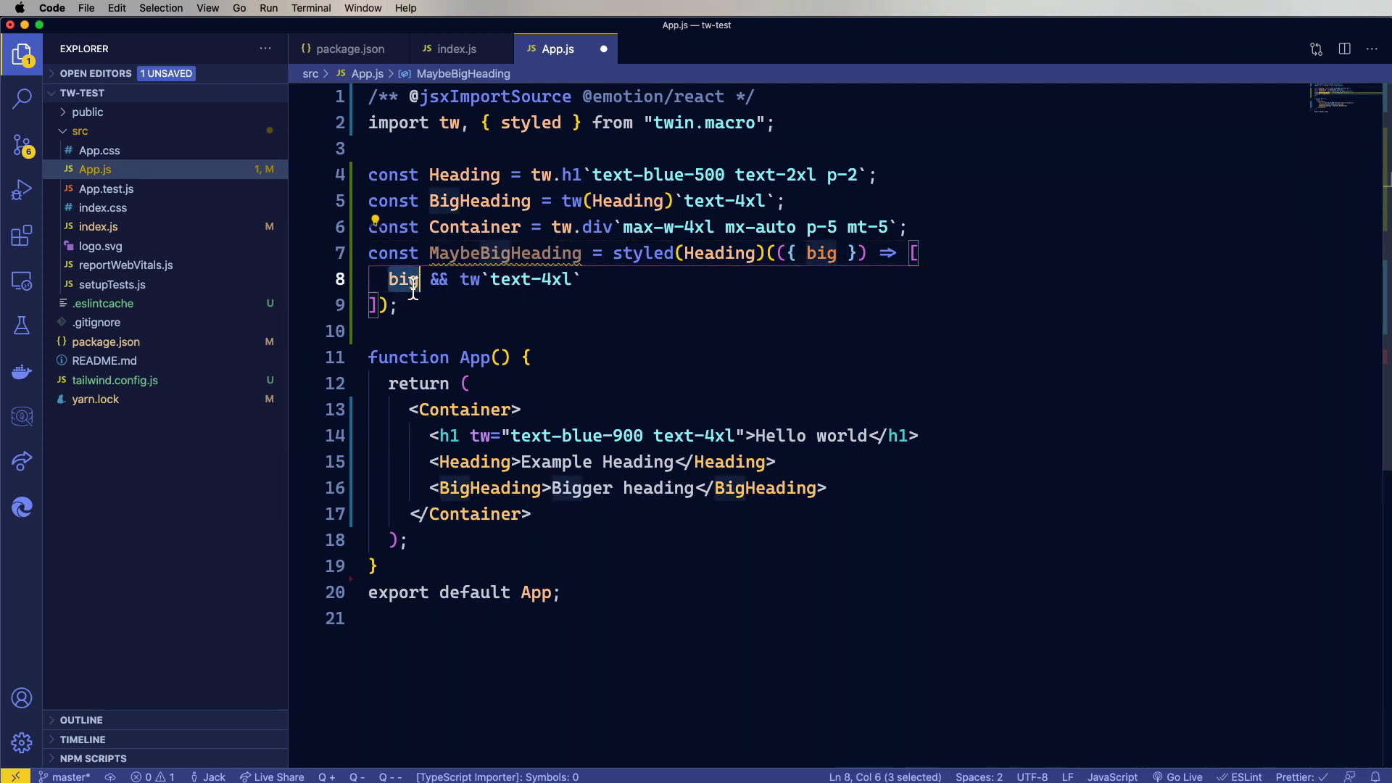
double_click(504, 252)
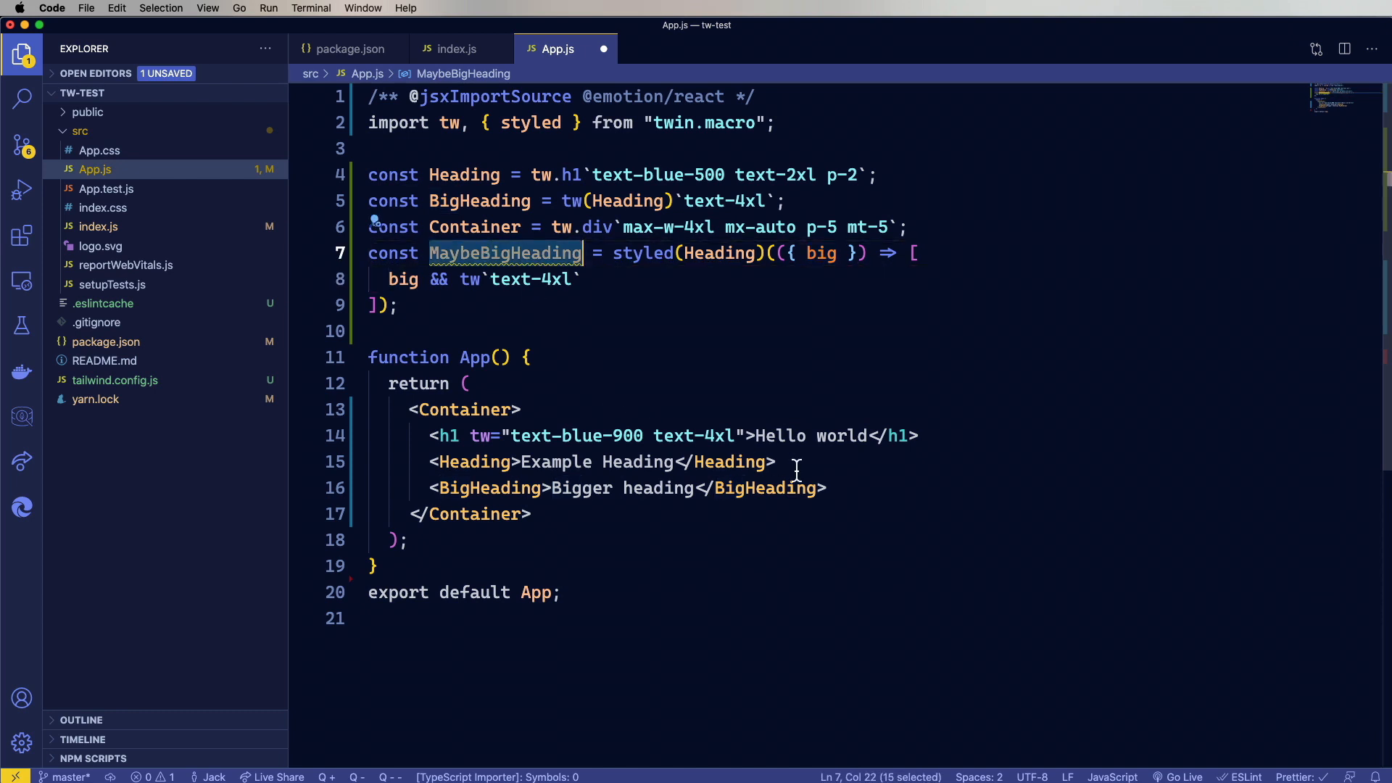
type("<MaybeBigHeading></MaybeBigHeading>")
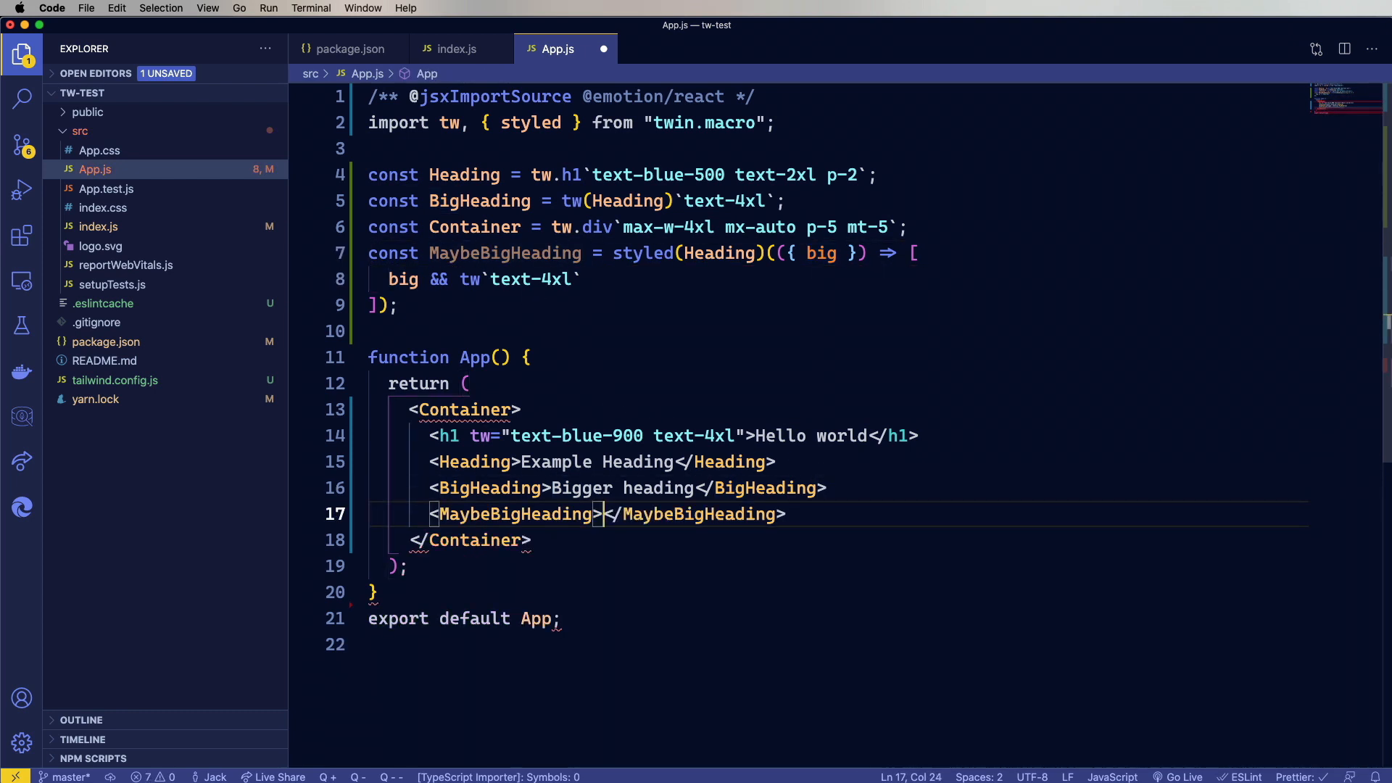
type("Mayb")
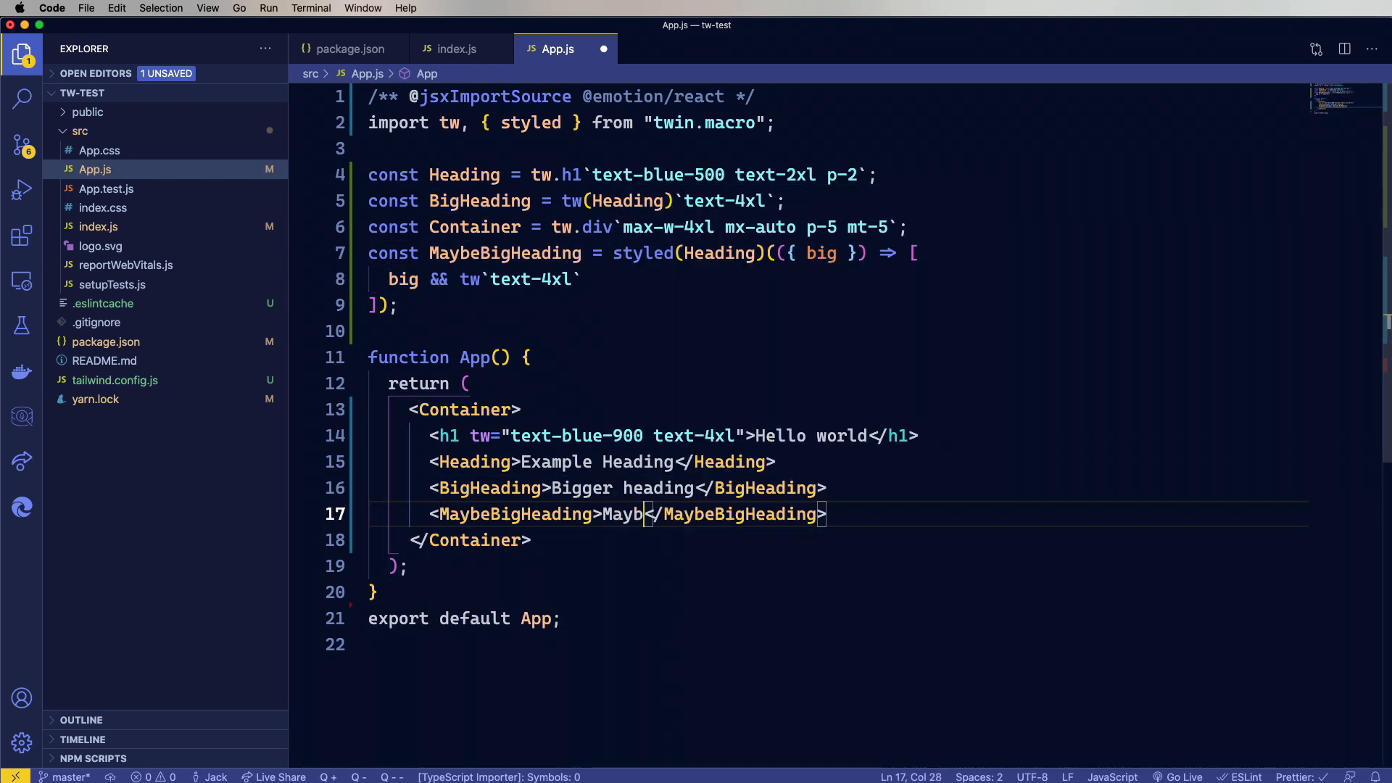
type("big")
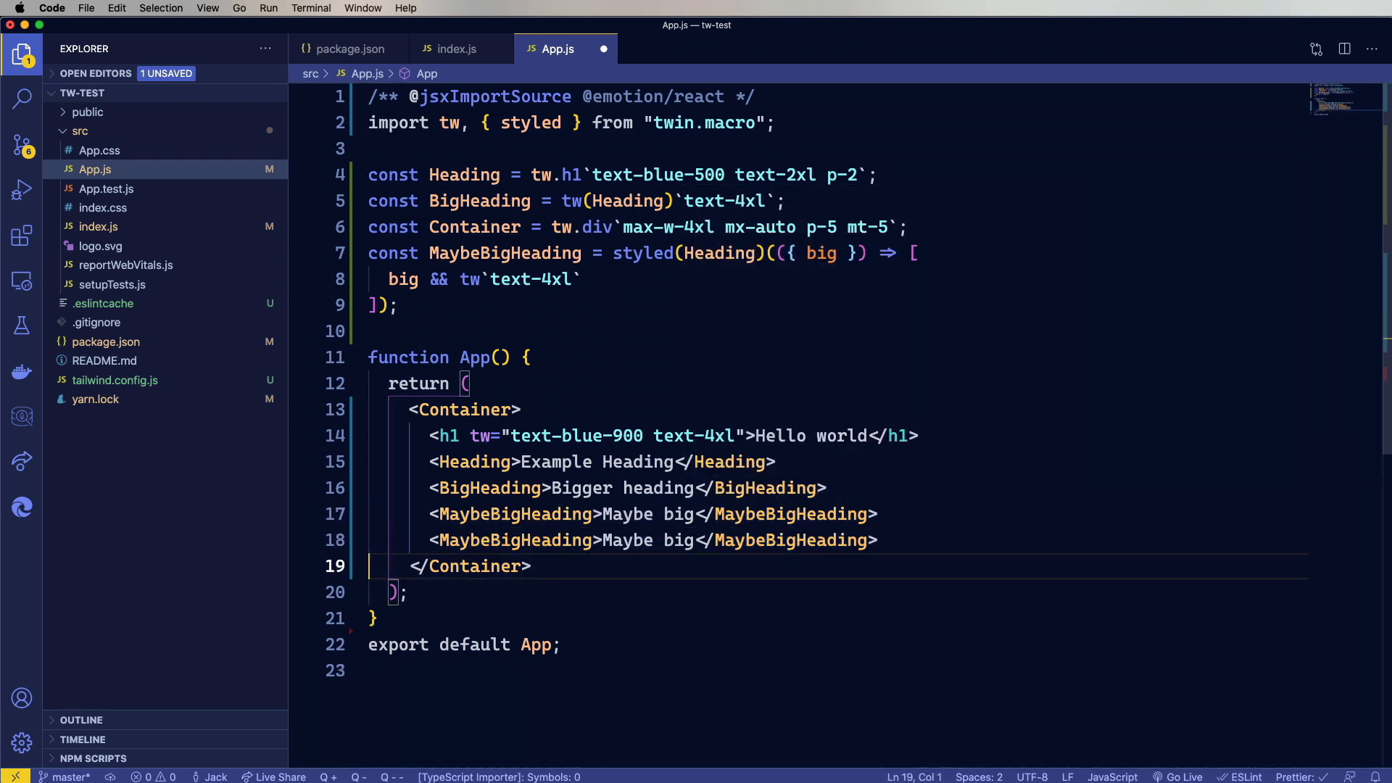
Add a second MaybeBigHeading with the big prop reading Should be big
left_click(596, 540)
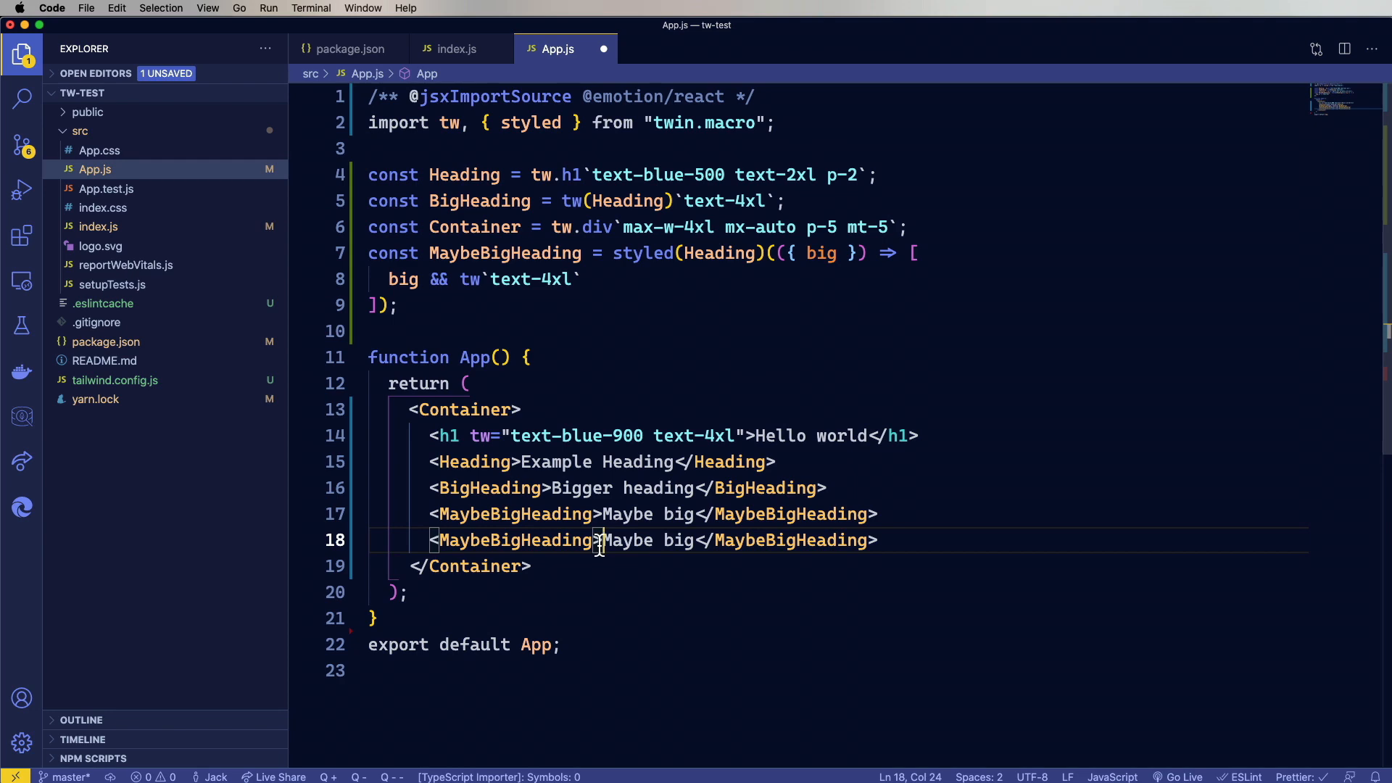
type("big")
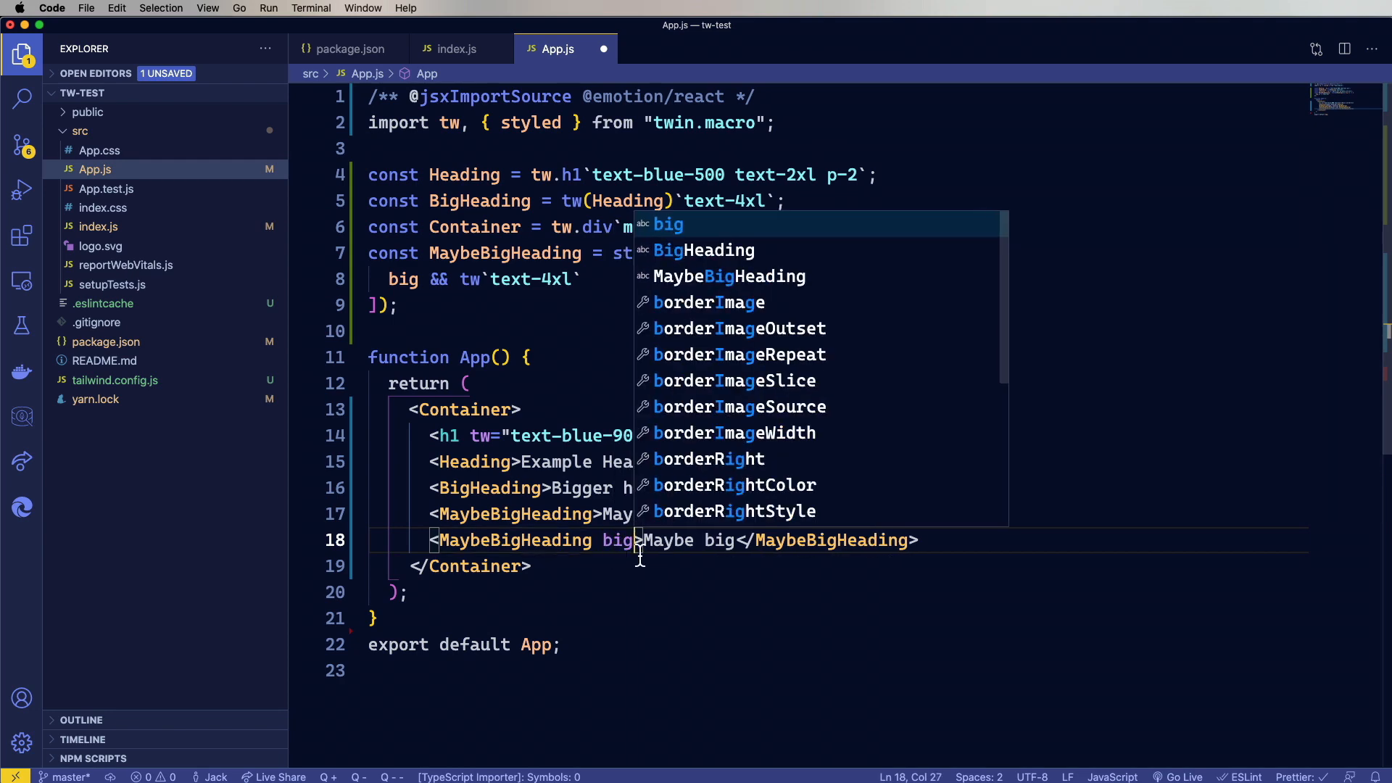
type("Should be")
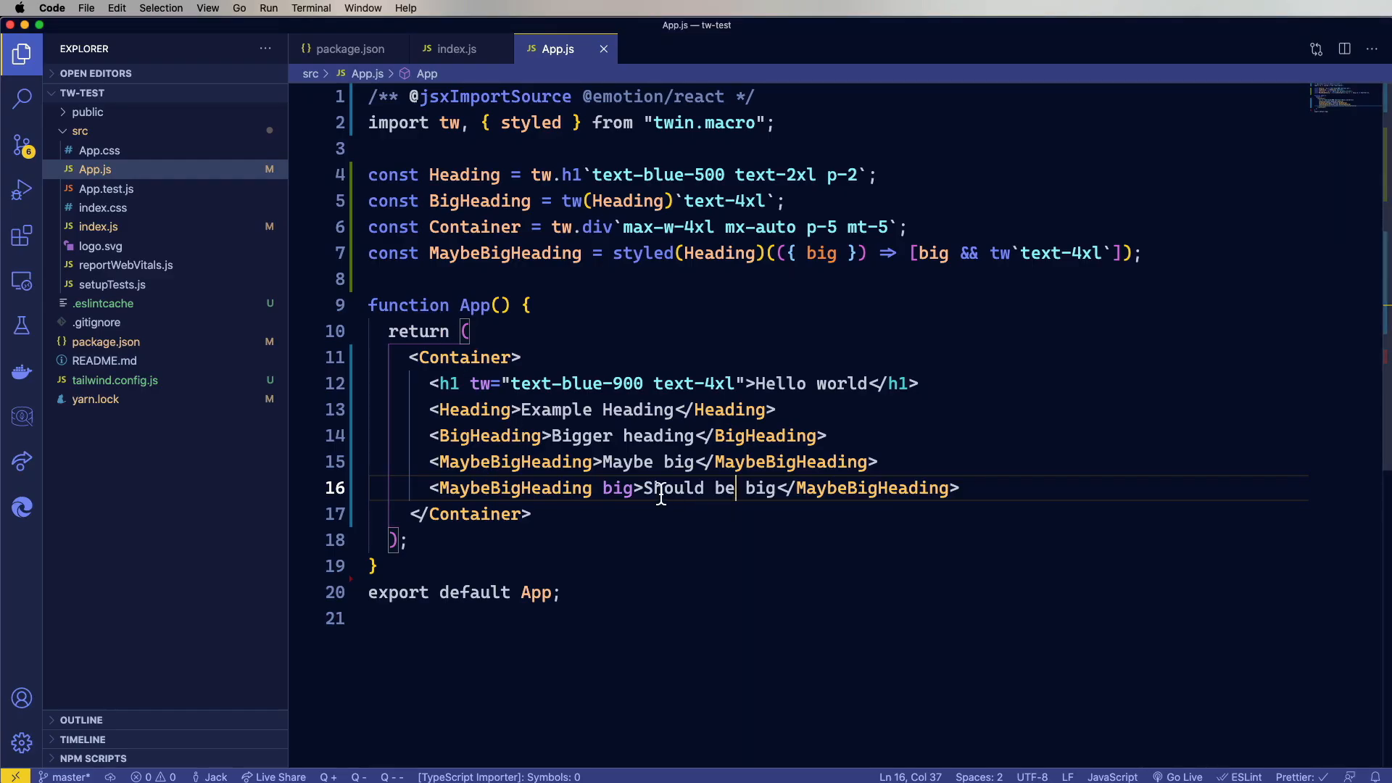
double_click(618, 488)
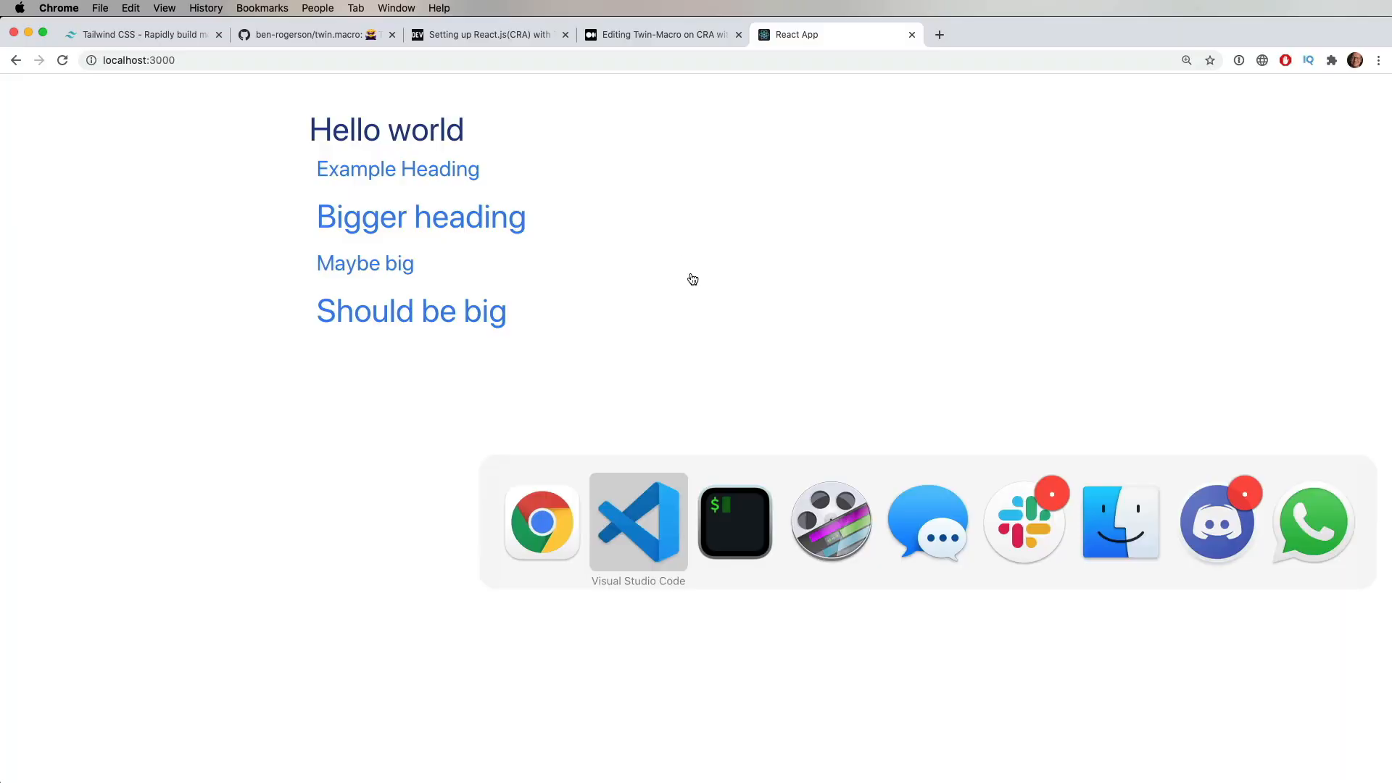
View the page showing Should be big larger than Maybe big
left_click(638, 522)
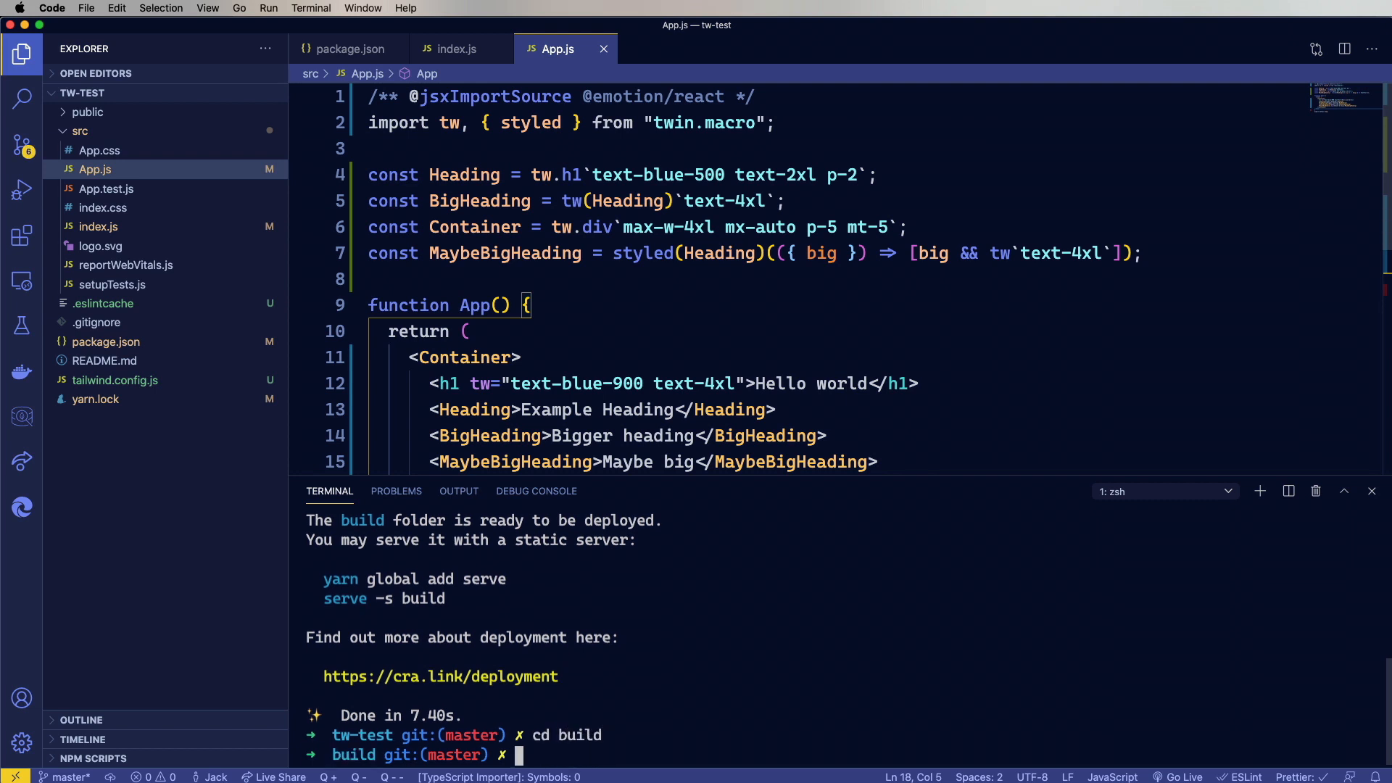
Run npx serve in the build folder to serve the app at localhost:5000
type("npx se")
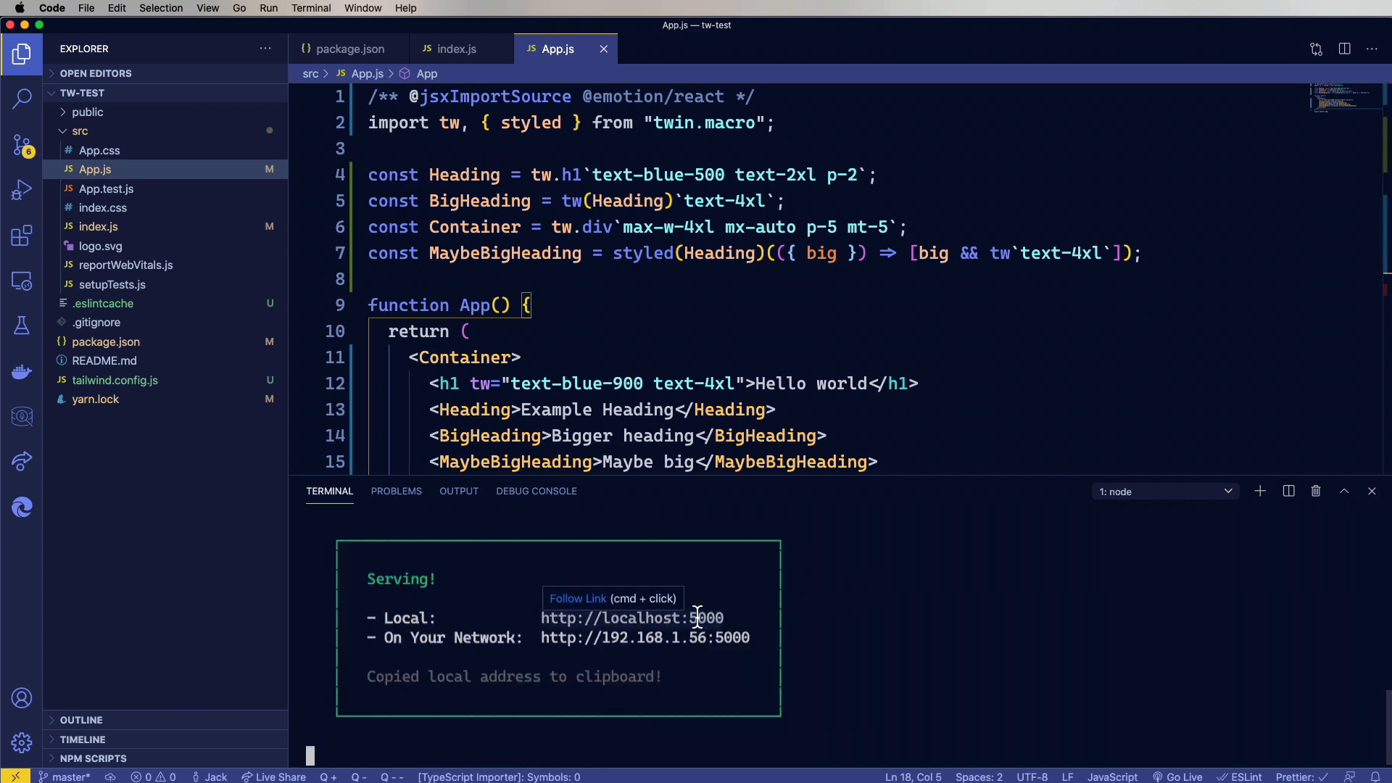
mouse_move(895, 624)
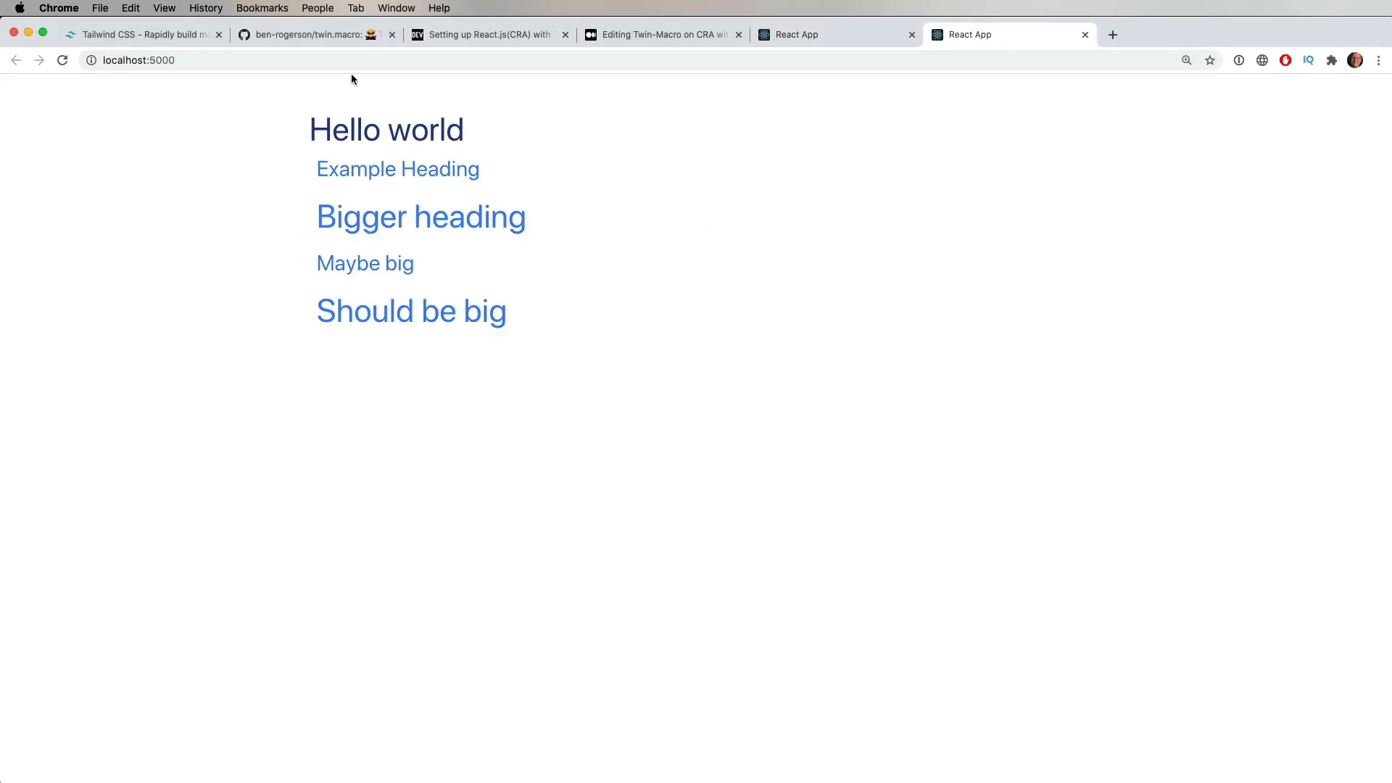
Open the served production app at localhost:5000 in an Incognito window
left_click(177, 59)
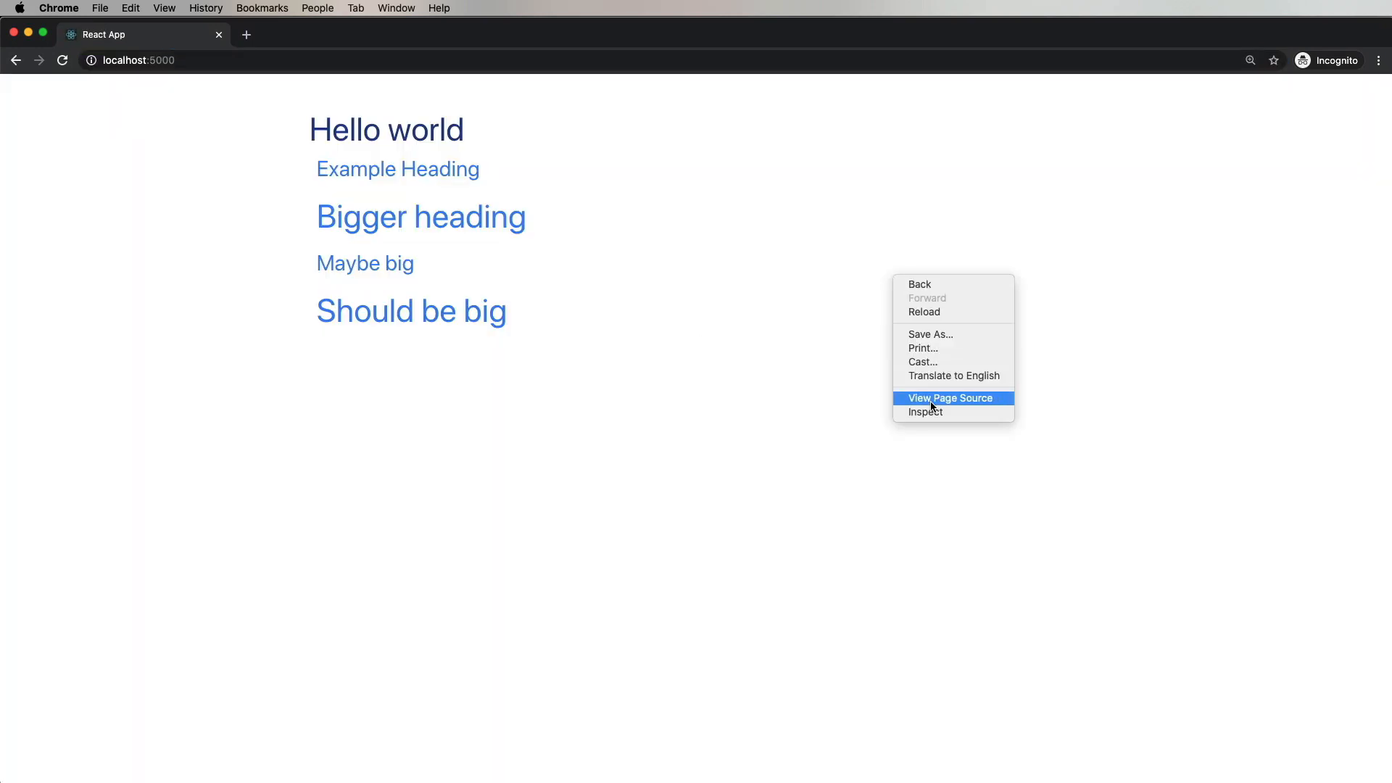
Generate a Lighthouse report from the developer tools, scoring Performance 100
left_click(925, 412)
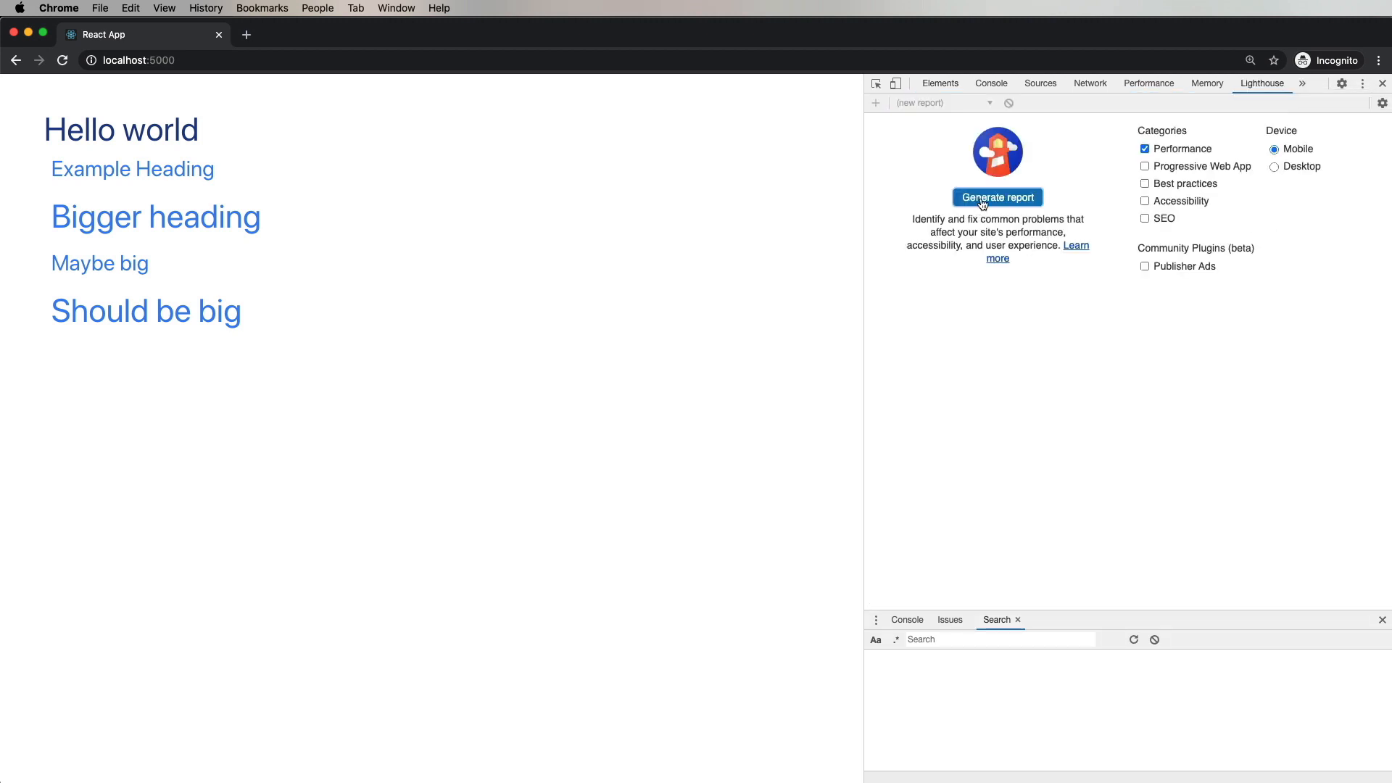
left_click(997, 197)
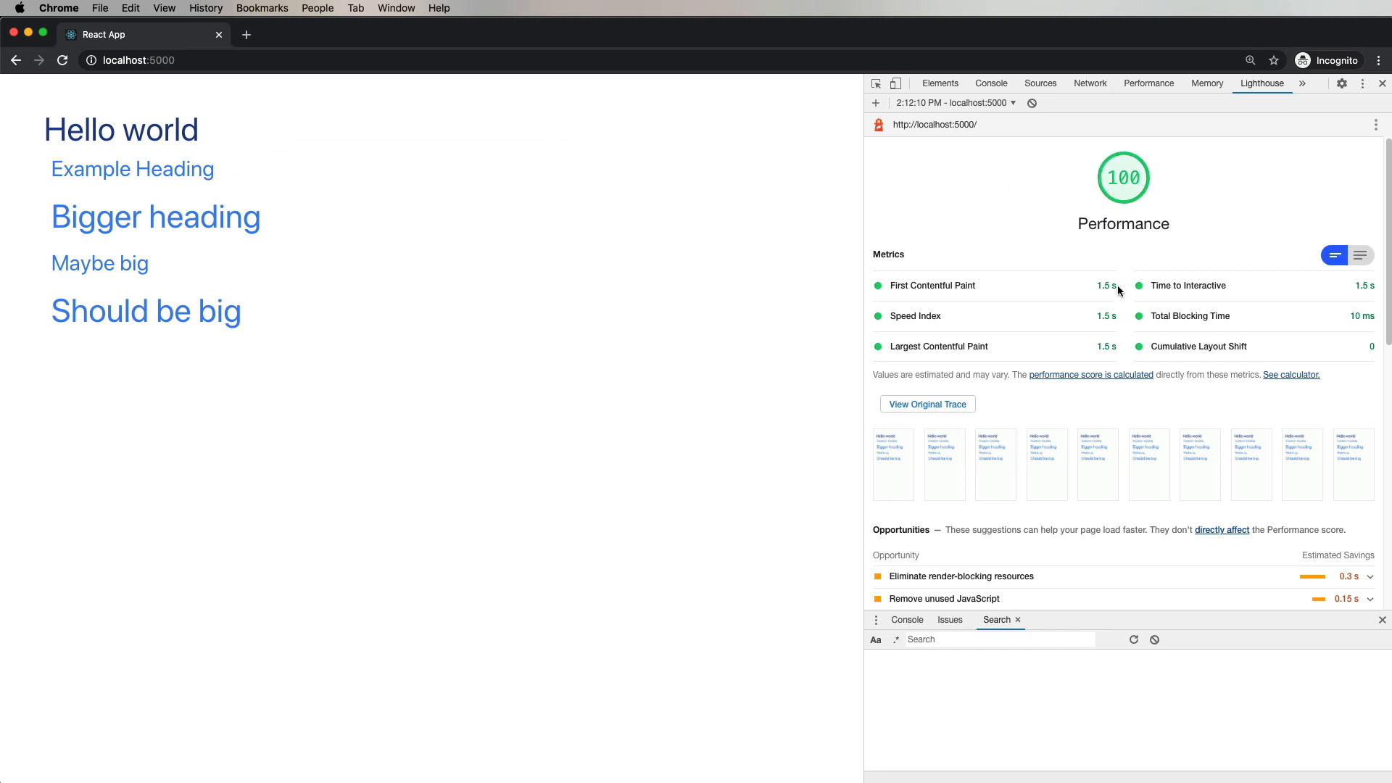
mouse_move(948, 306)
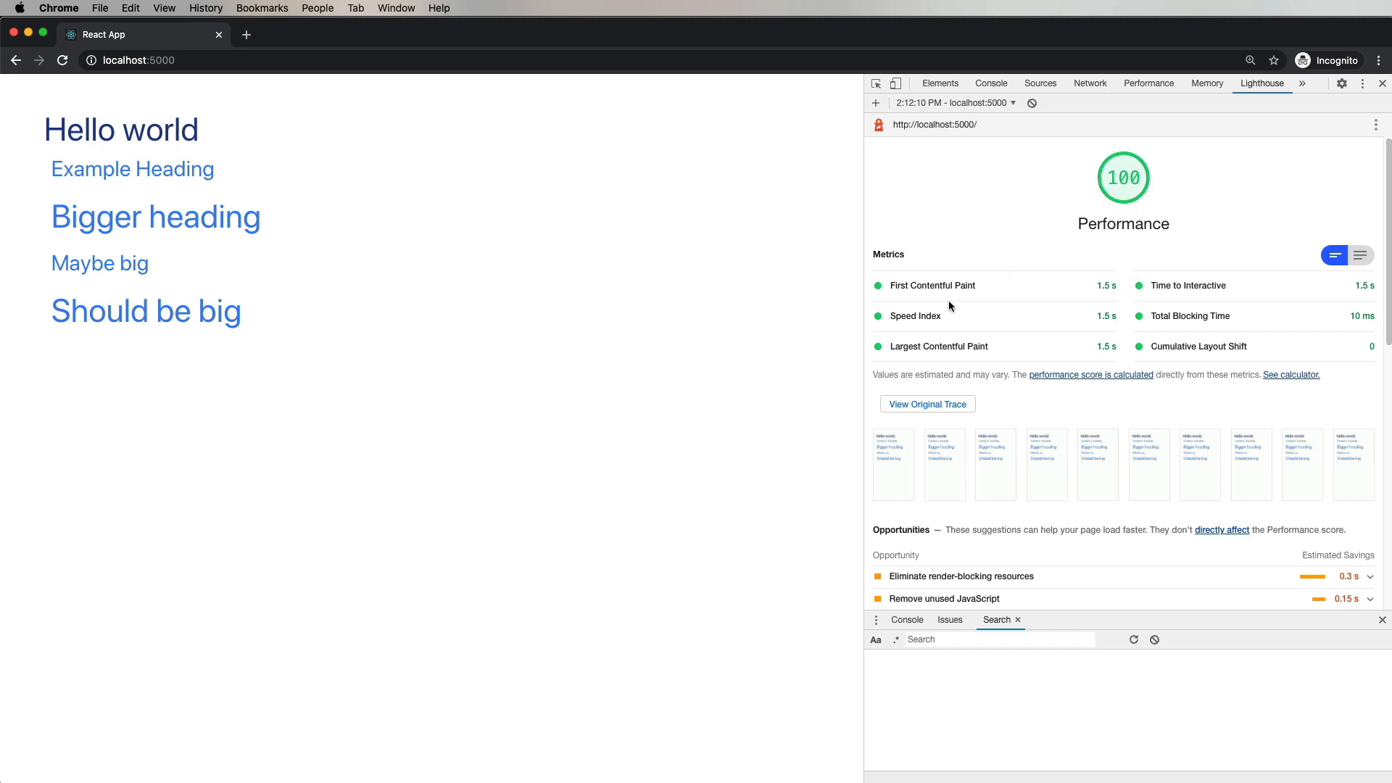
mouse_move(932, 243)
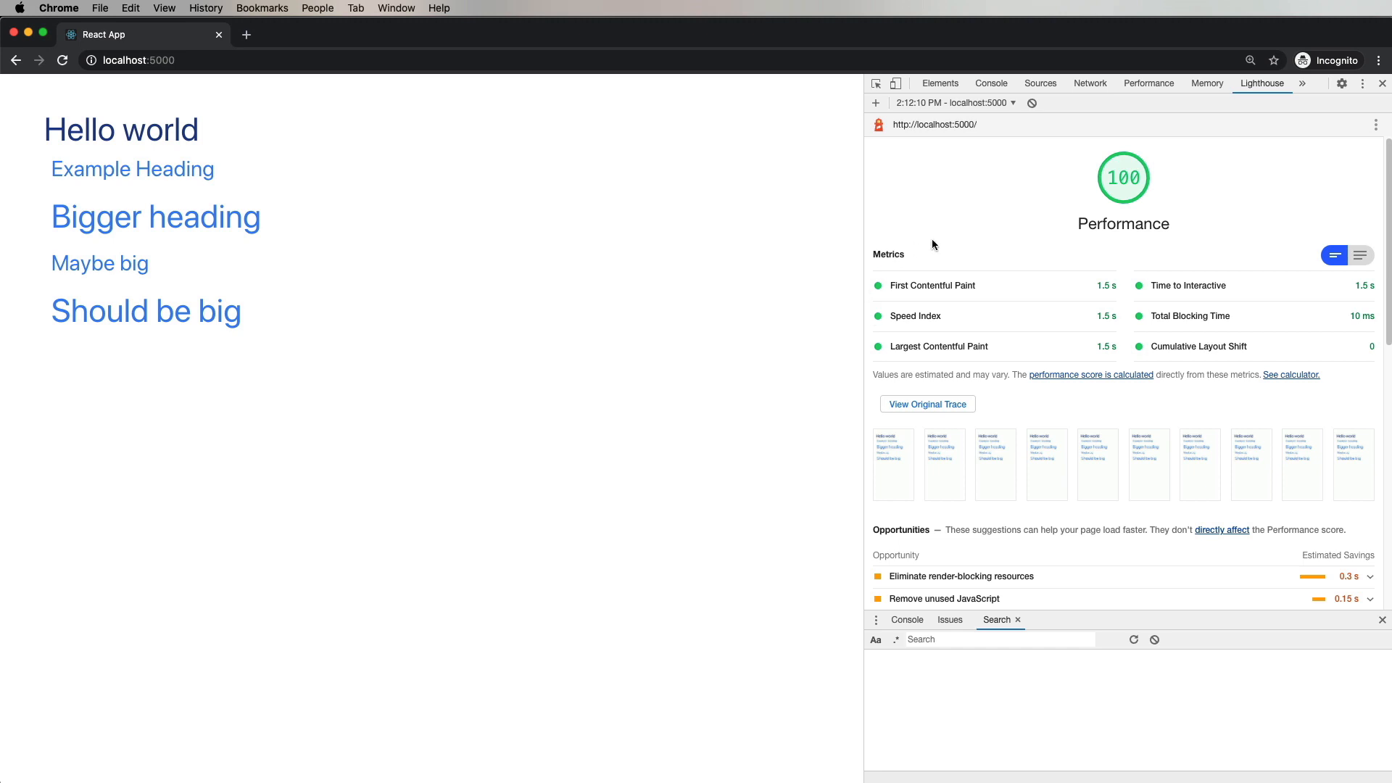
mouse_move(754, 249)
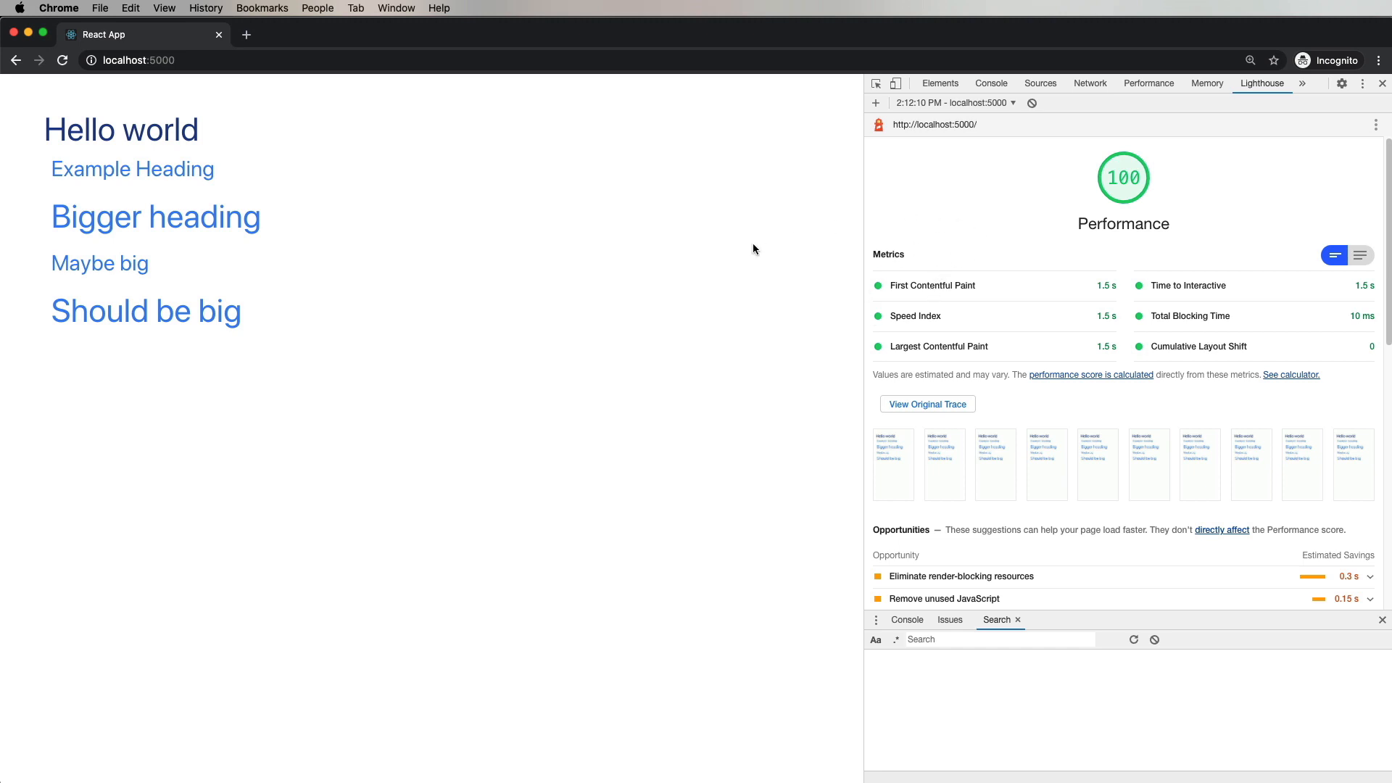